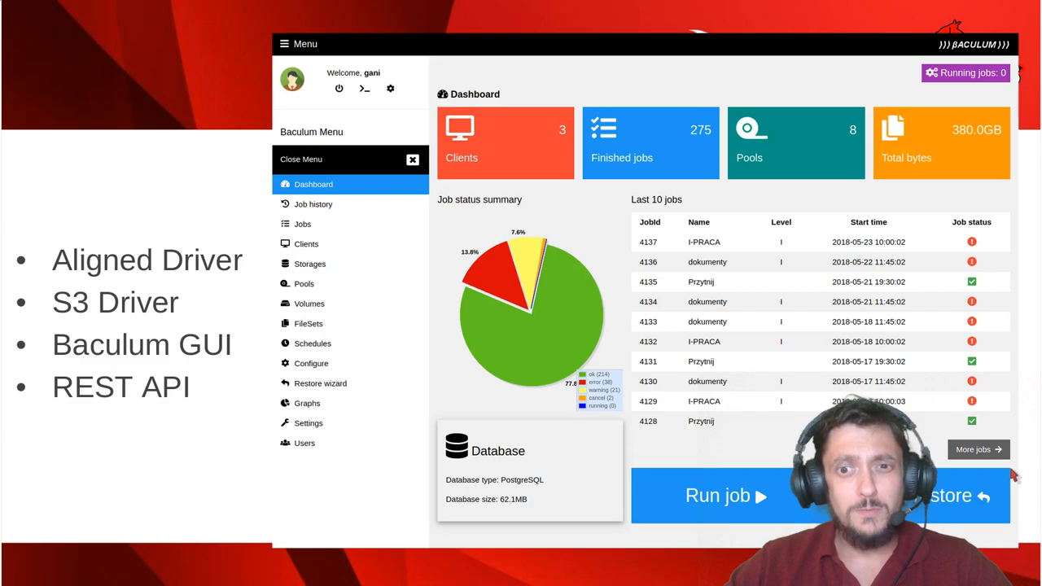
mouse_move(247, 239)
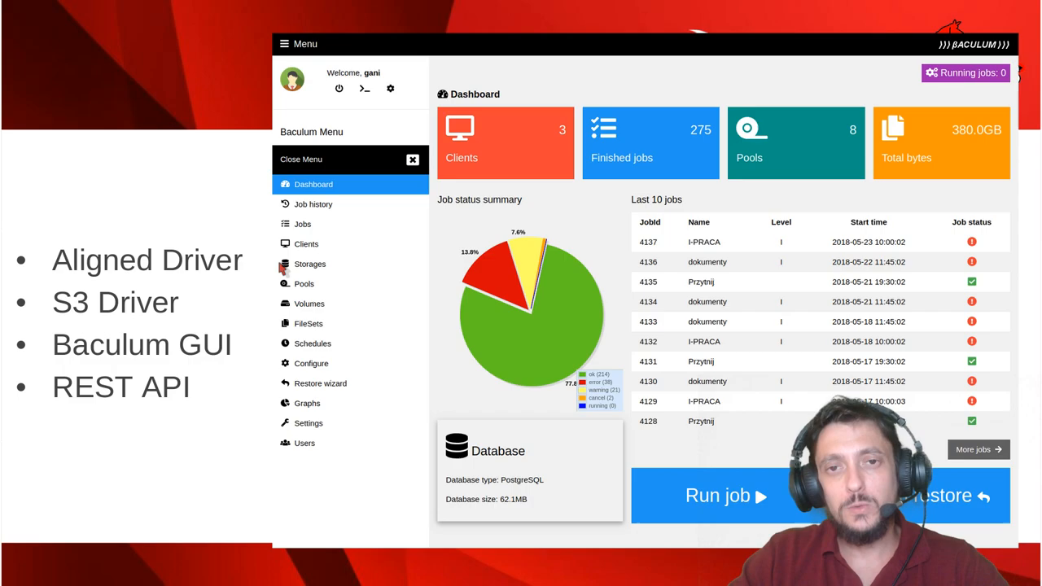
mouse_move(283, 263)
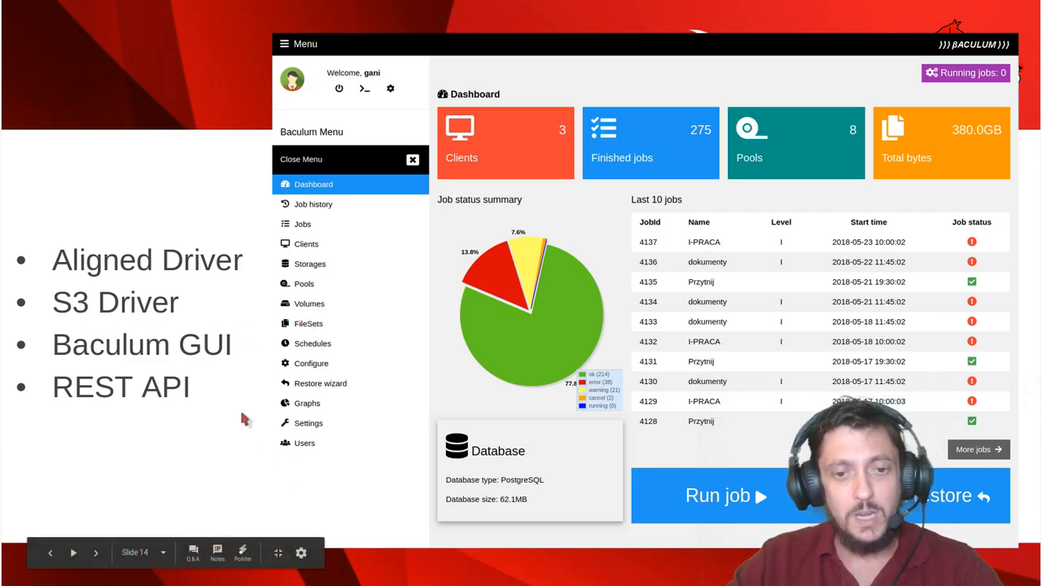
mouse_move(280, 491)
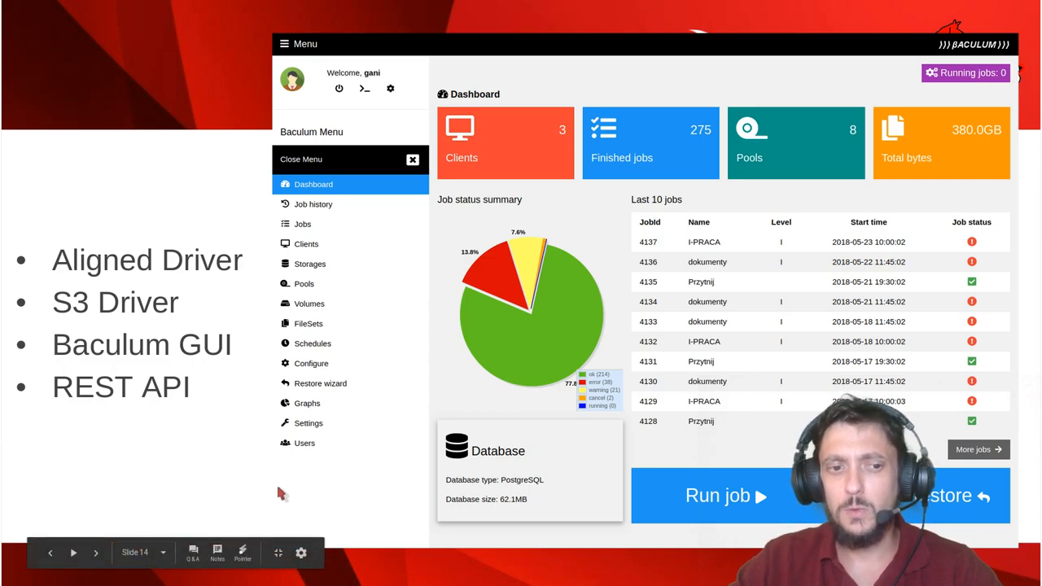
mouse_move(540, 348)
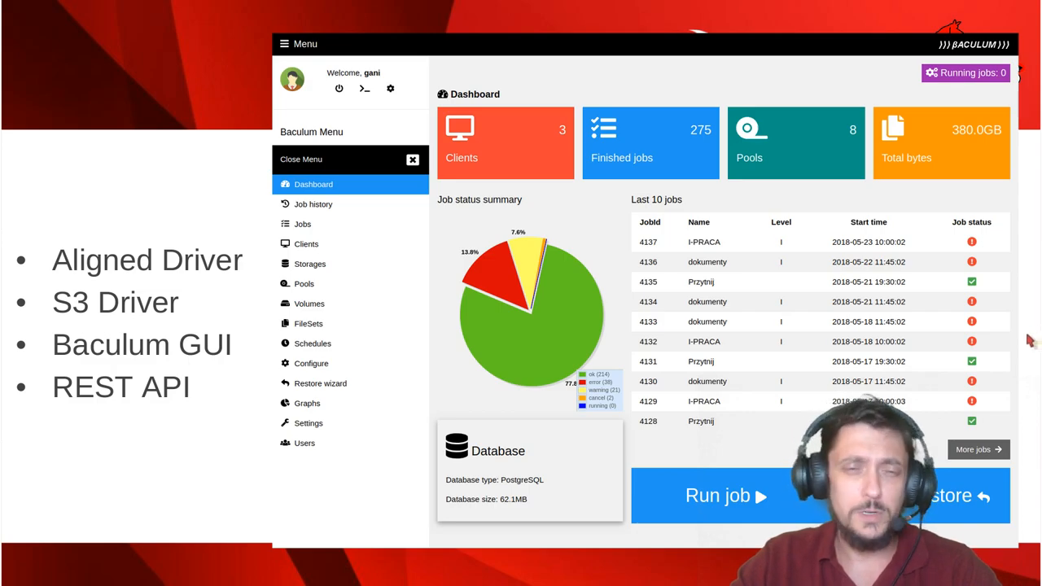
mouse_move(1012, 342)
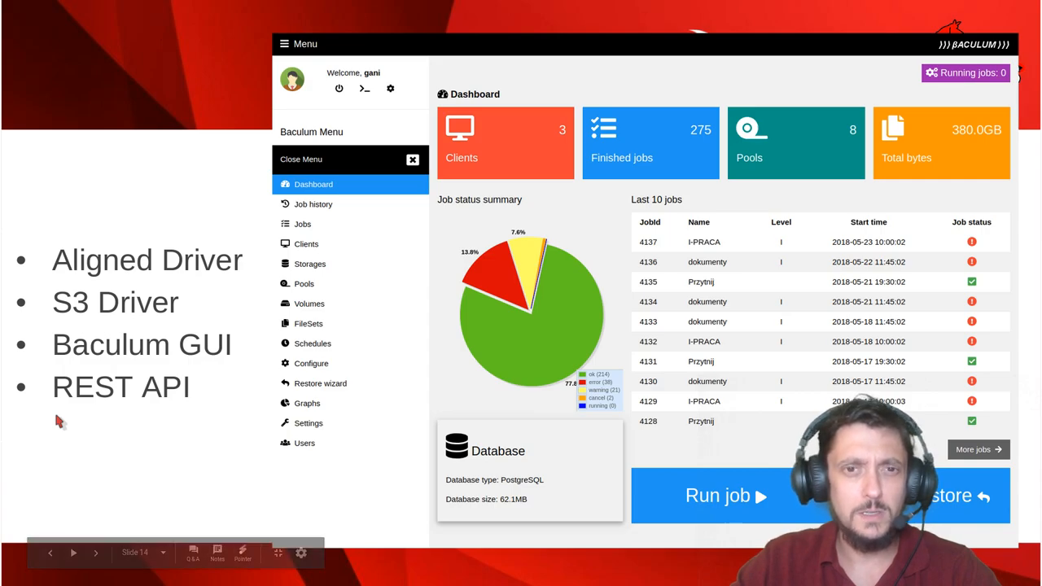
mouse_move(166, 407)
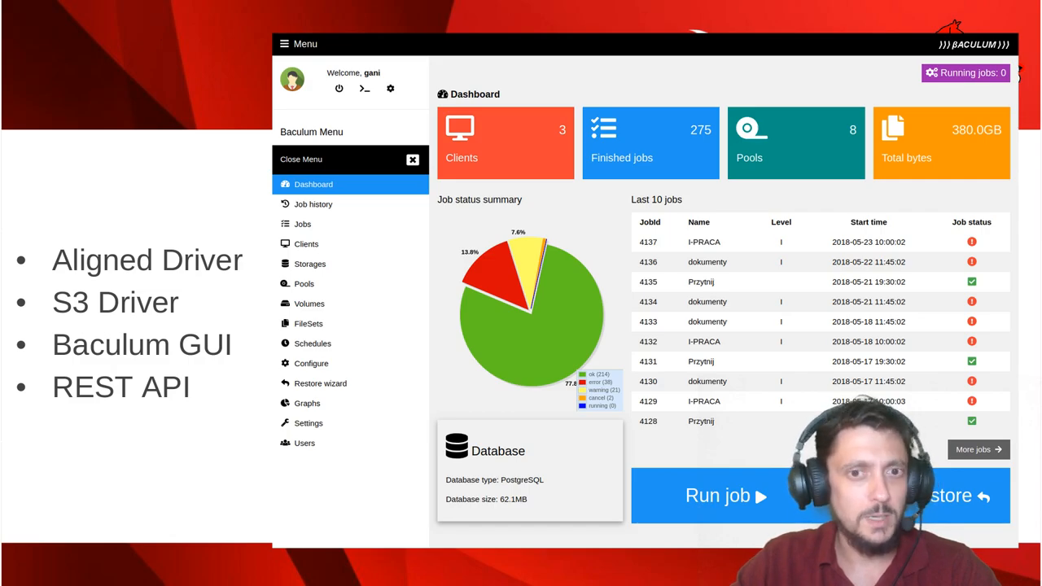
mouse_move(106, 427)
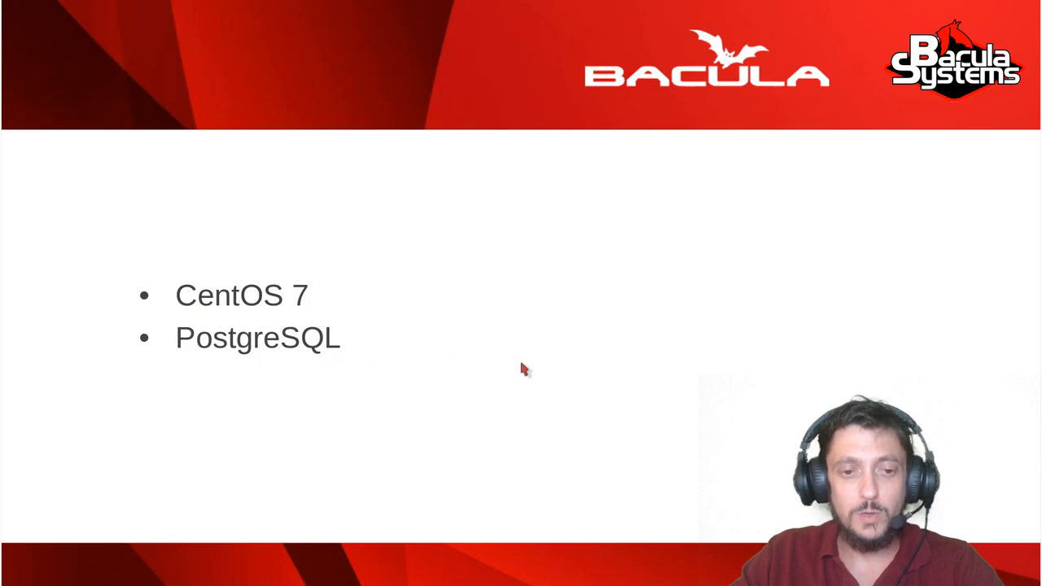
mouse_move(437, 350)
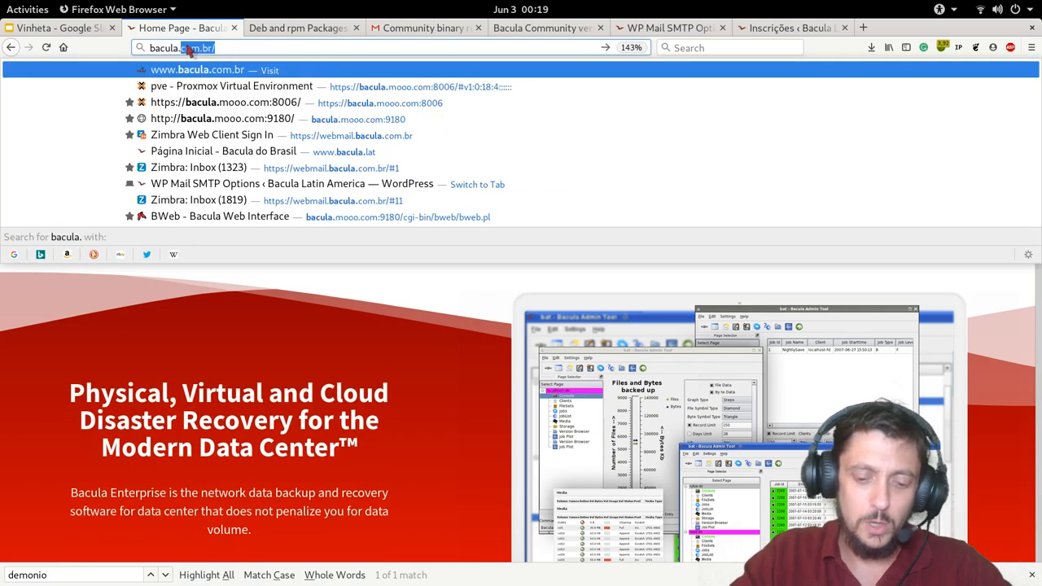
Go to bacula.us and open the Community 9.x official packages installation script article, scrolling through it.
text(bacula.us)
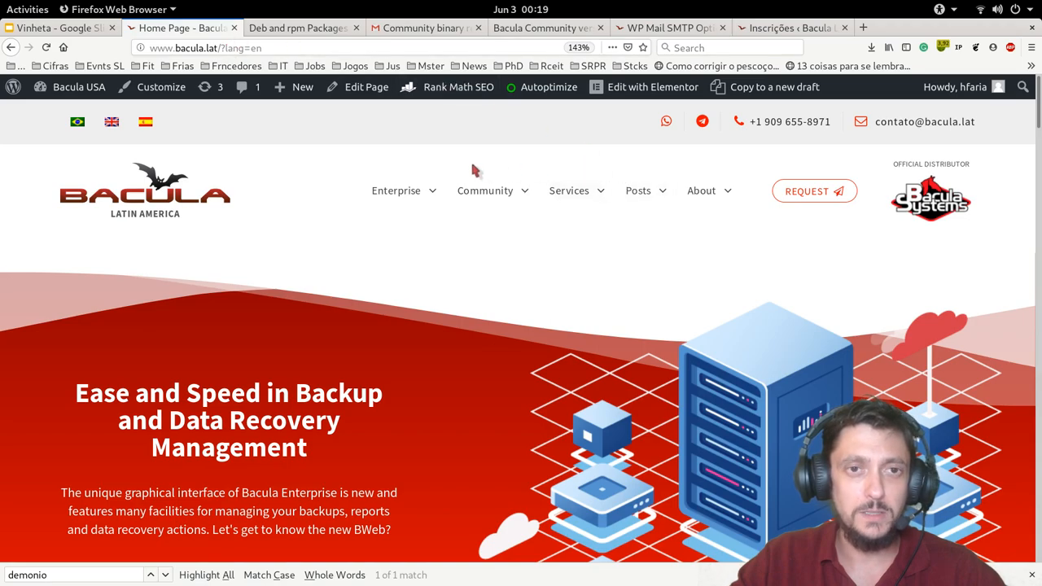
click(485, 191)
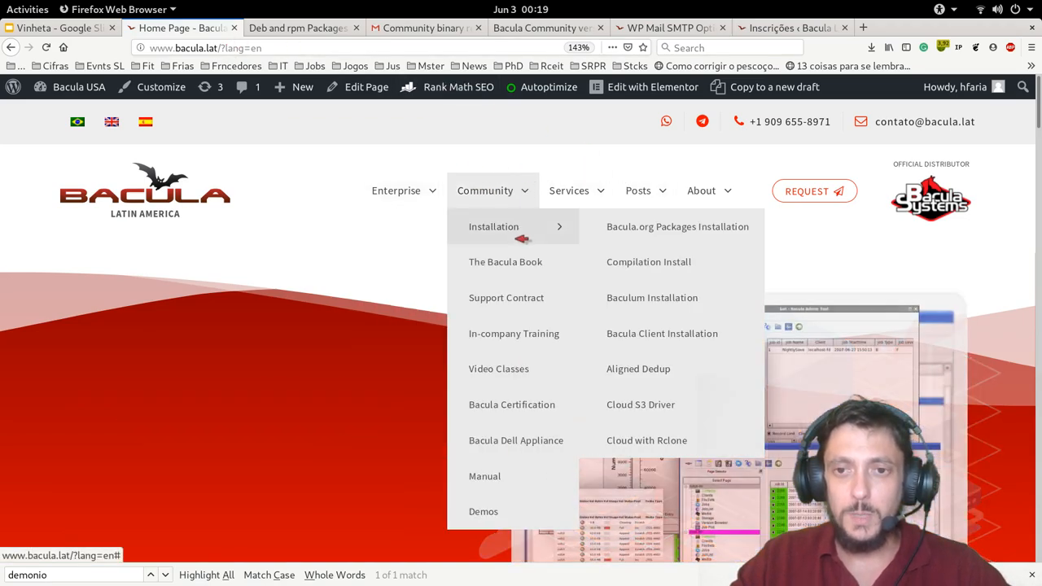
mouse_move(655, 236)
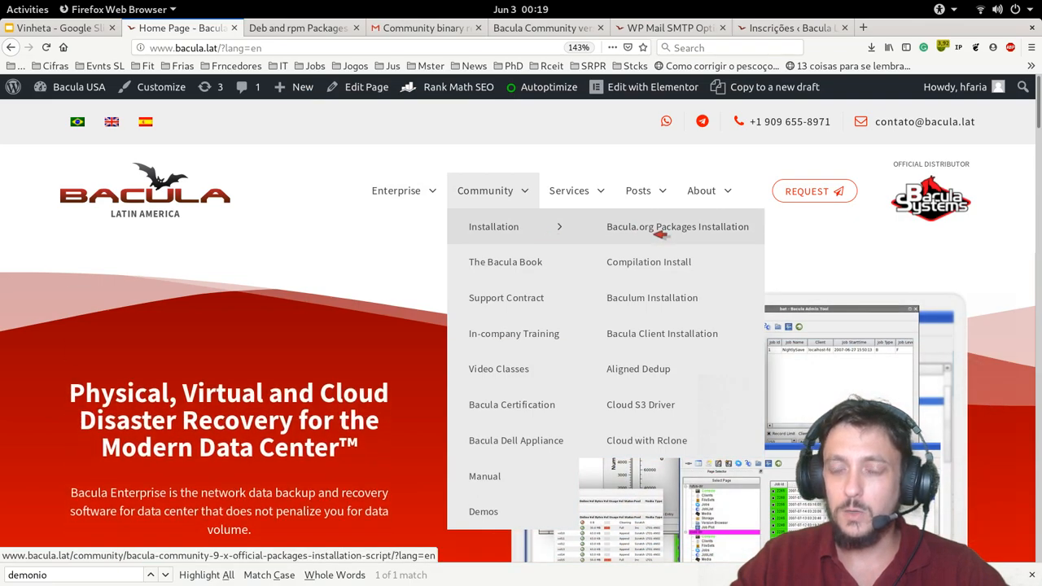
click(678, 226)
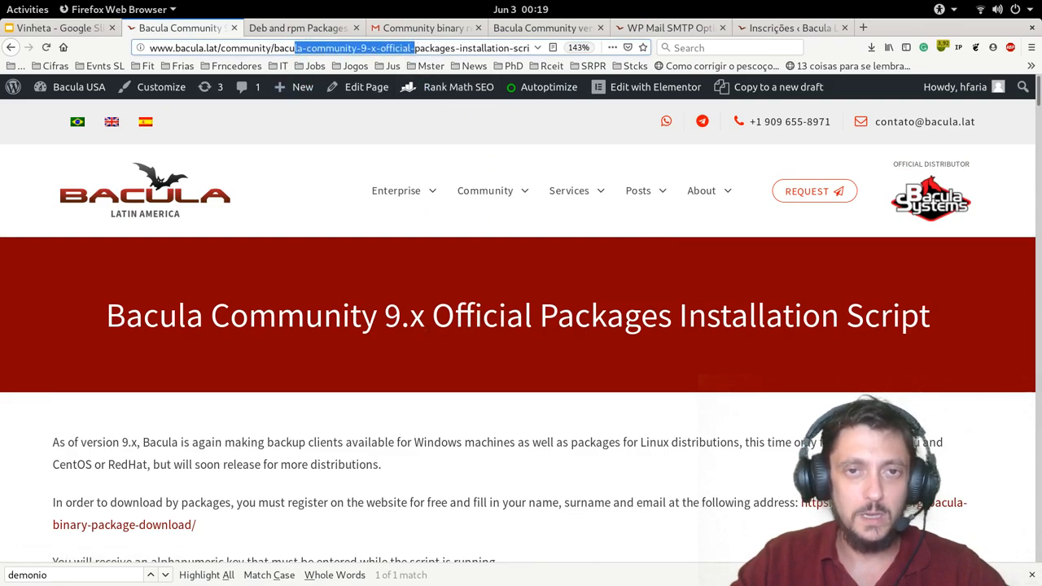
scroll(down, 3)
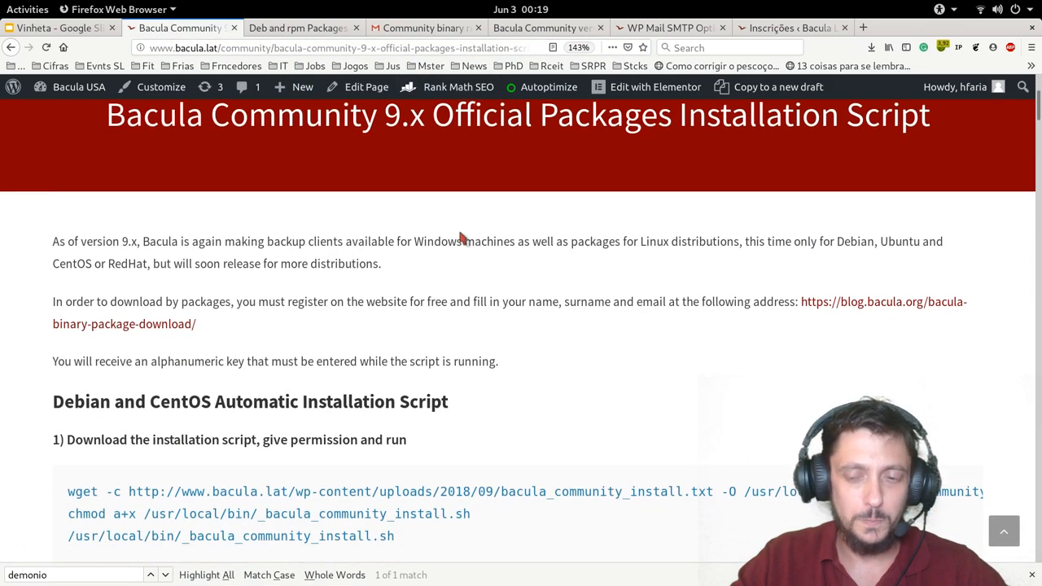
scroll(down, 3)
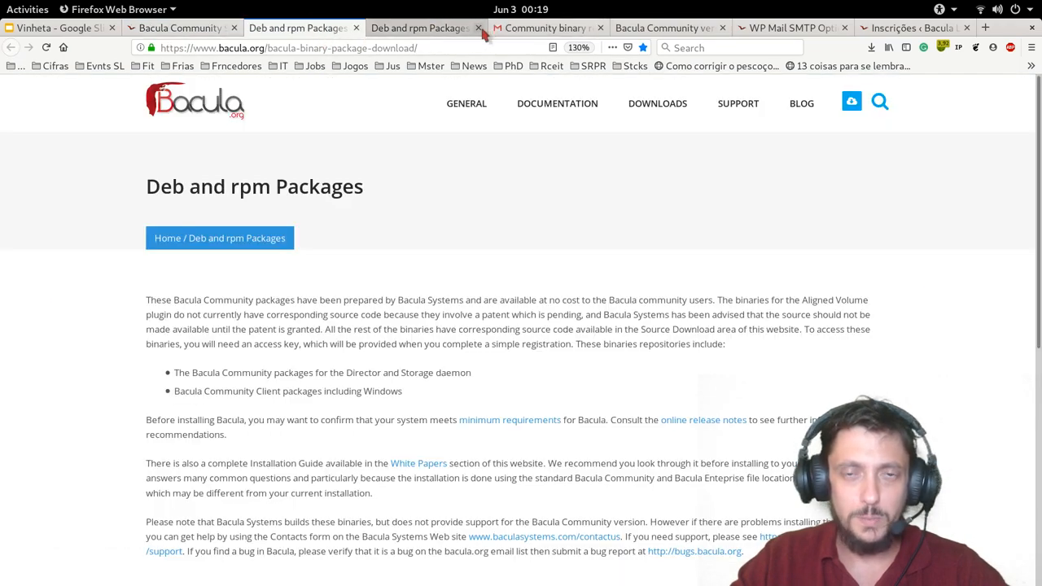
click(485, 26)
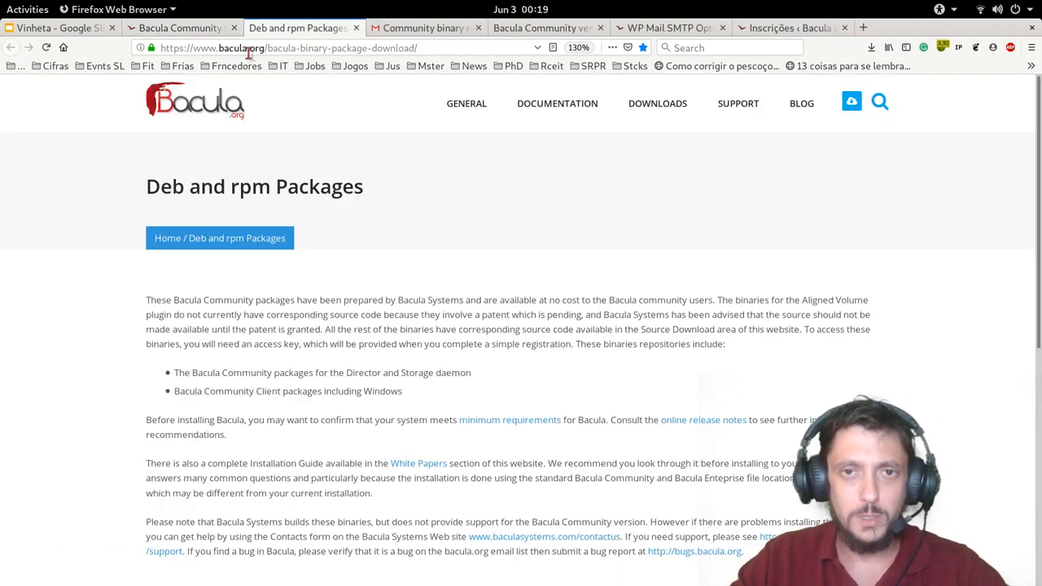
double_click(235, 49)
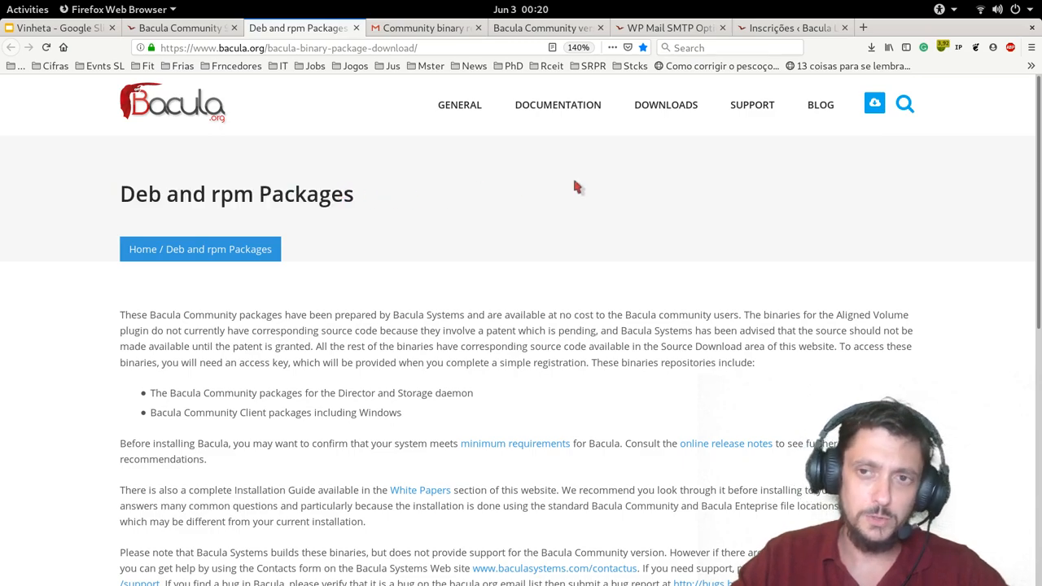
click(664, 105)
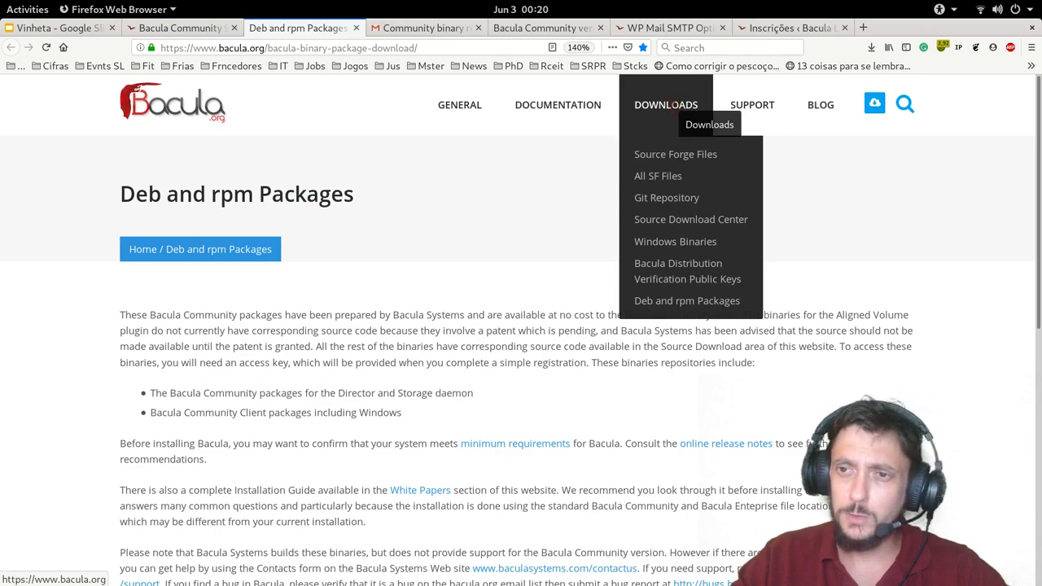
mouse_move(661, 213)
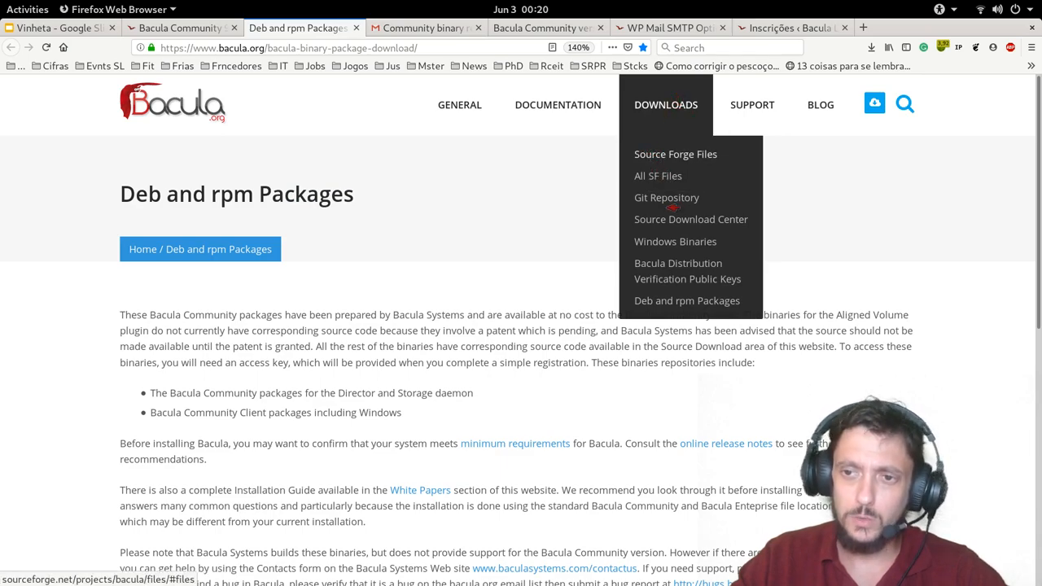
mouse_move(674, 241)
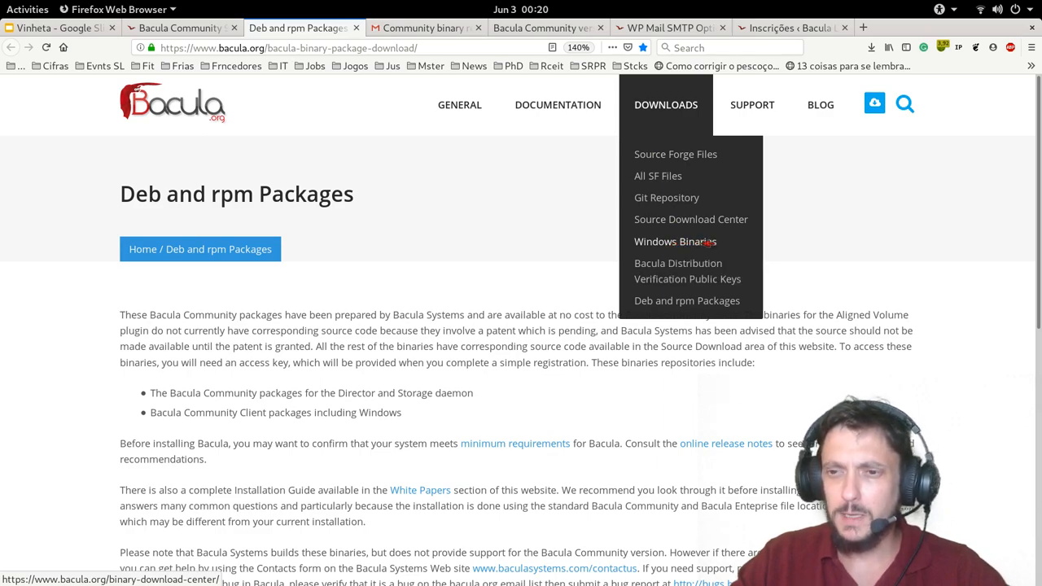
mouse_move(348, 236)
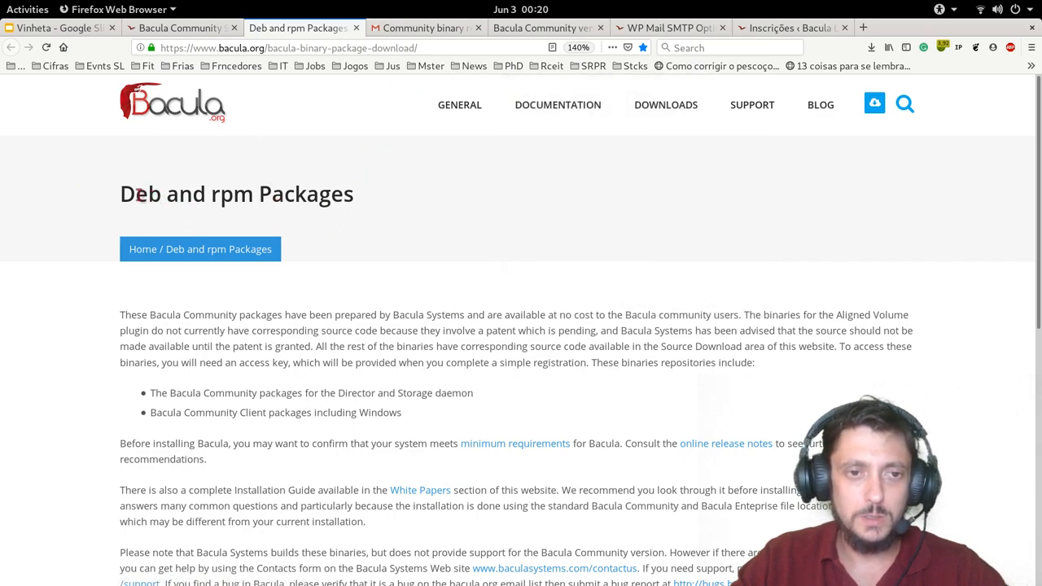
mouse_move(365, 202)
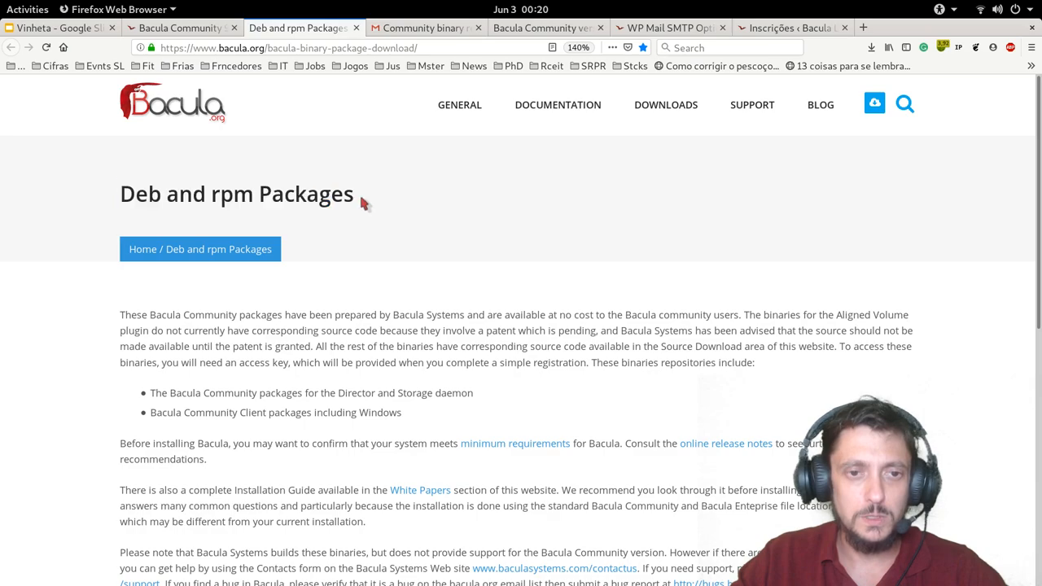
scroll(down, 3)
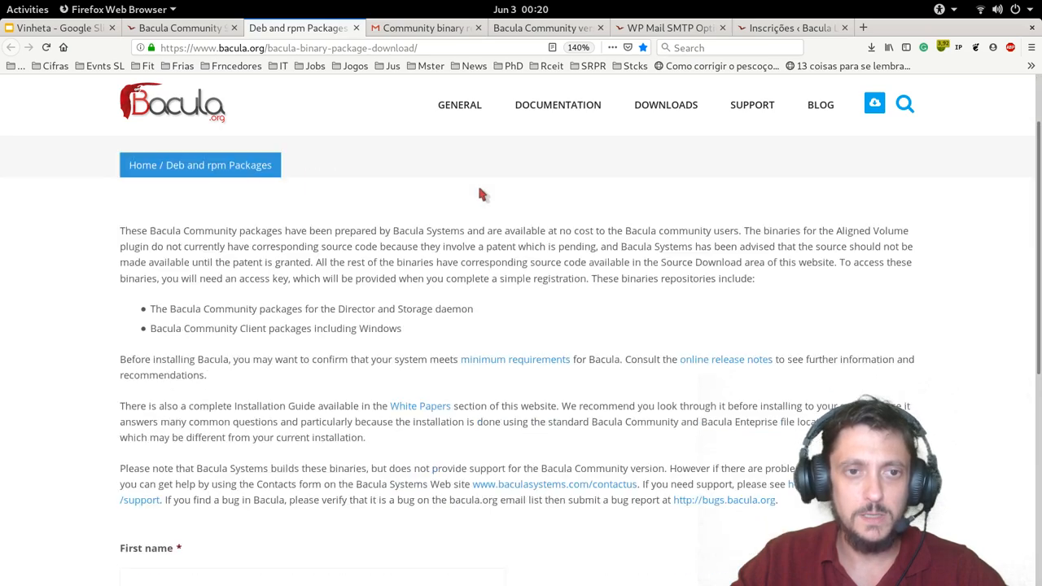
scroll(down, 3)
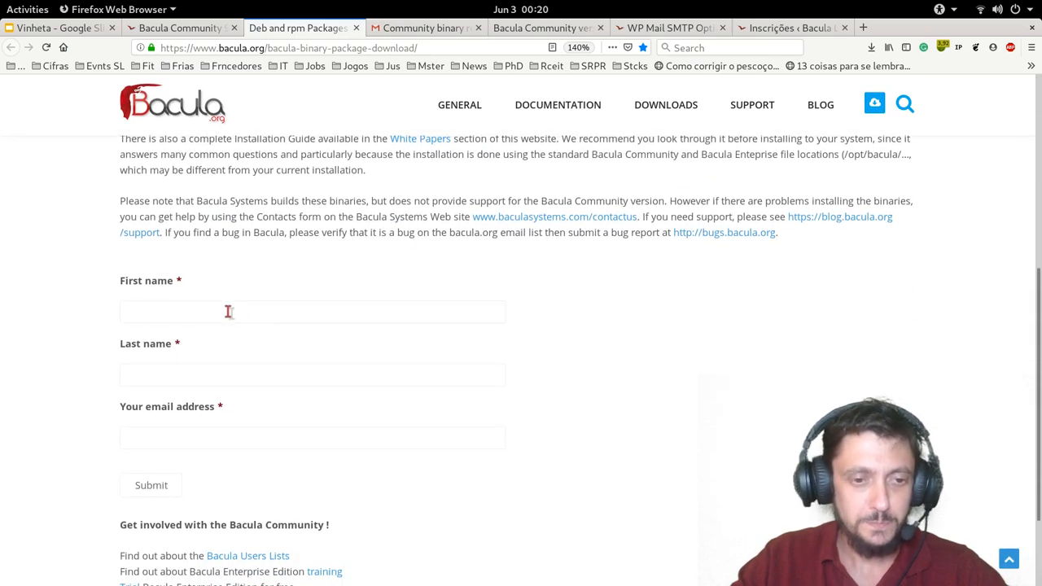
text(Heitor)
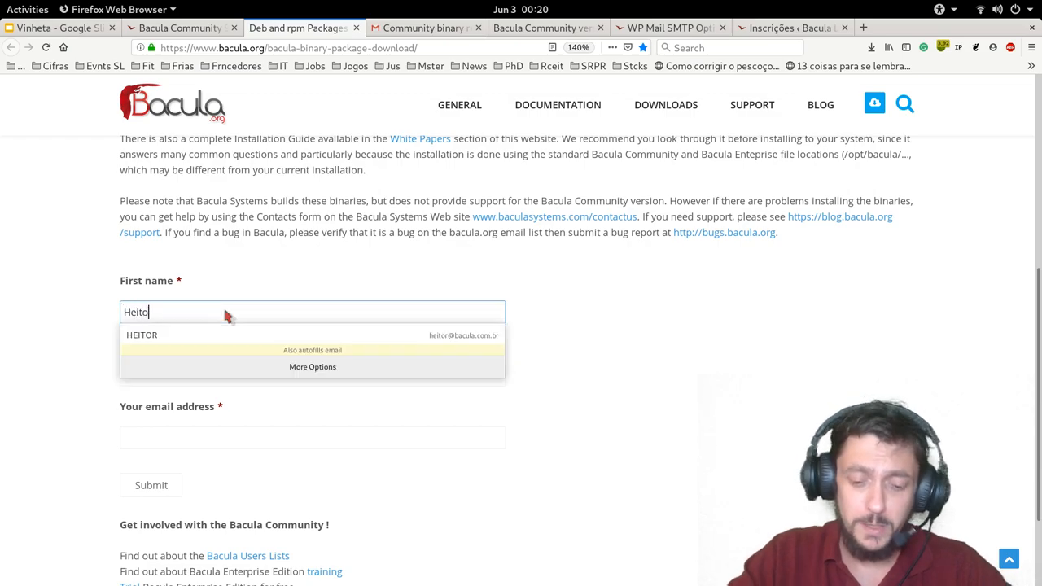
text(Faria)
click(313, 438)
text(h)
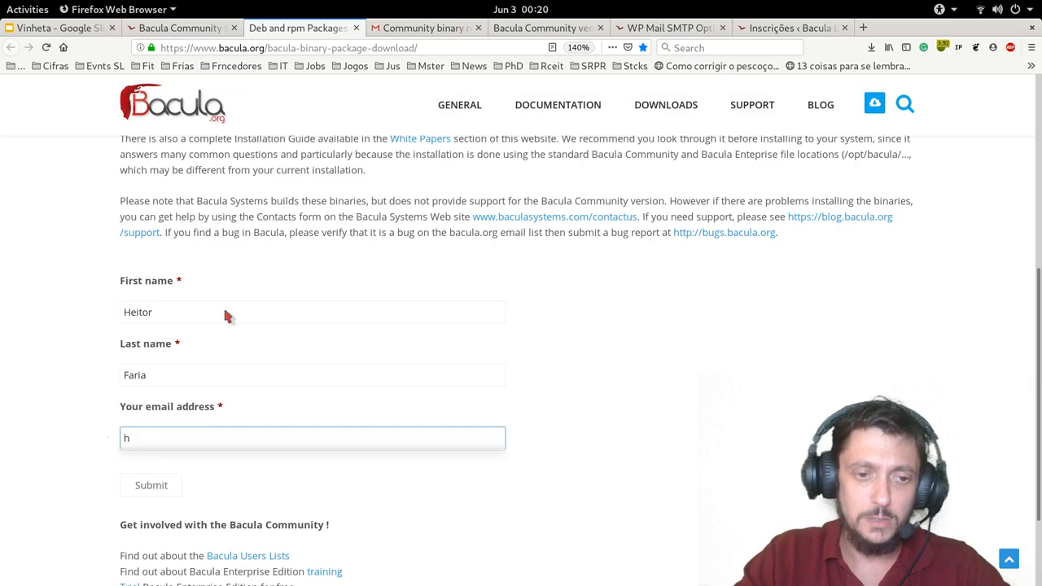
text(eitor)
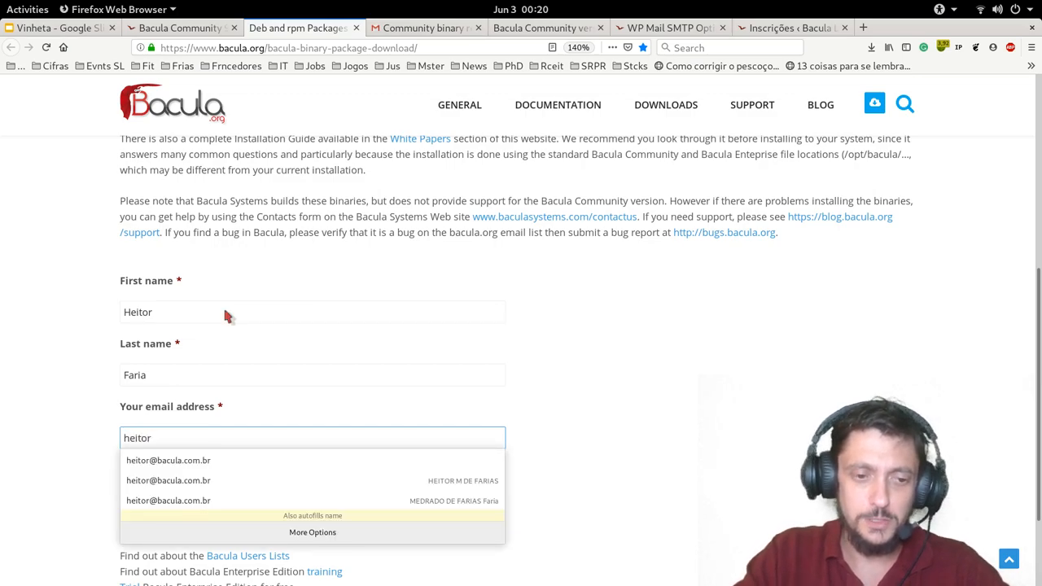
click(169, 459)
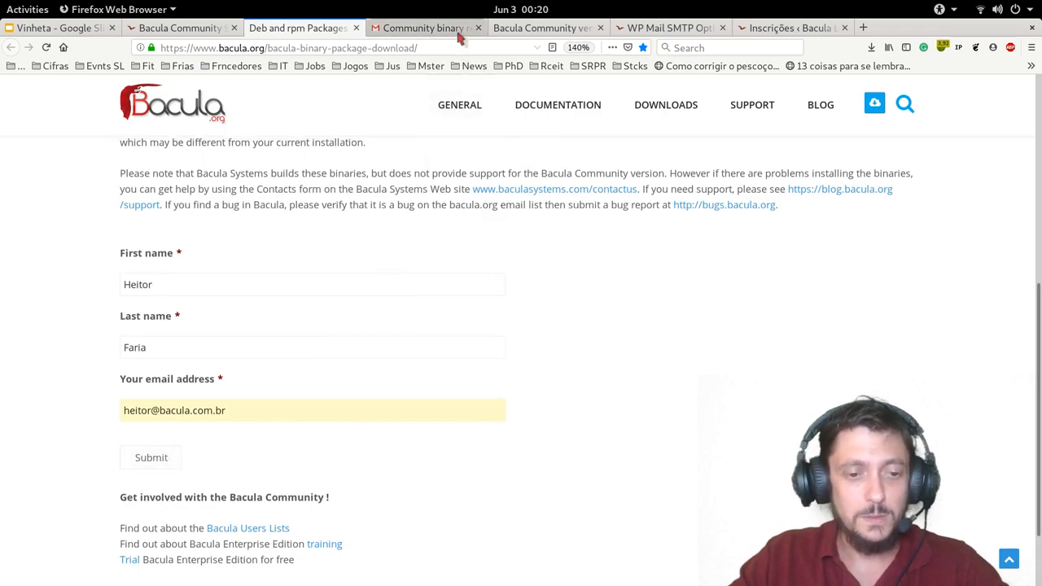
Show the Community binary registration email in Gmail and enlarge its text.
click(431, 26)
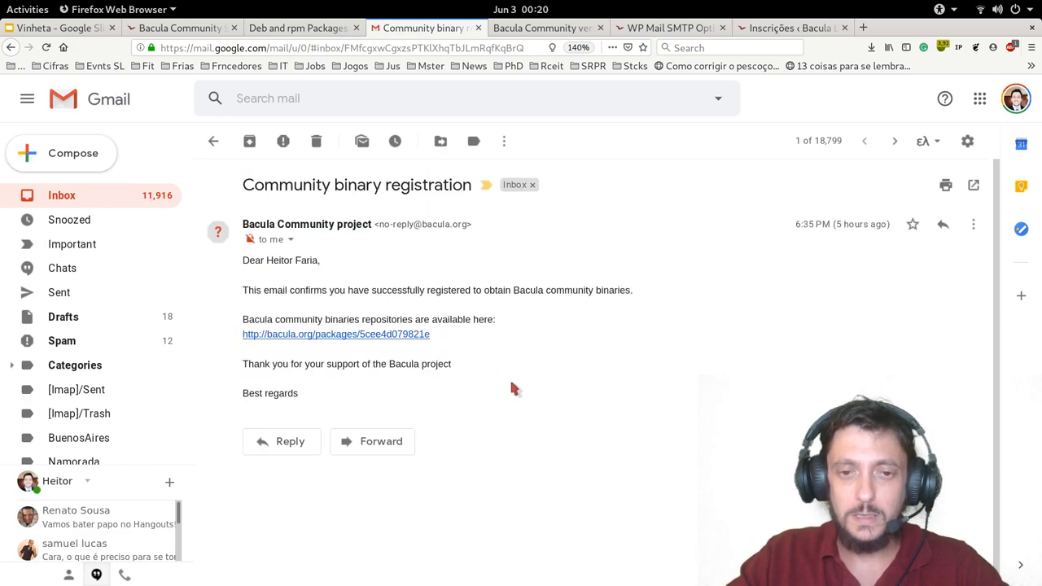
key(ctrl+plus)
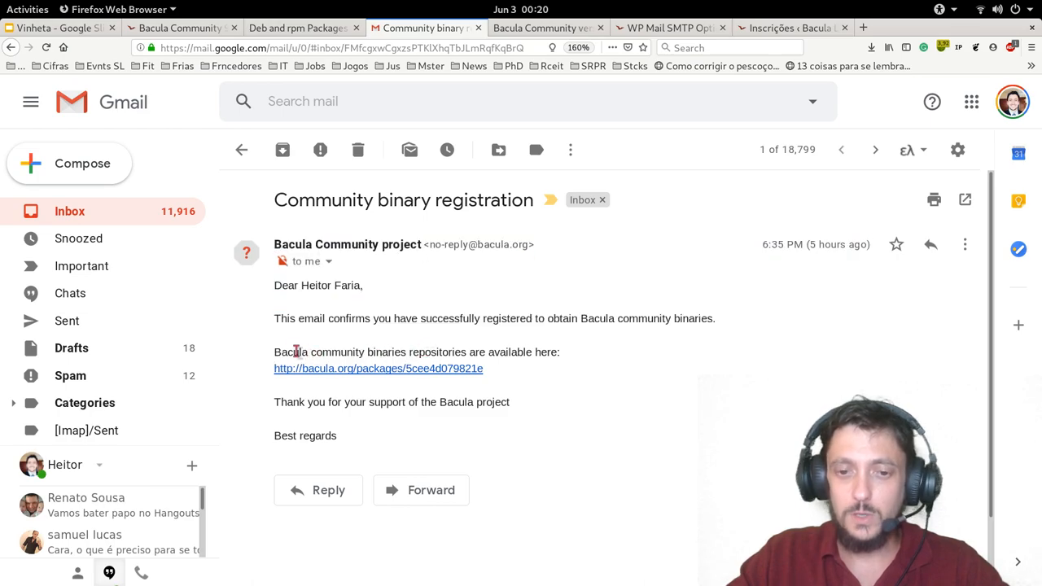
mouse_move(286, 368)
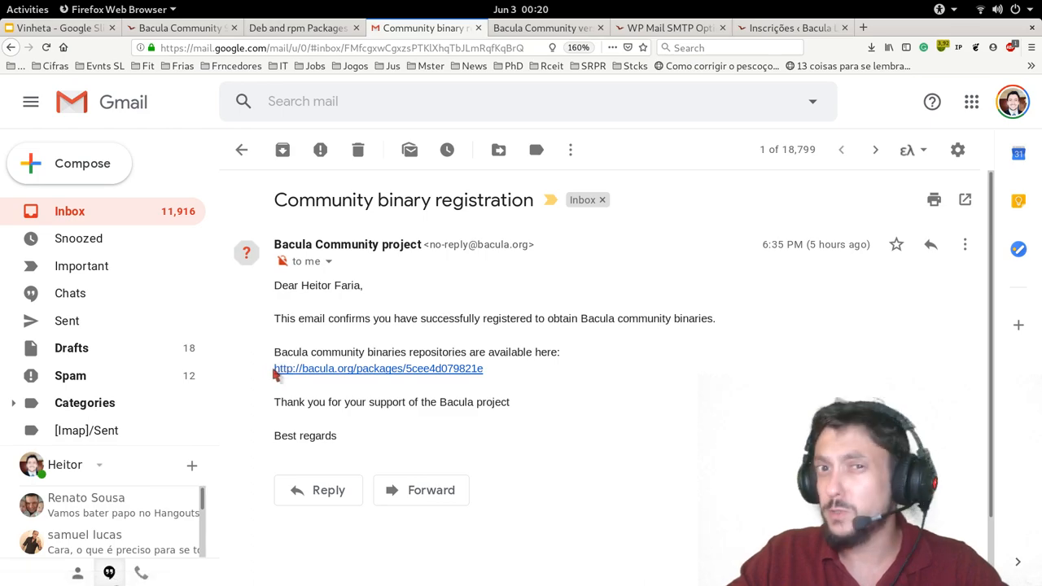
mouse_move(363, 398)
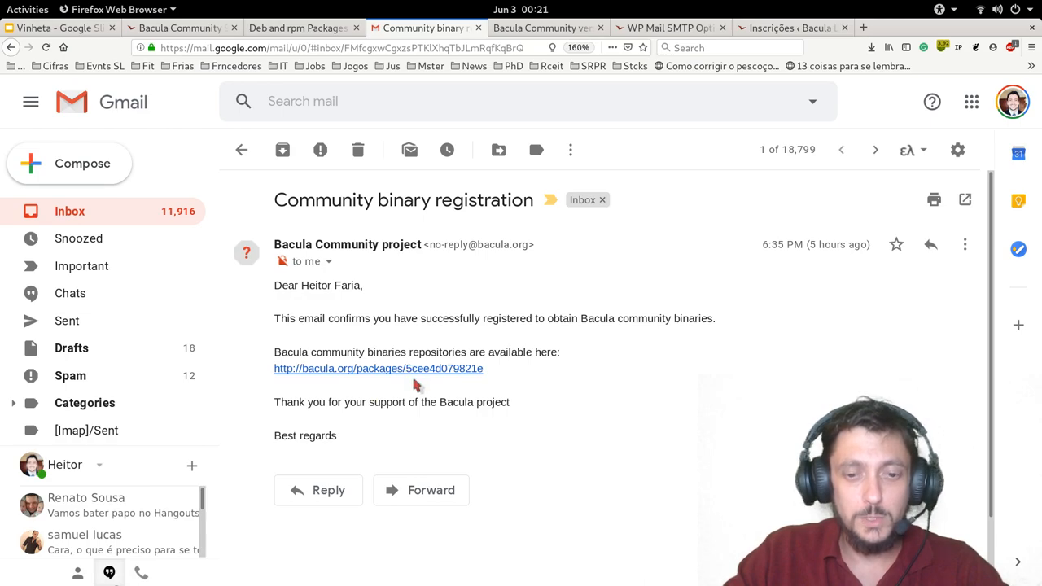
mouse_move(477, 349)
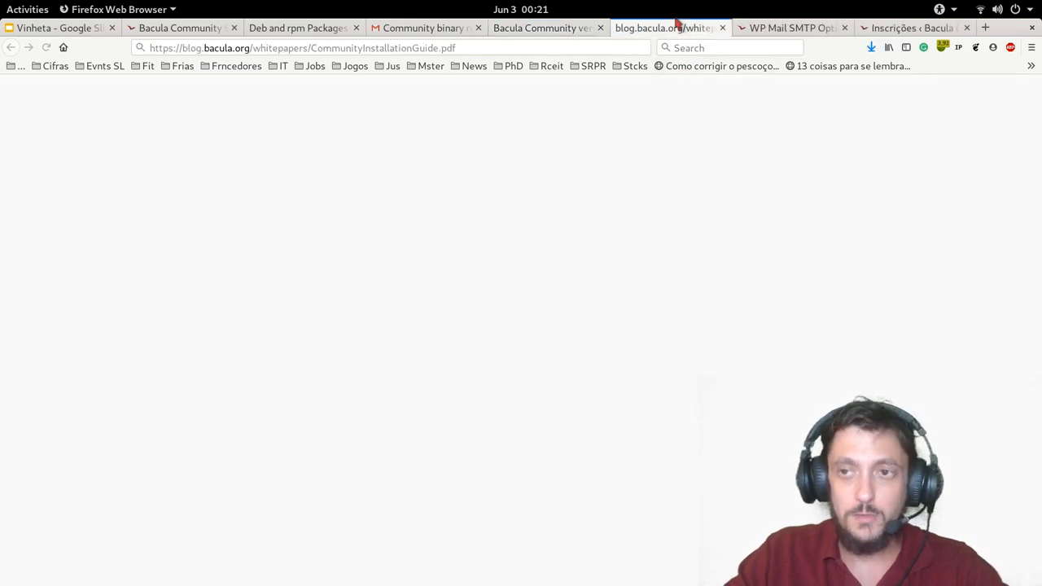
Show the Bacula Community Binaries listing and enter its rpms folder of versions 9.0.0–9.4.3.
click(868, 48)
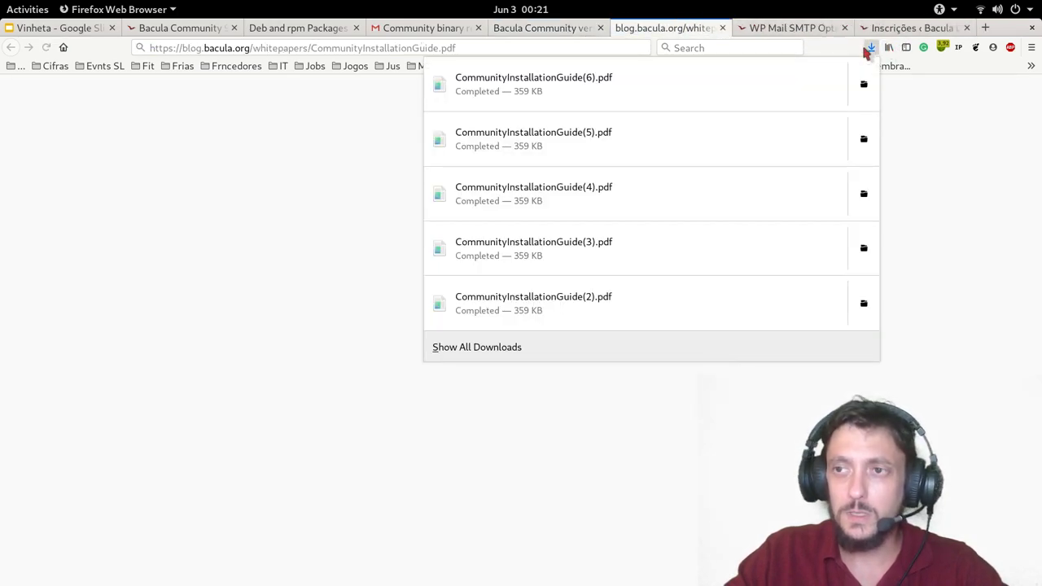
click(534, 85)
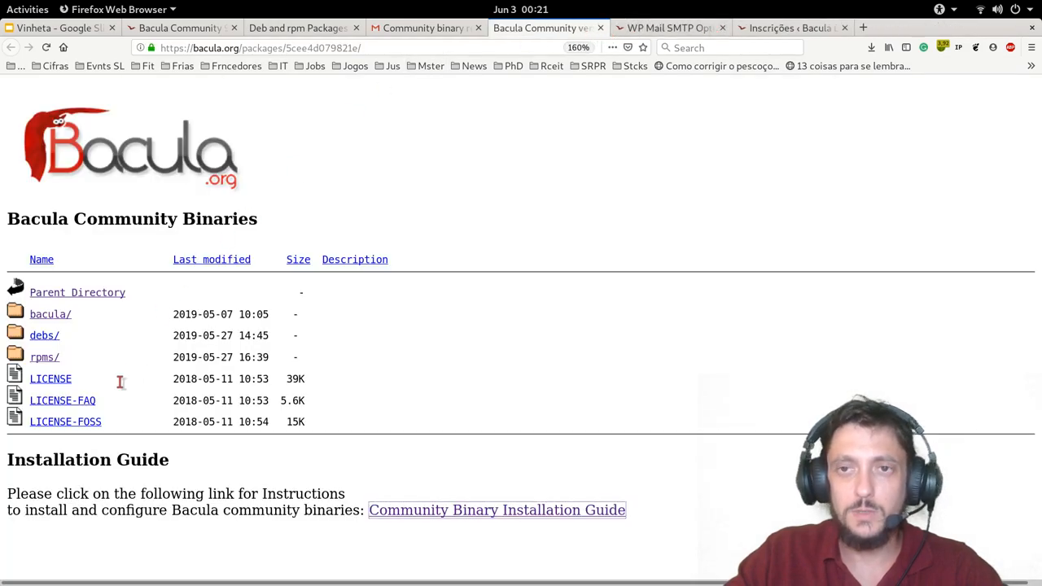
mouse_move(46, 370)
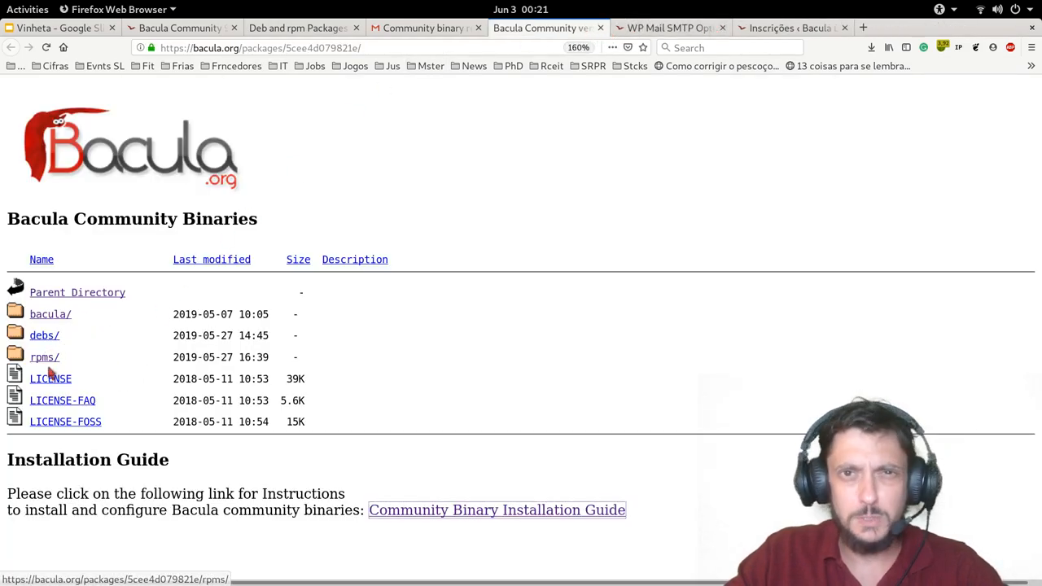
mouse_move(57, 356)
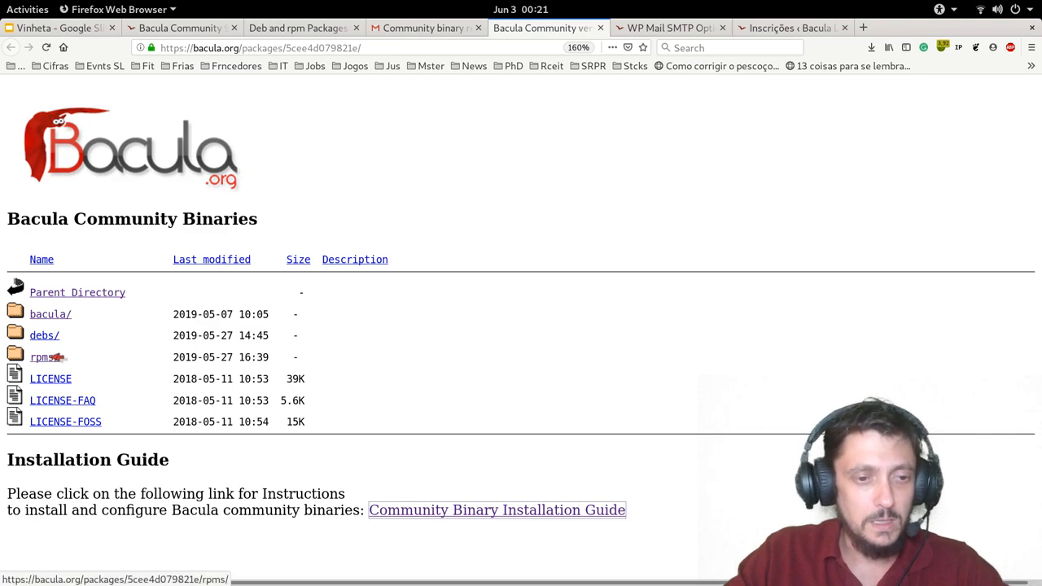
click(42, 358)
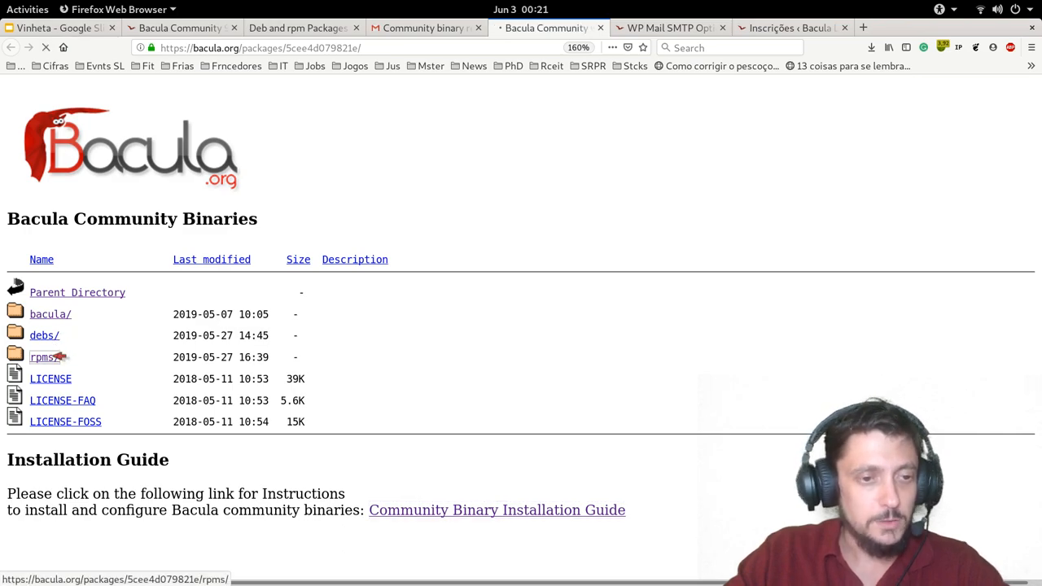
click(43, 357)
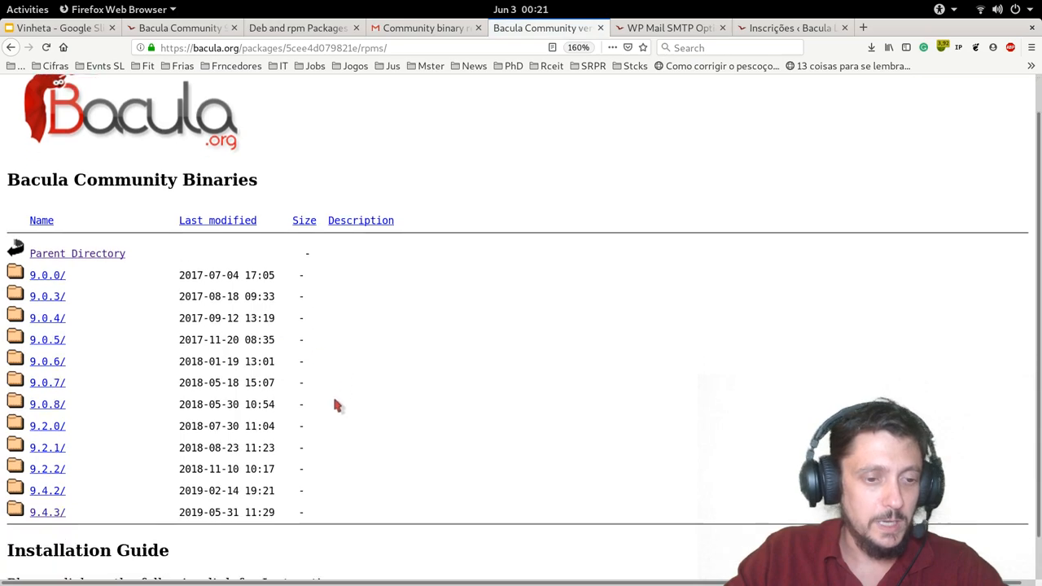
scroll(down, 3)
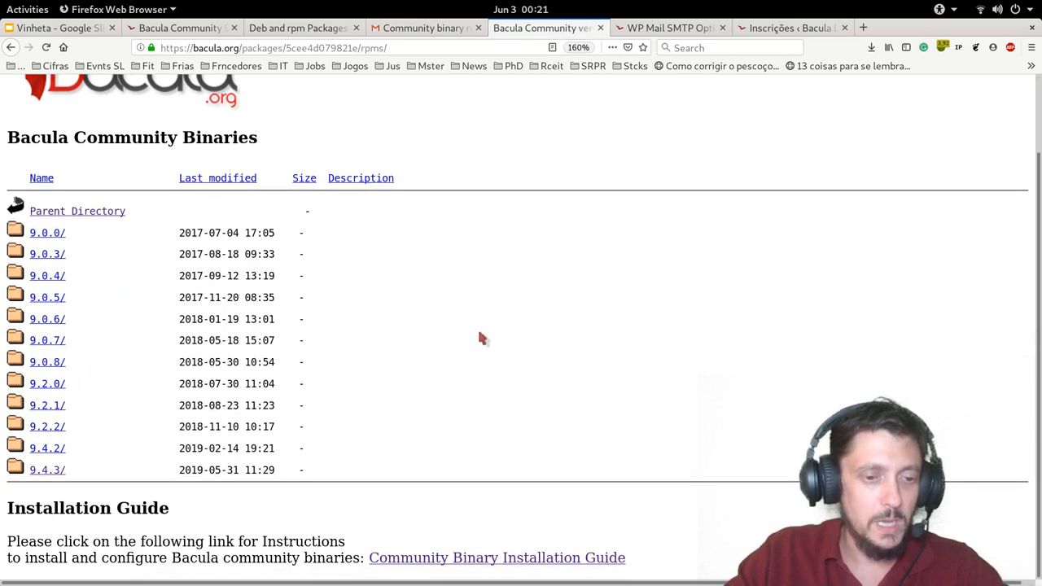
Return to the bacula.lat guide and scroll its script steps, selecting a command block.
click(187, 28)
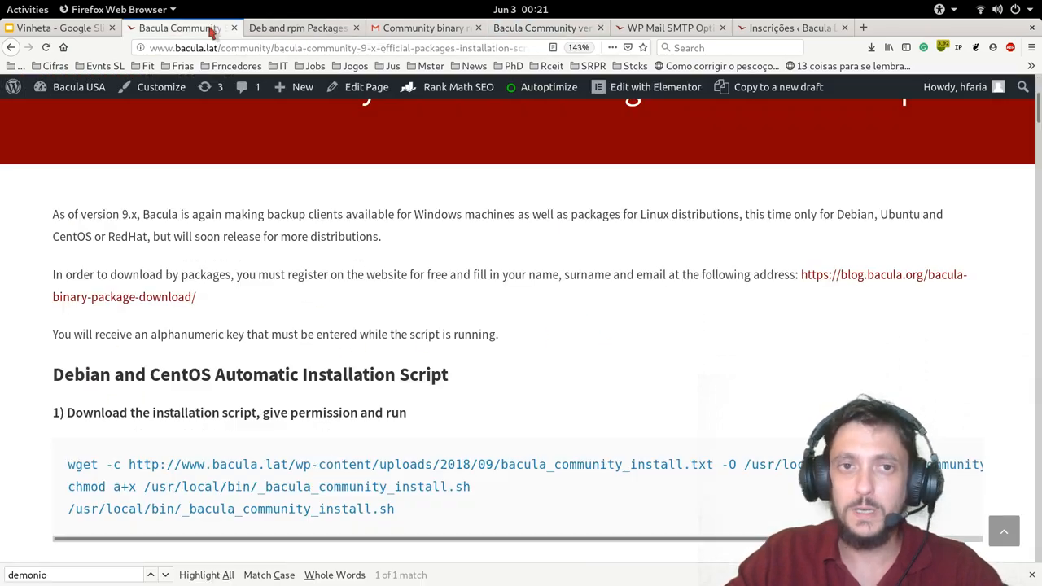
scroll(down, 3)
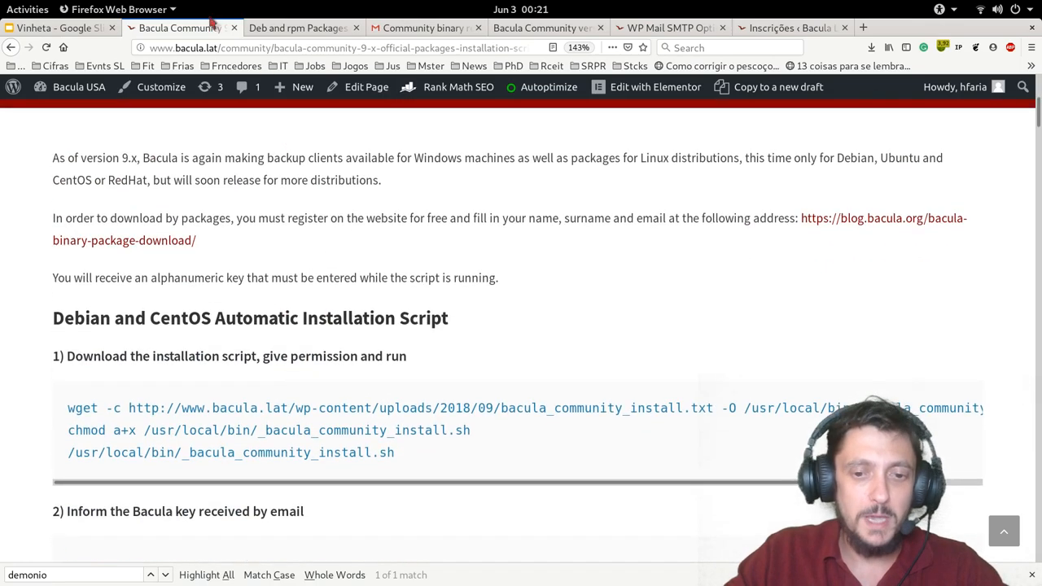
scroll(down, 3)
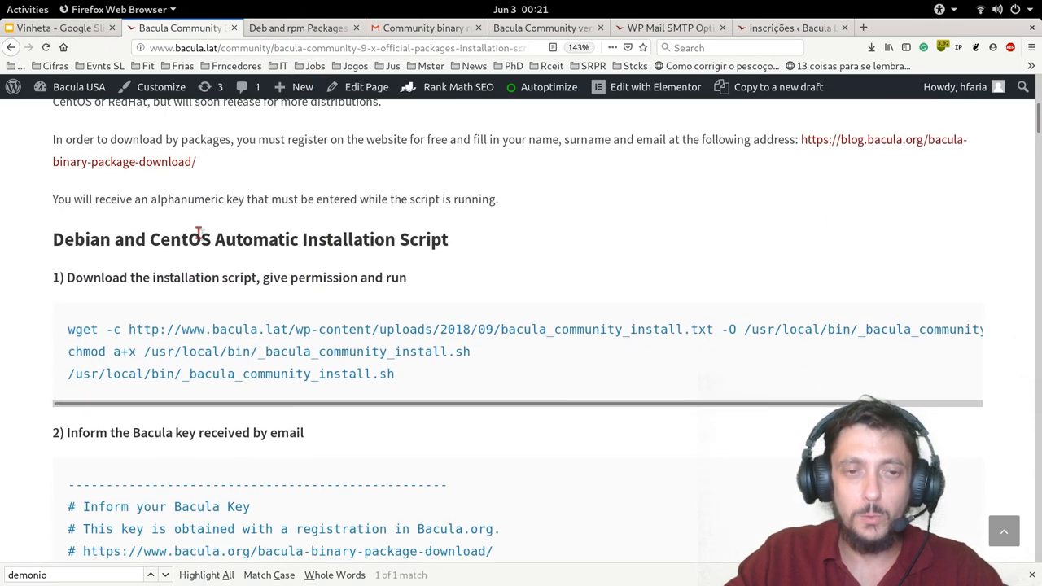
scroll(down, 3)
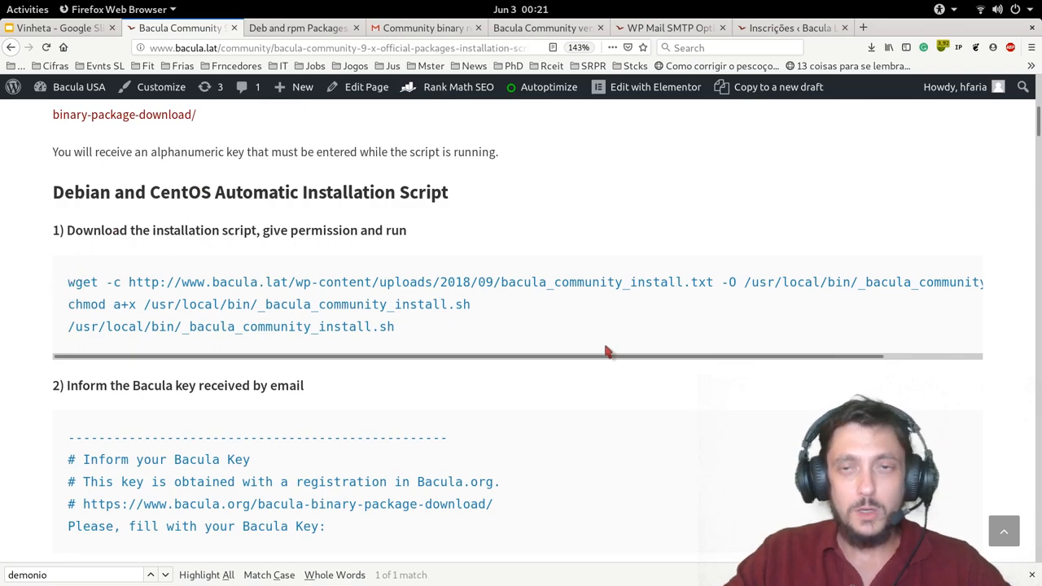
mouse_move(69, 283)
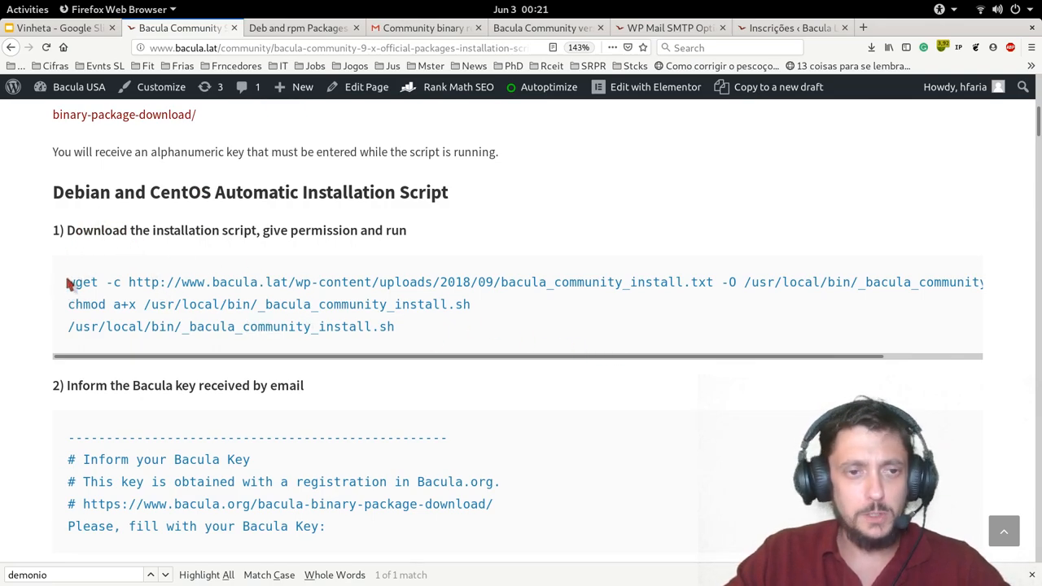
drag(68, 281, 394, 326)
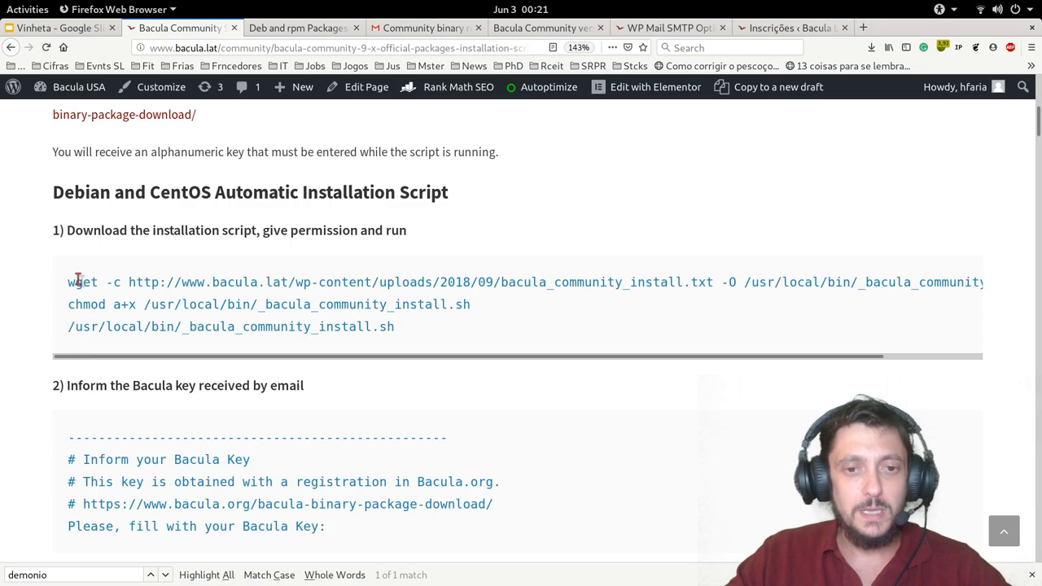
mouse_move(68, 289)
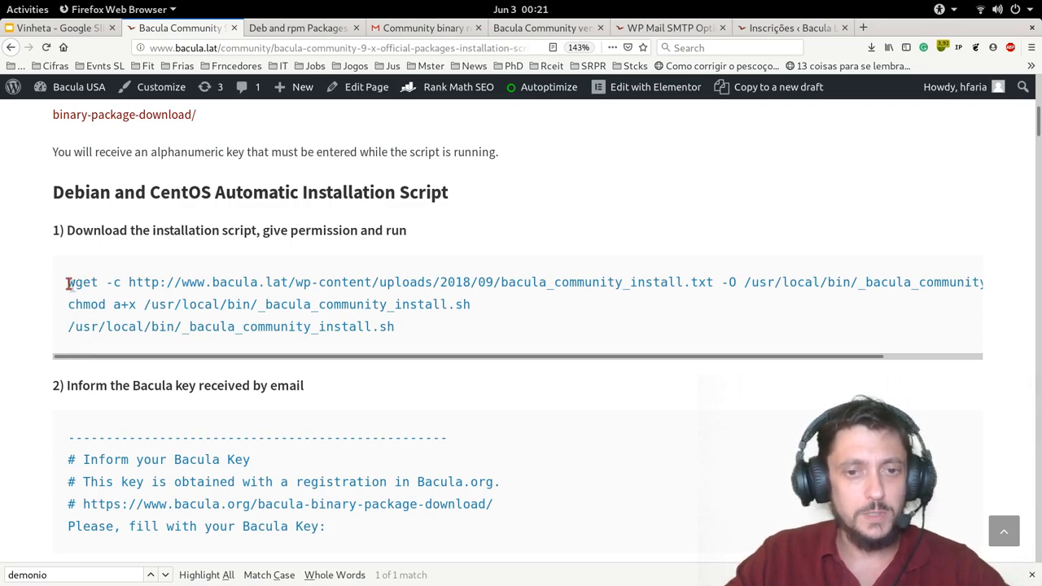
mouse_move(78, 282)
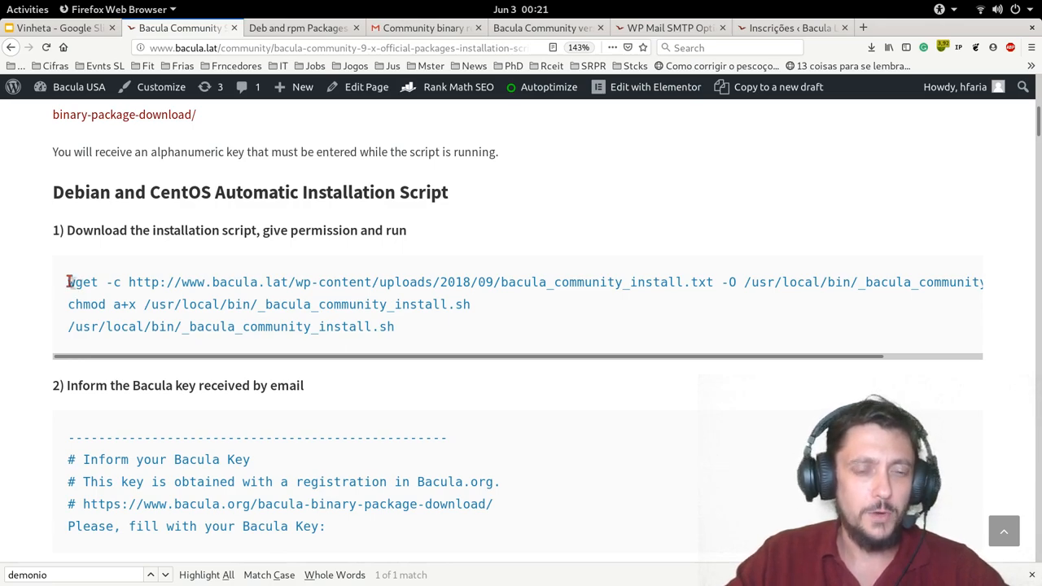
mouse_move(185, 340)
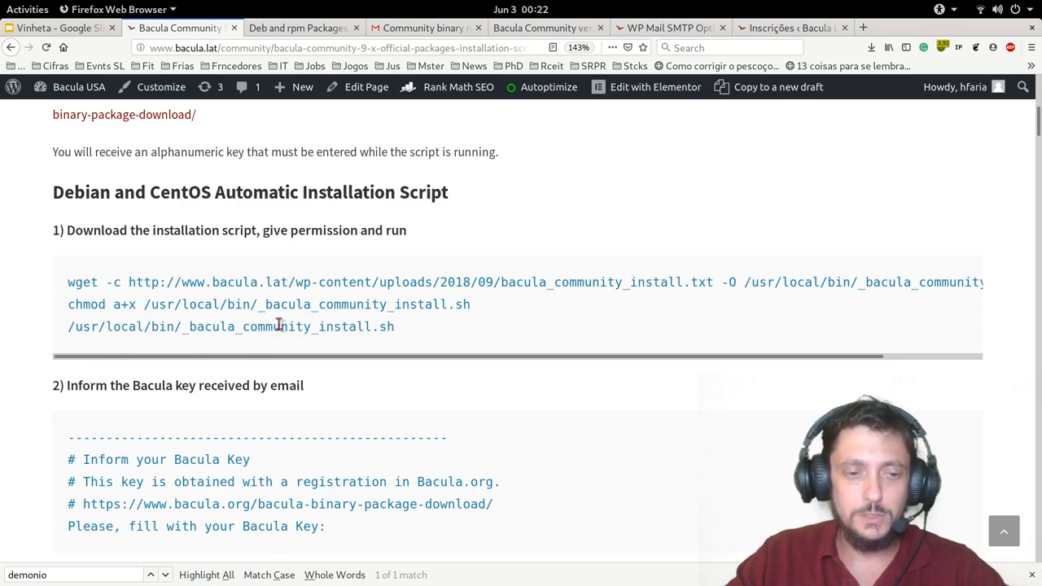
Check the key in the registration form tab and come back to the guide's Bacula key step.
scroll(down, 3)
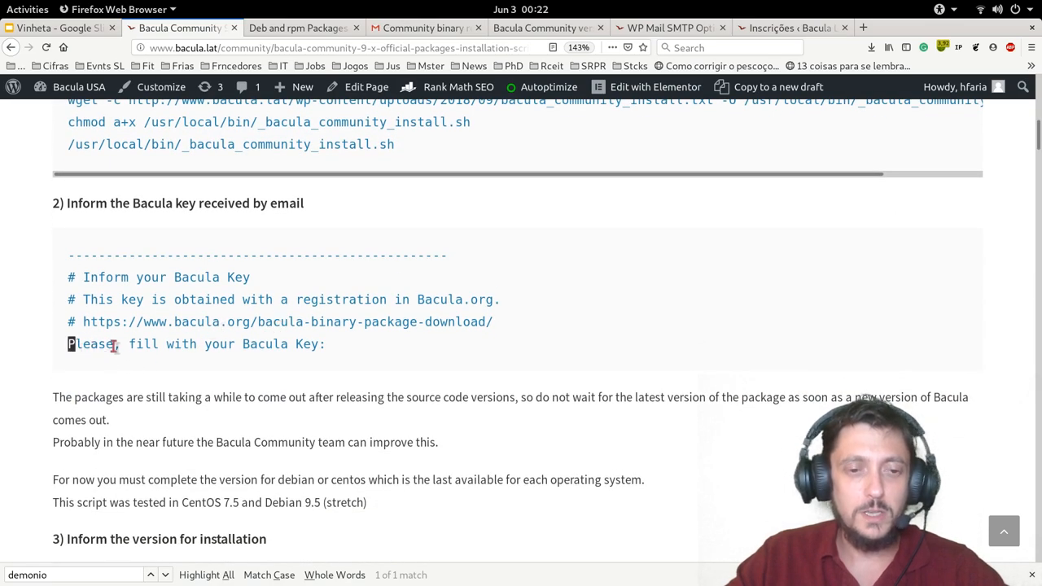
mouse_move(274, 345)
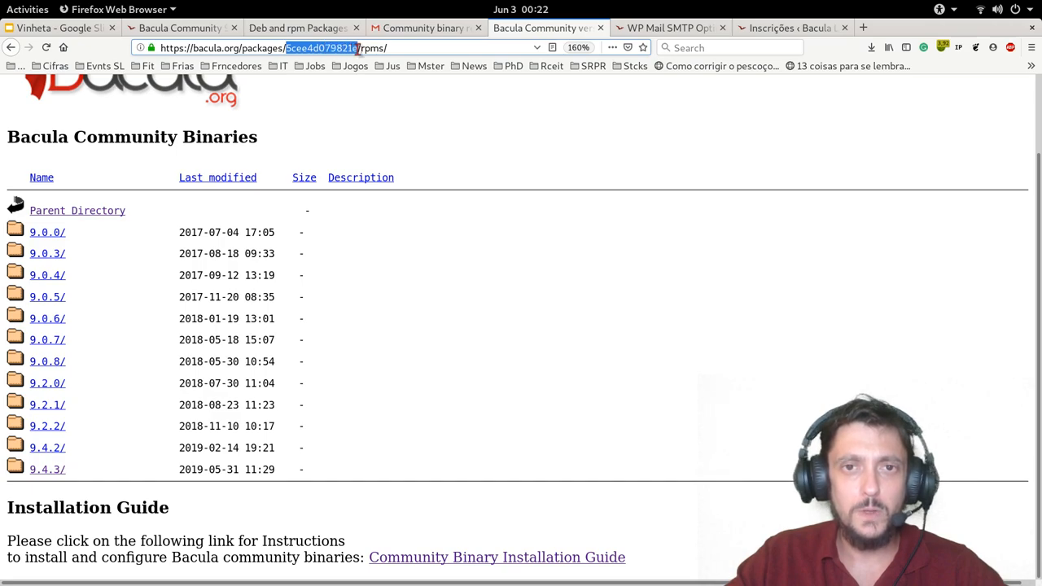
click(293, 26)
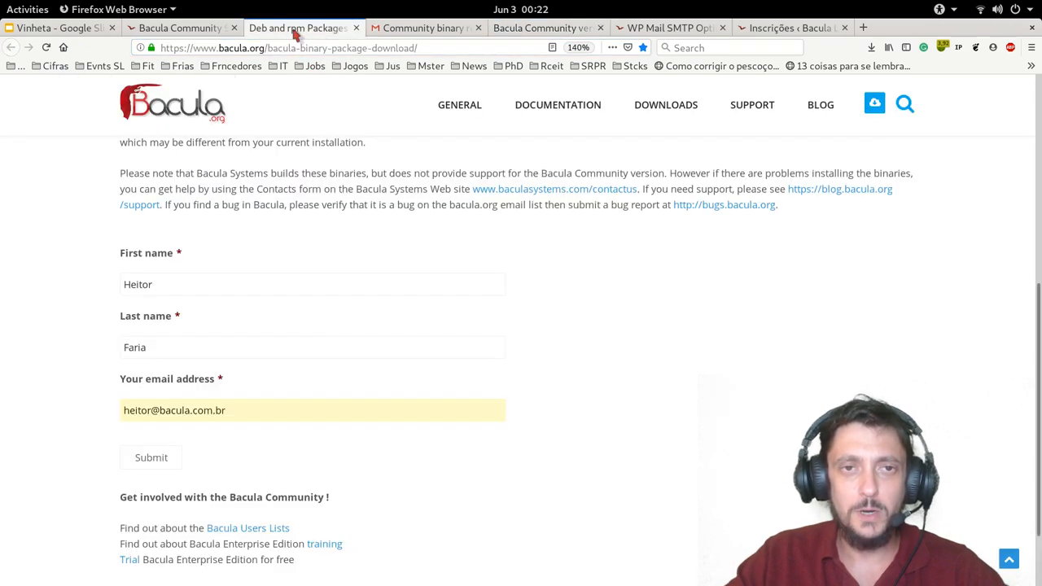
click(181, 26)
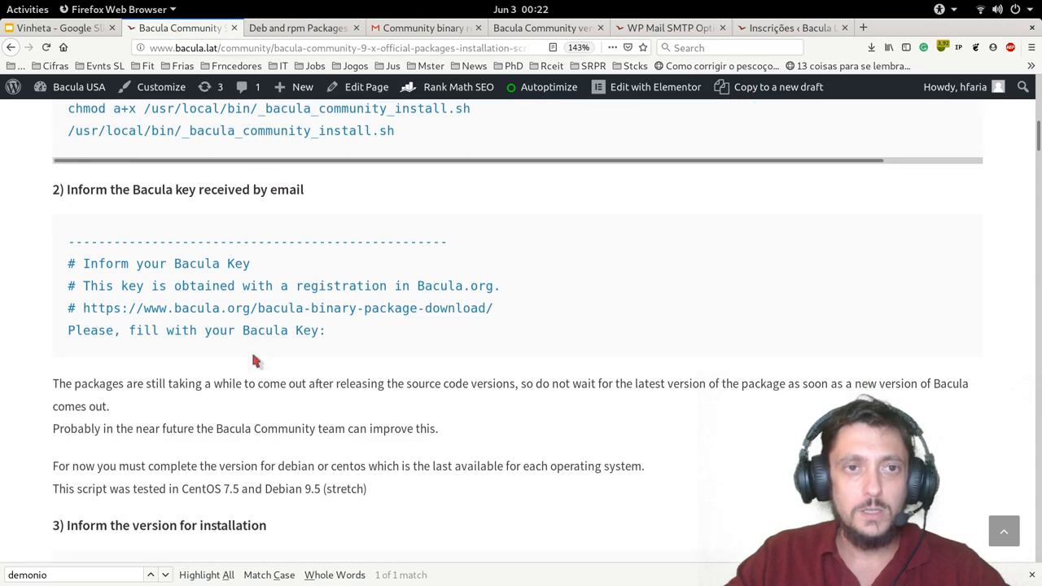
scroll(down, 3)
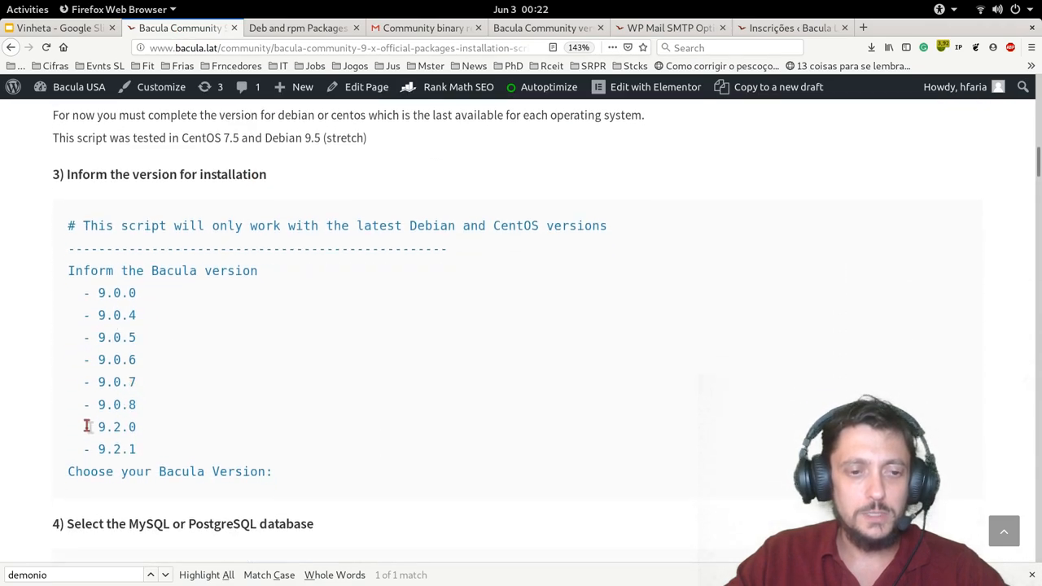
double_click(118, 449)
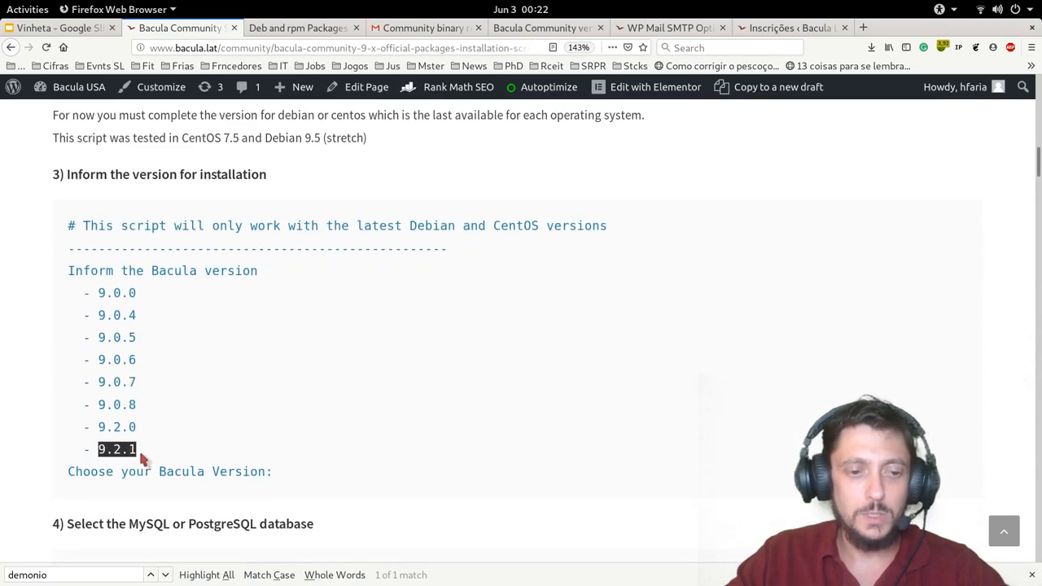
scroll(down, 3)
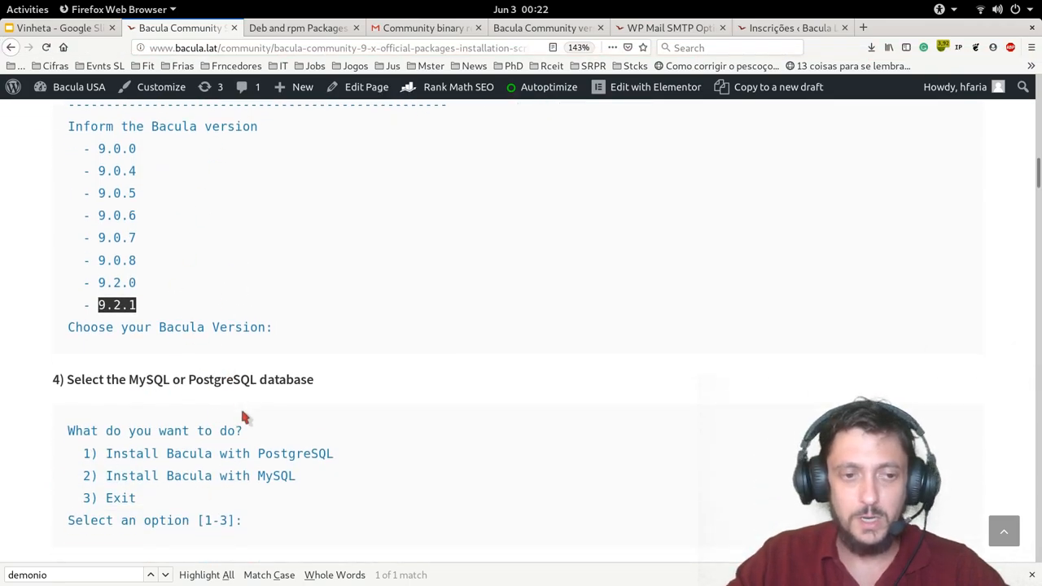
scroll(down, 3)
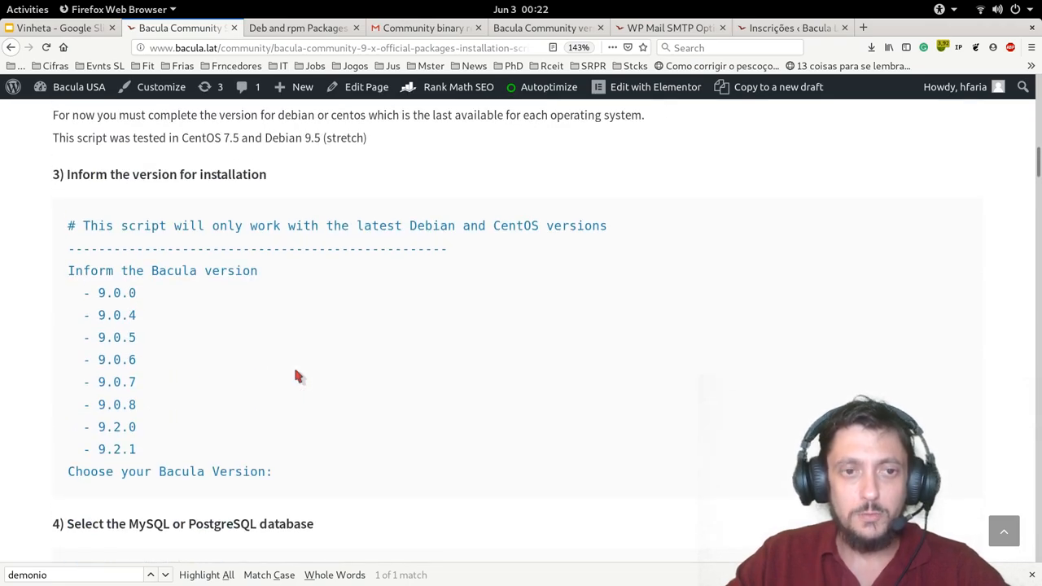
mouse_move(186, 268)
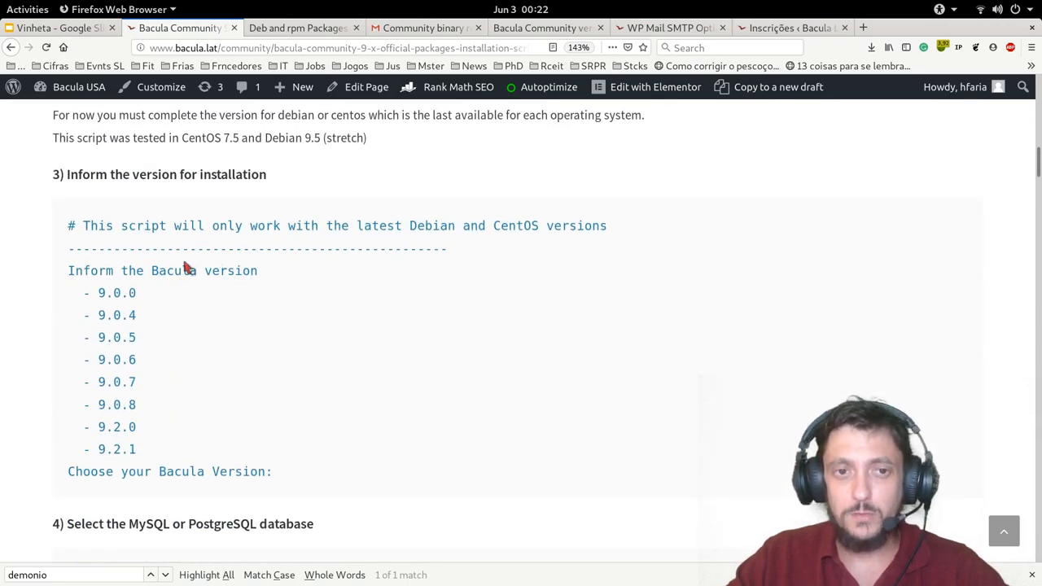
mouse_move(130, 316)
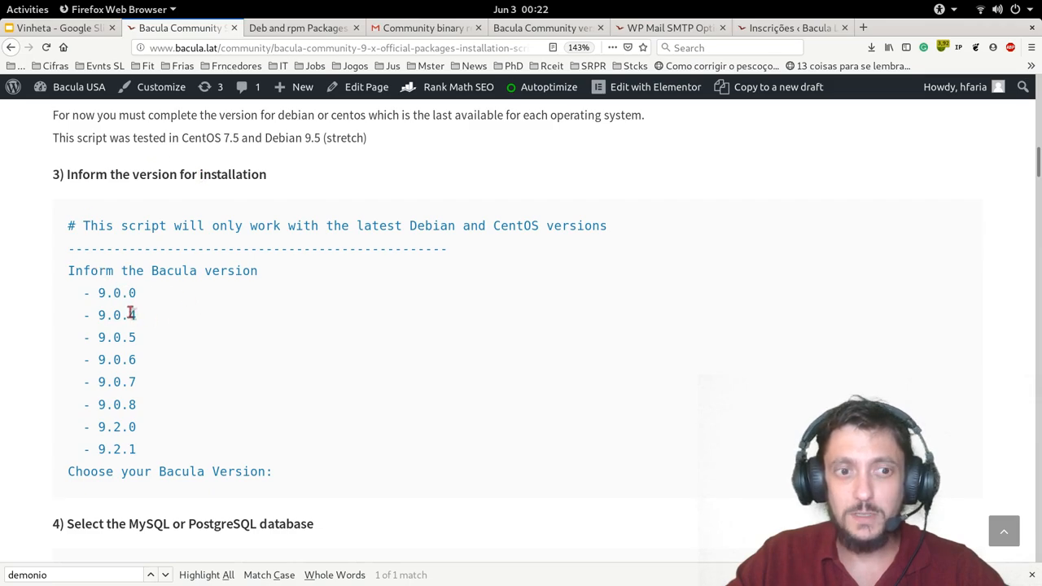
mouse_move(134, 329)
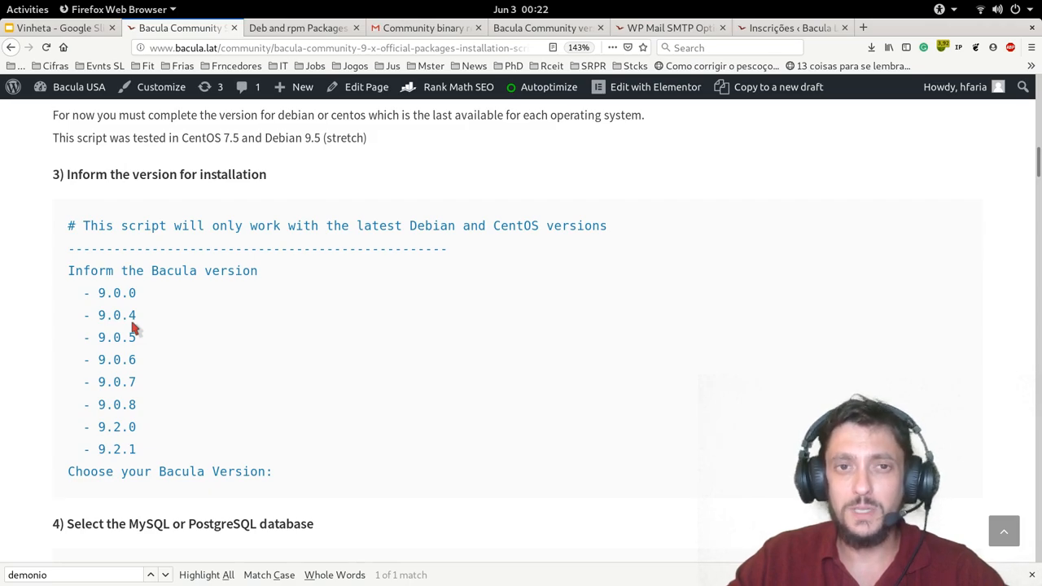
scroll(up, 3)
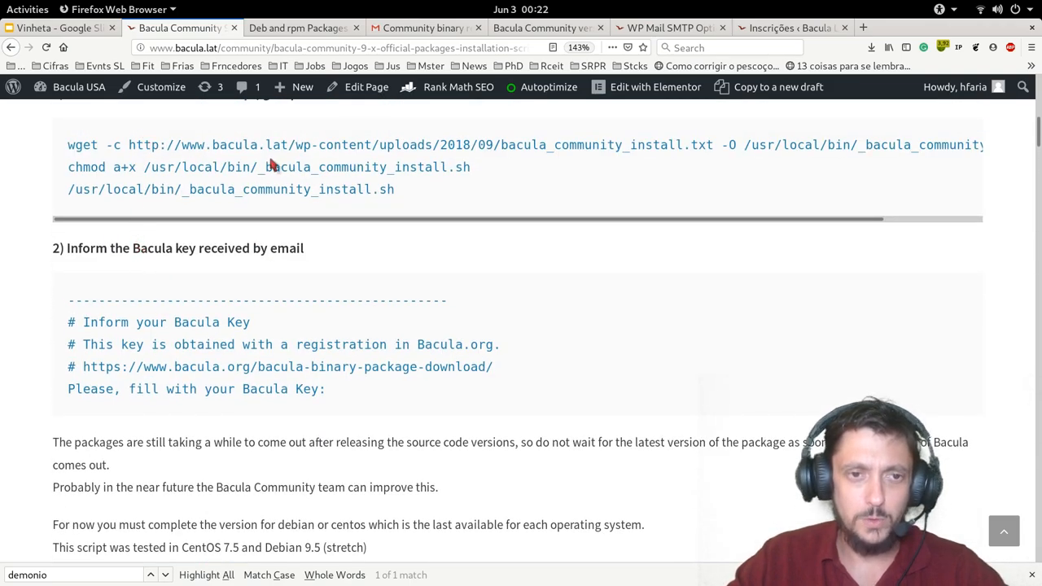
scroll(down, 3)
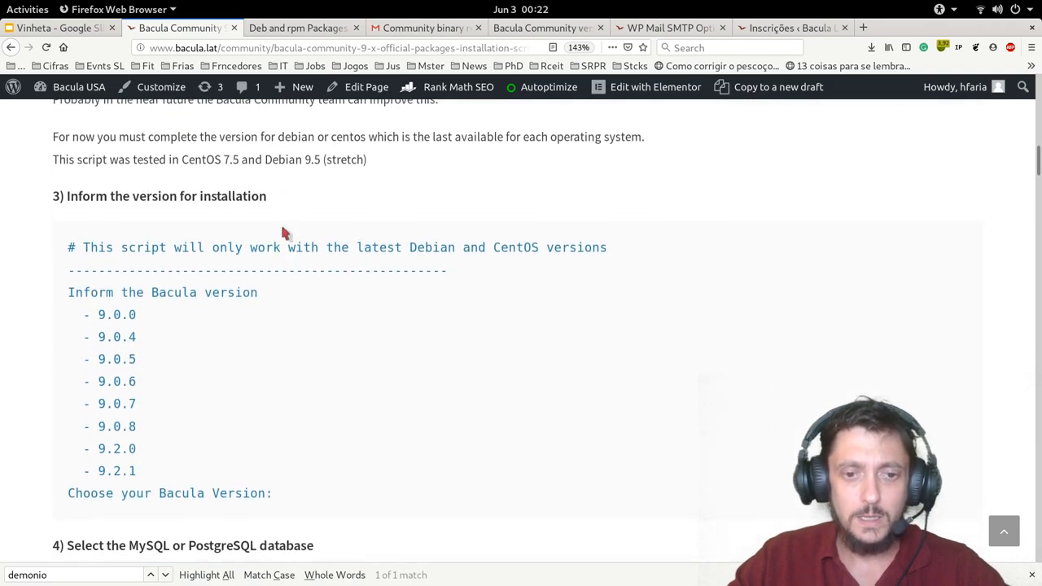
scroll(up, 3)
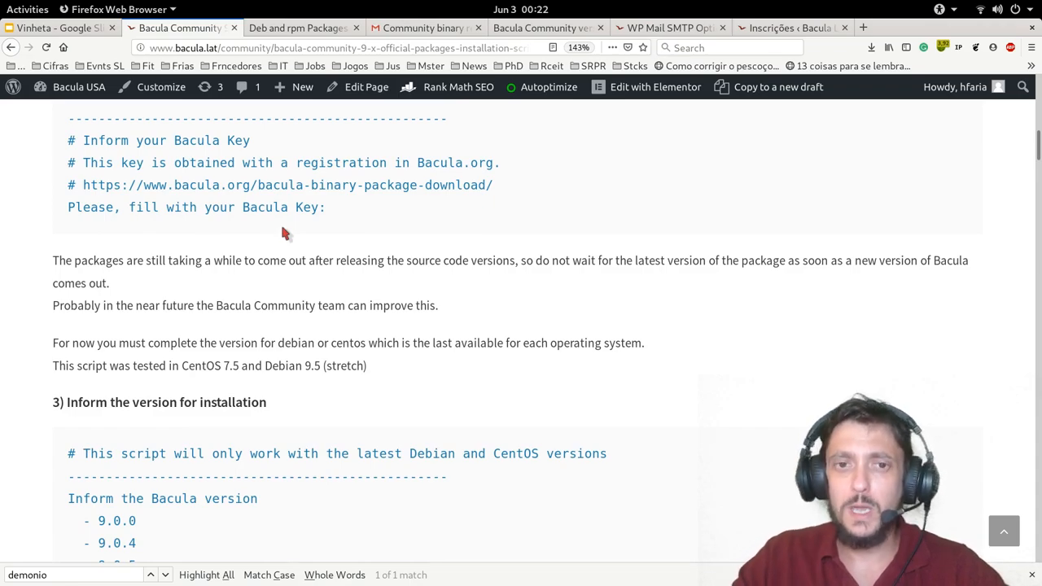
scroll(down, 3)
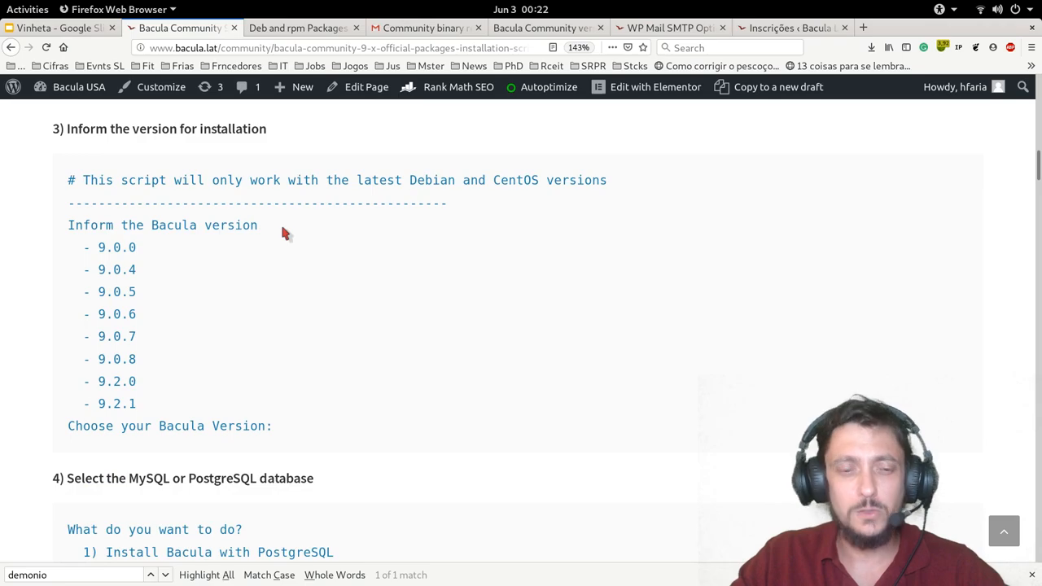
scroll(down, 3)
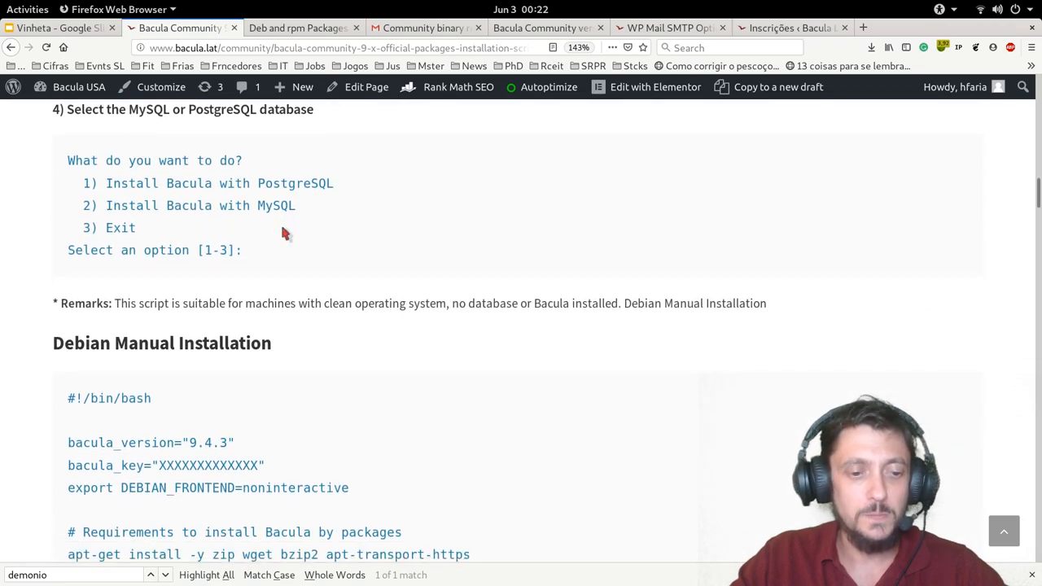
scroll(down, 3)
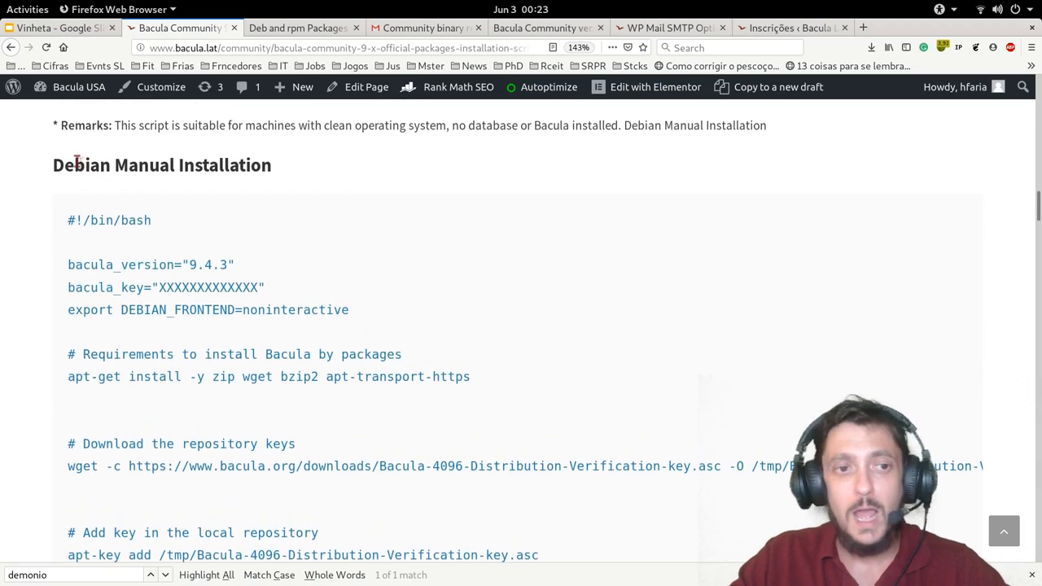
scroll(down, 3)
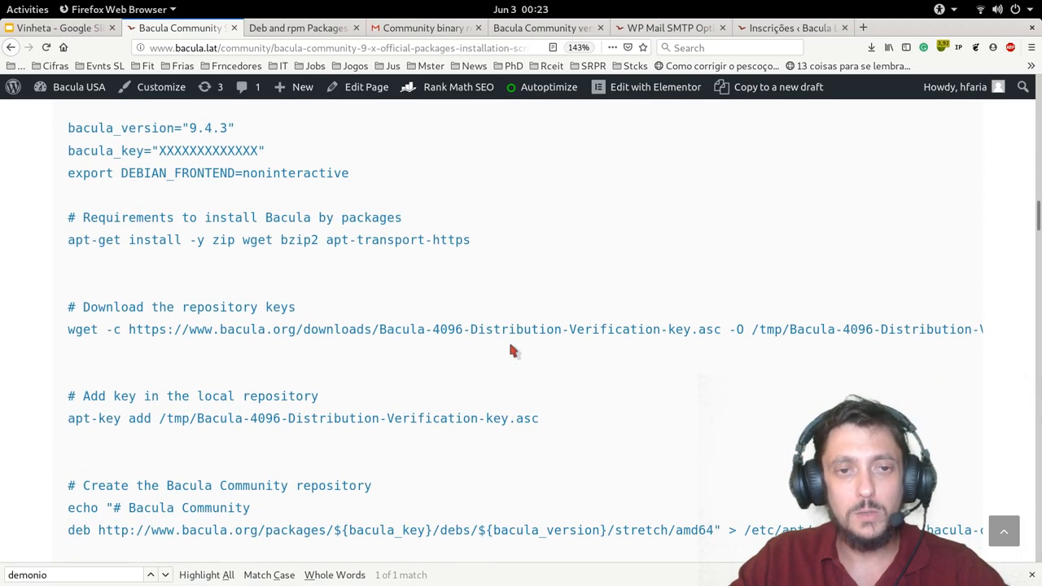
scroll(down, 3)
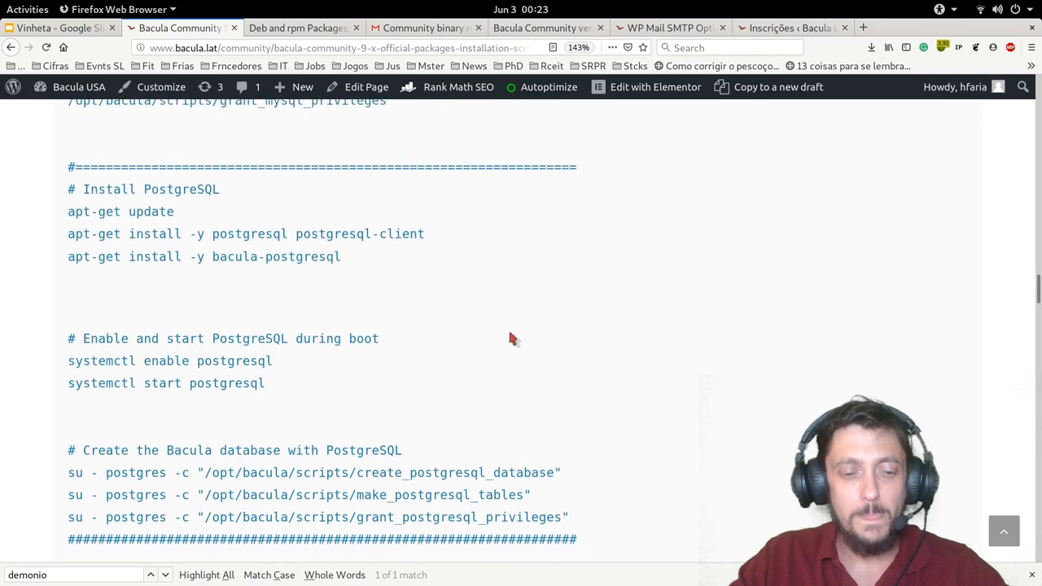
scroll(down, 3)
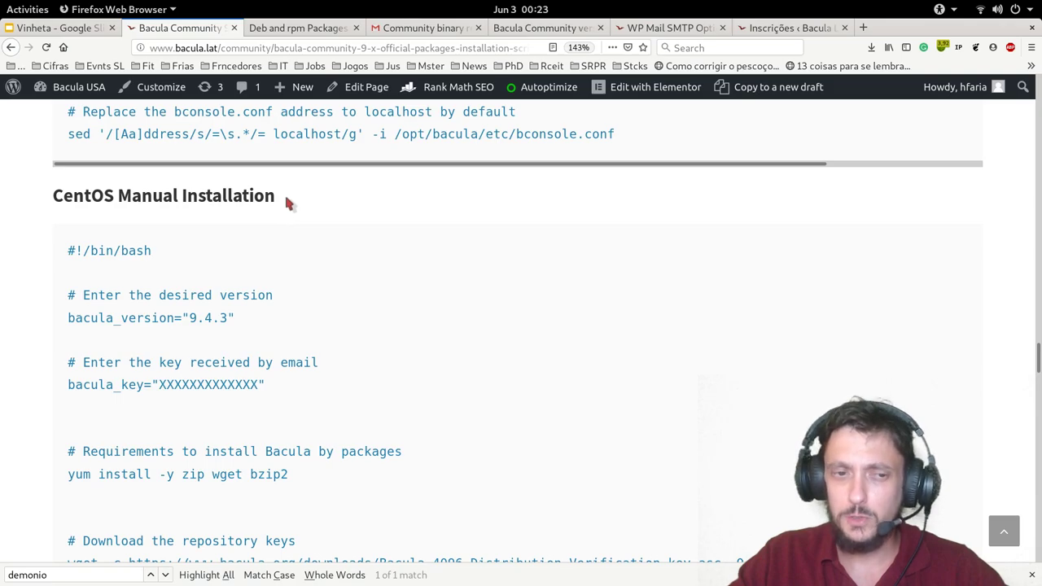
mouse_move(285, 208)
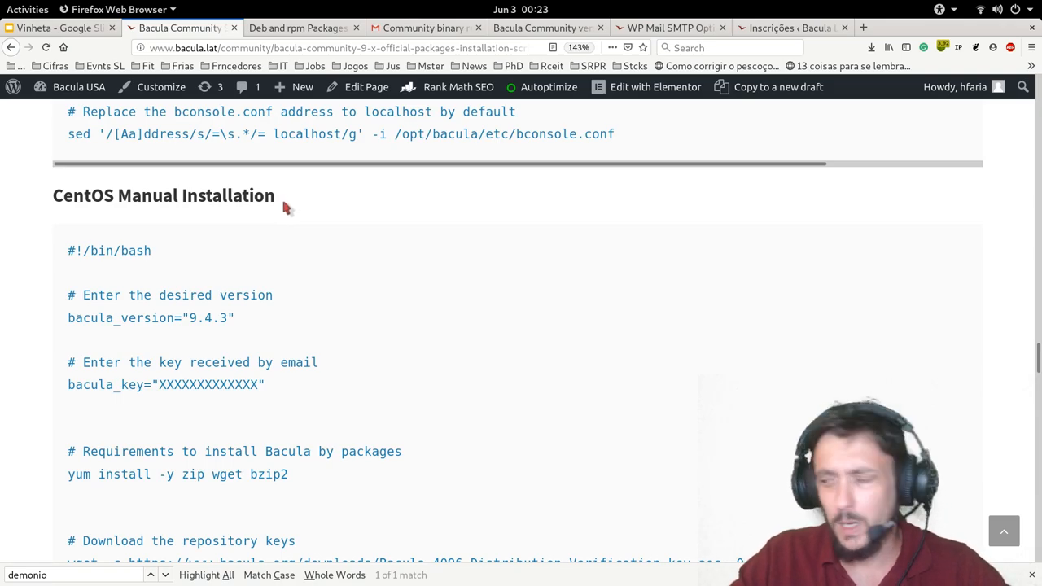
mouse_move(293, 358)
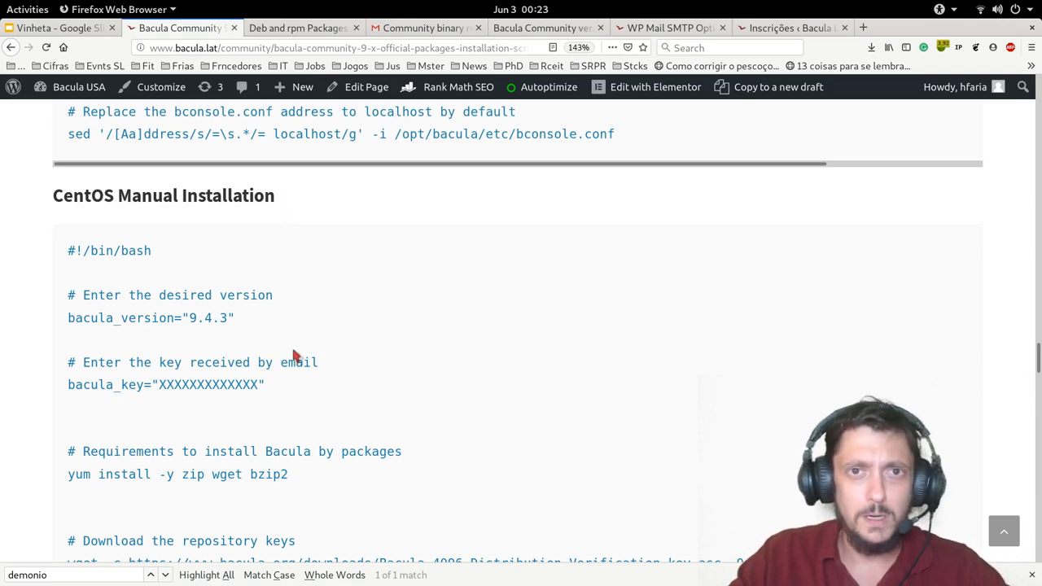
Scroll to the CentOS Manual Installation script and mark the /etc/yum.repos.d/ path.
scroll(down, 3)
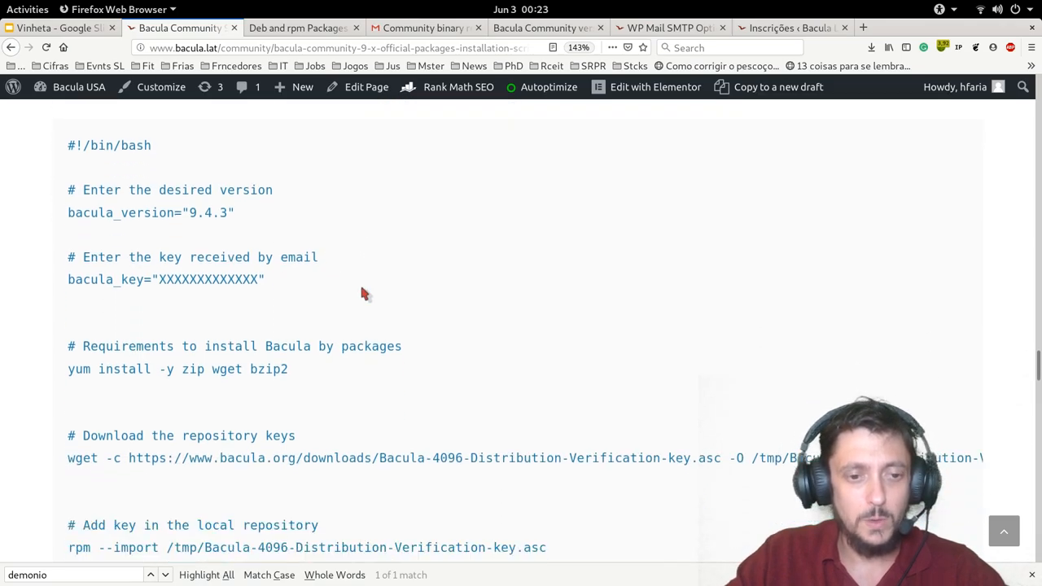
scroll(down, 3)
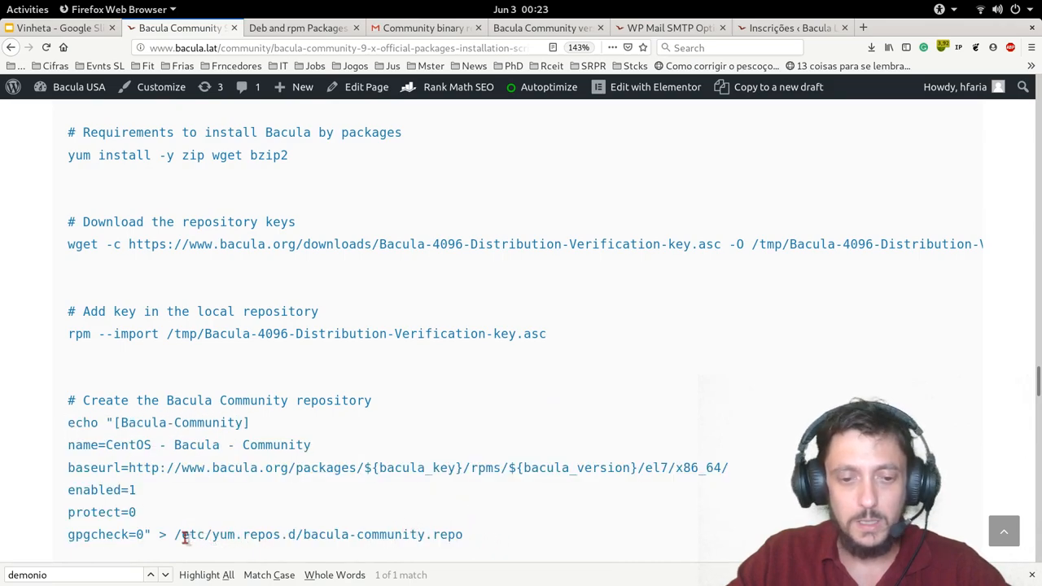
drag(180, 534, 307, 534)
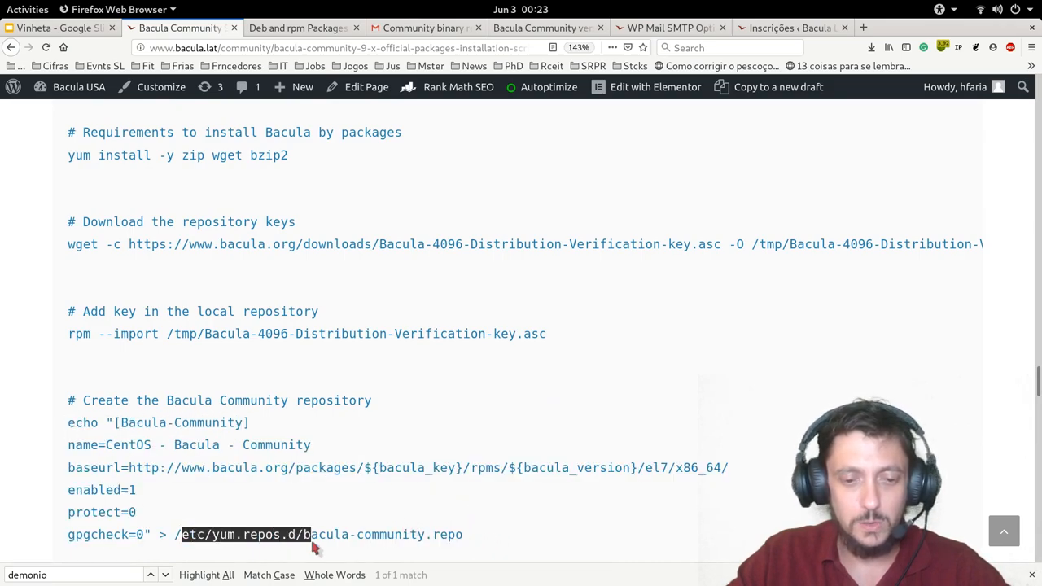
scroll(up, 3)
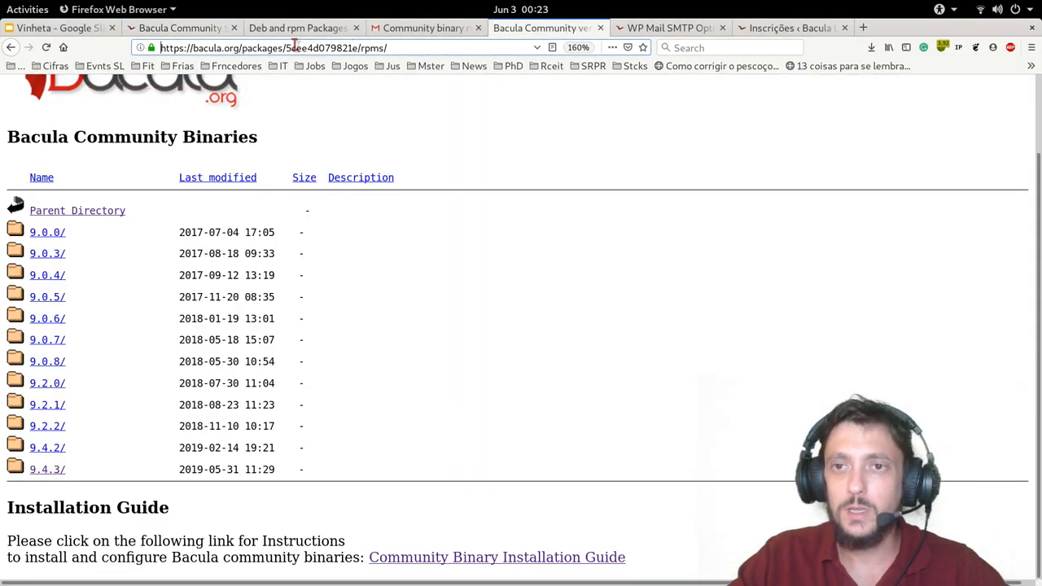
Select and copy the key segment of the bacula.org package address.
double_click(329, 47)
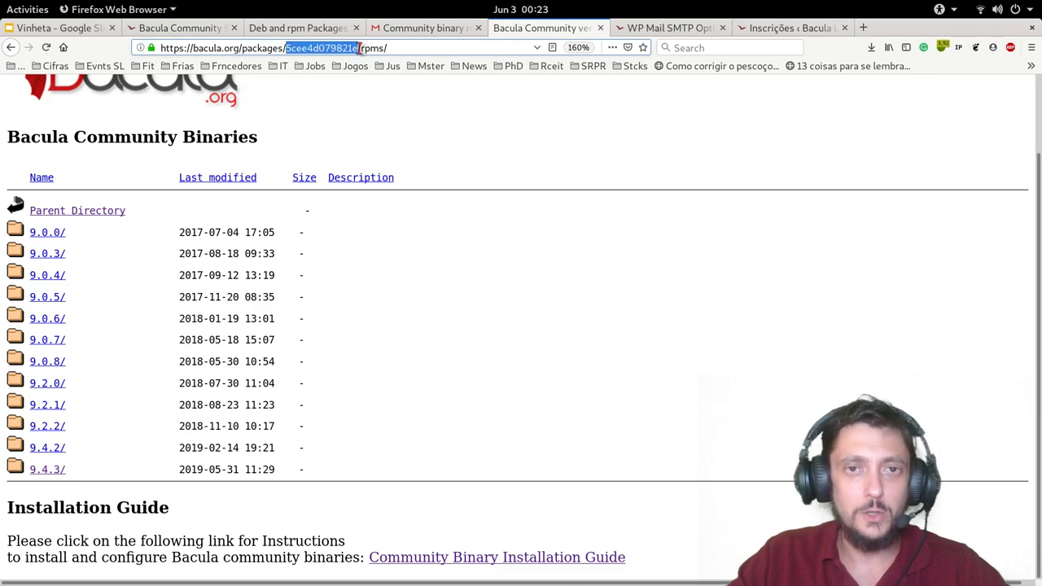
key(super)
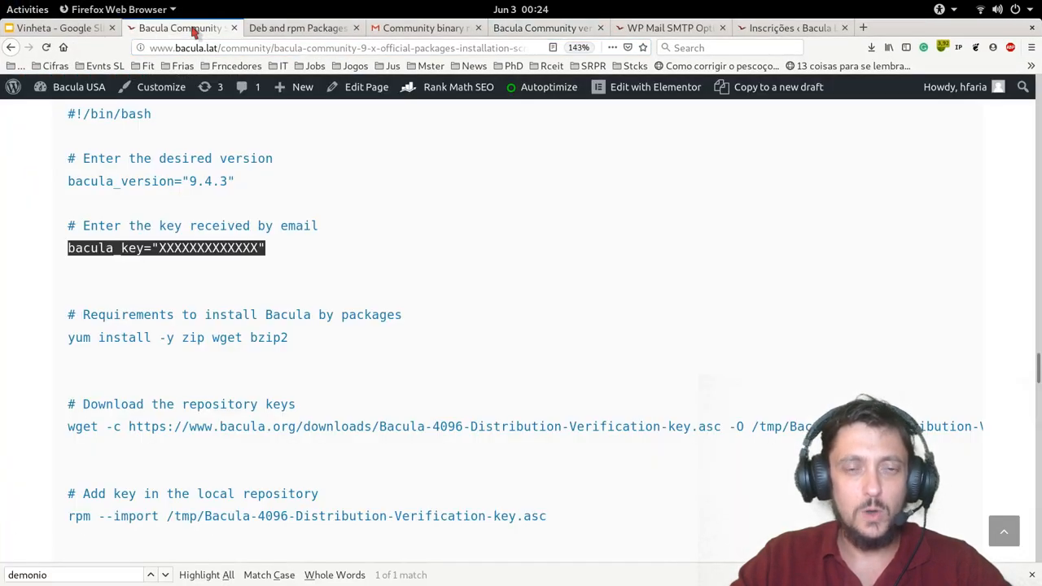
Select and copy the guide's requirements and key download commands.
scroll(down, 3)
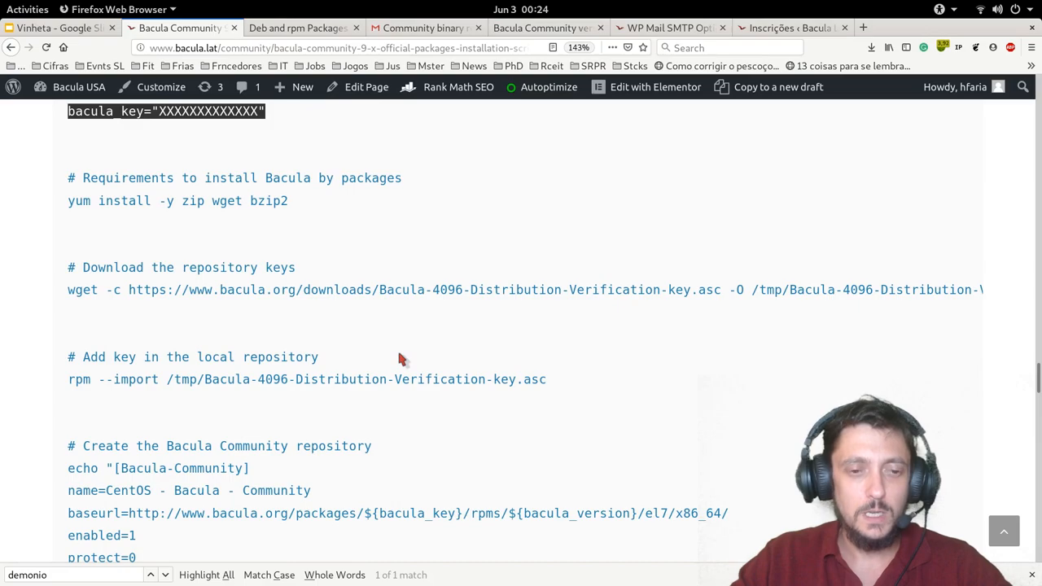
scroll(down, 3)
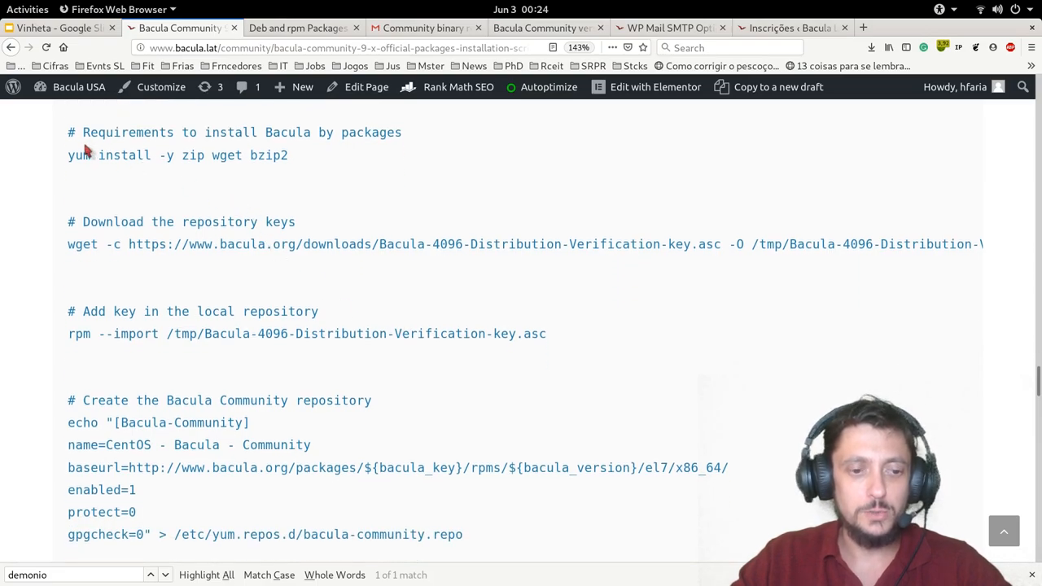
drag(69, 132, 720, 244)
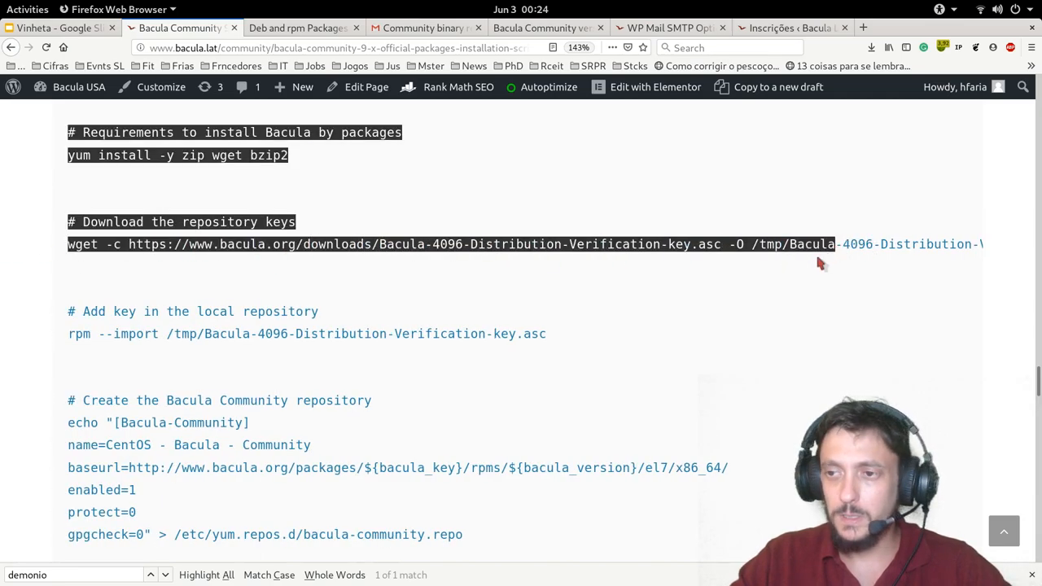
right_click(260, 244)
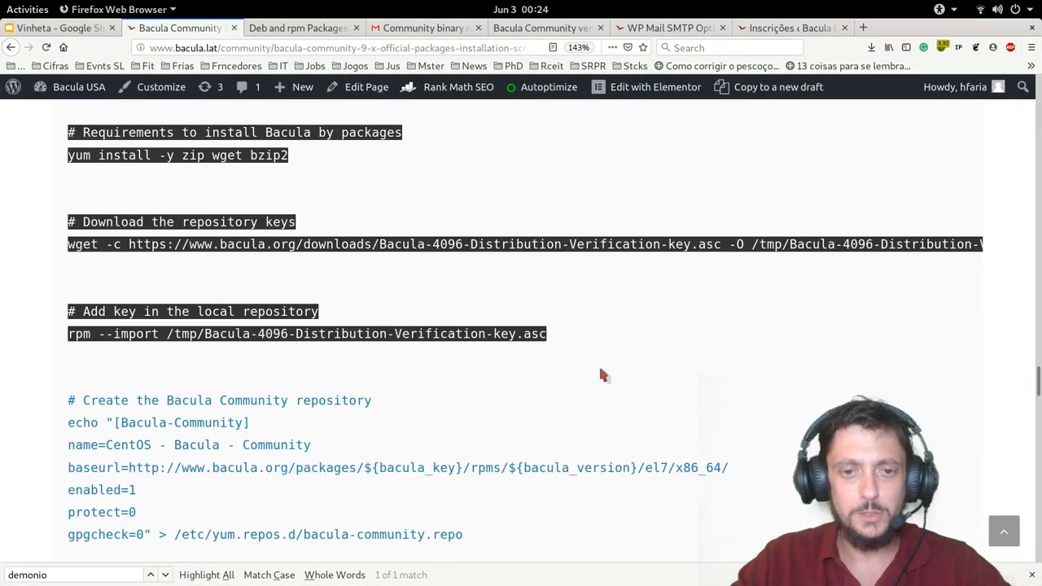
Highlight the 'Create the Bacula Community repository' echo block for copying.
scroll(down, 3)
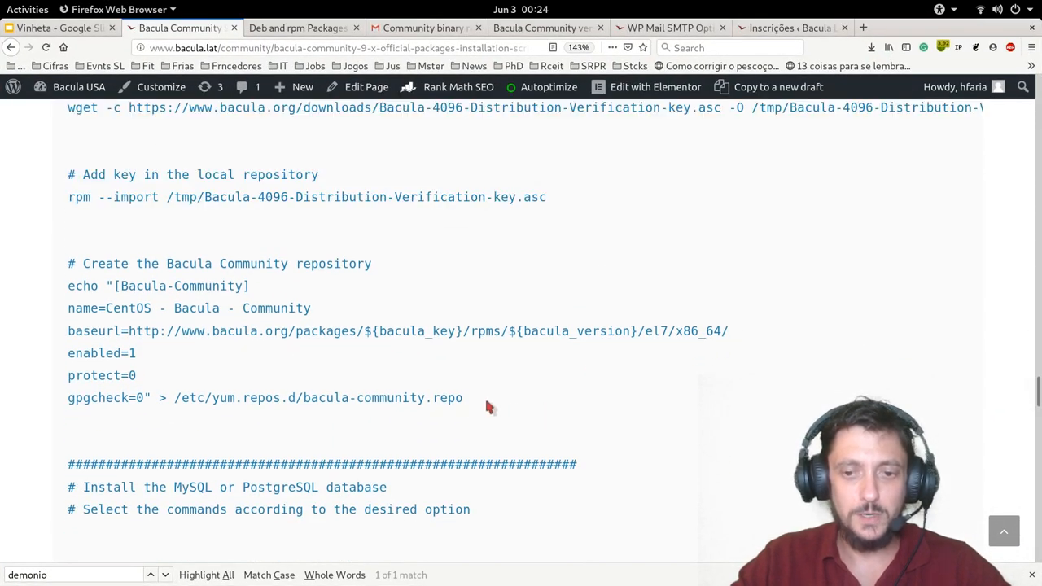
drag(68, 287, 462, 397)
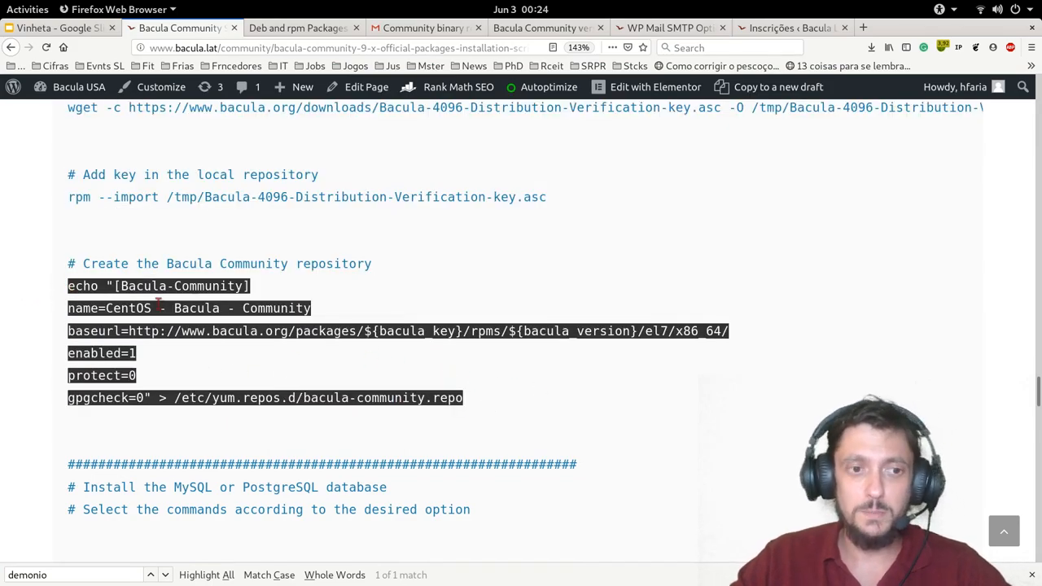
scroll(down, 3)
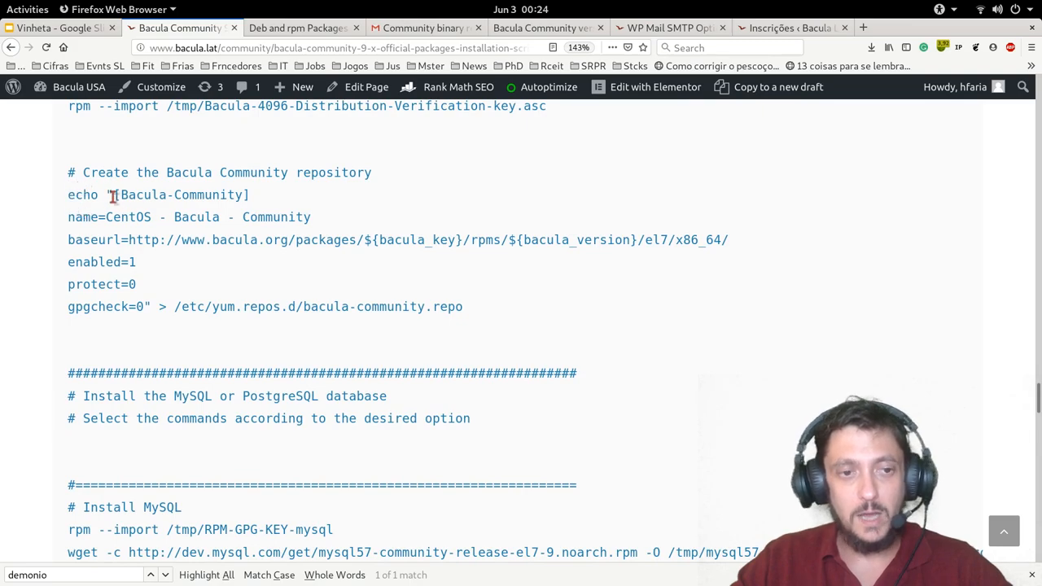
mouse_move(417, 267)
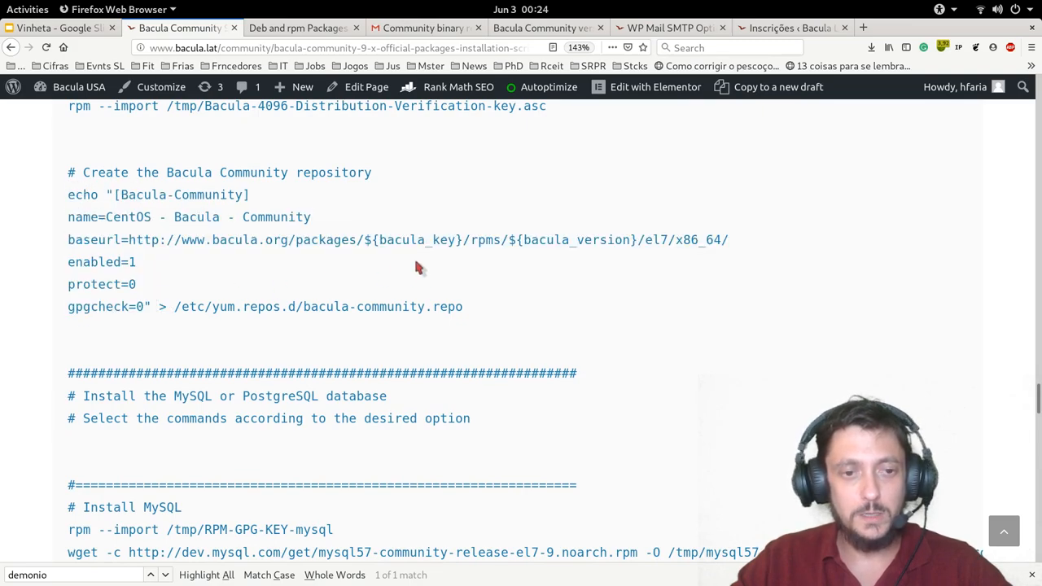
double_click(413, 239)
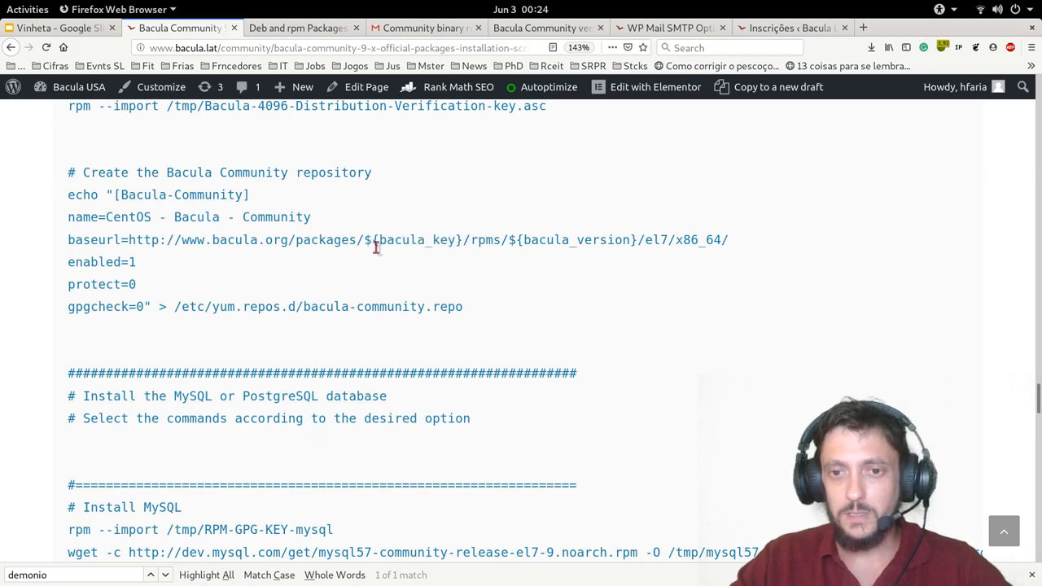
double_click(414, 240)
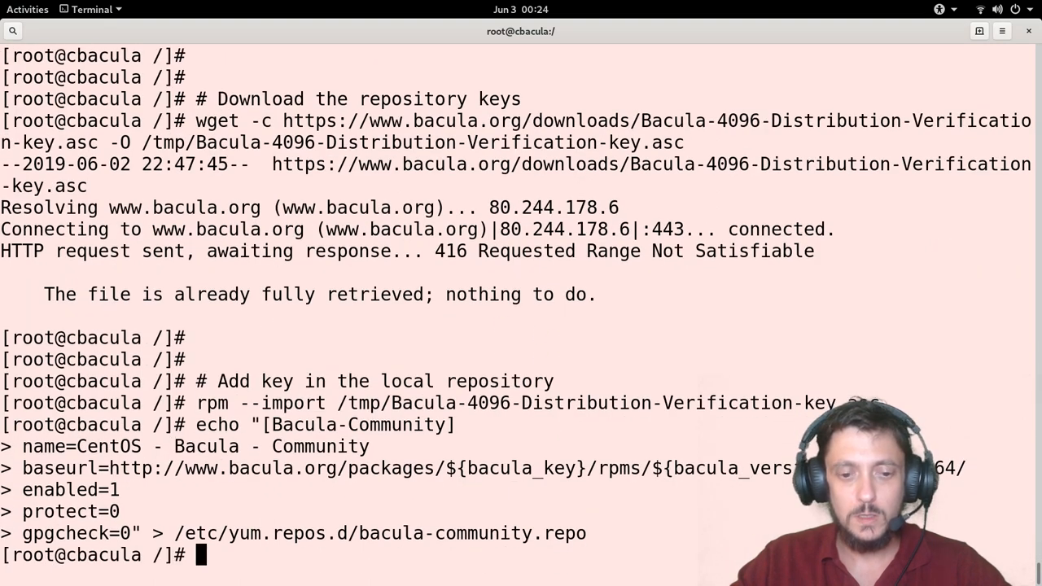
Run the echo block writing bacula-community.repo and recall the earlier cat command from history.
text(c)
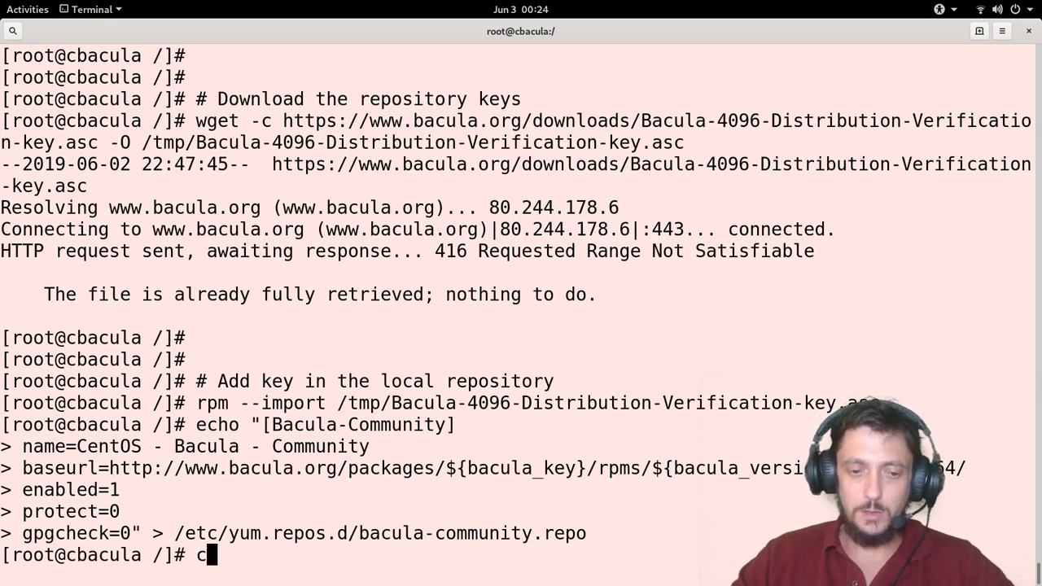
key(ctrl+r)
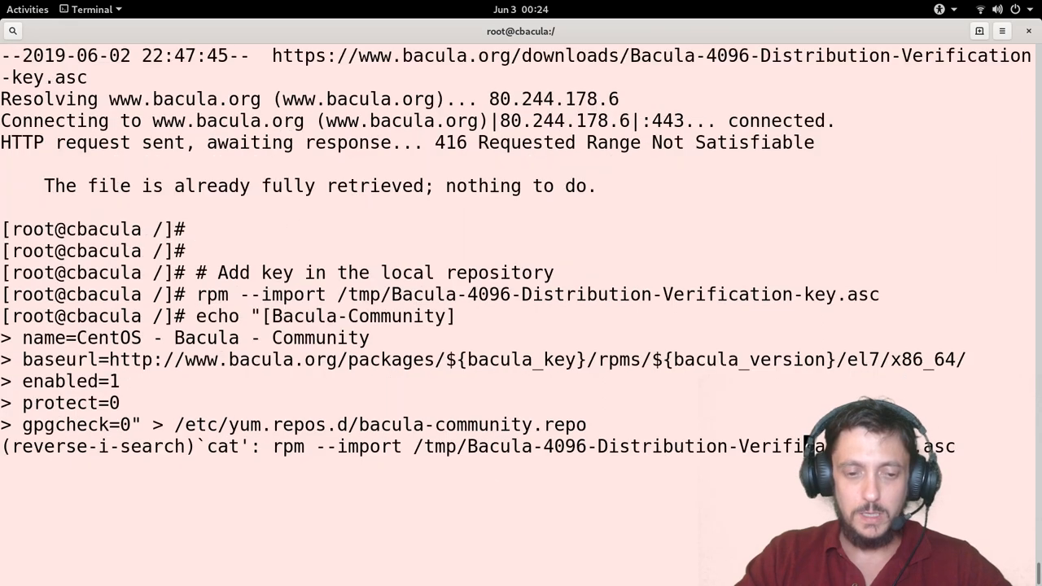
key(Enter)
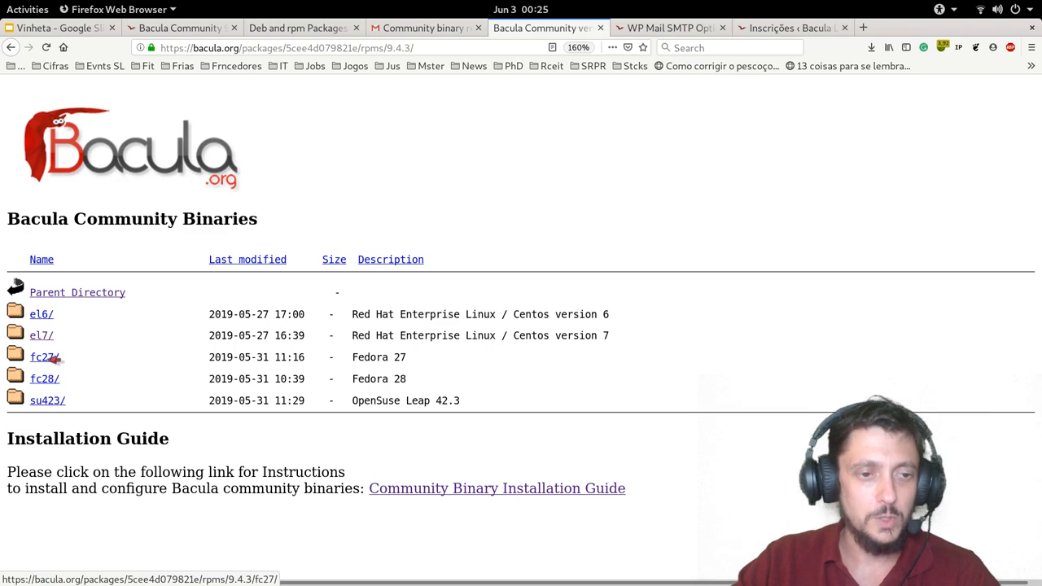
mouse_move(50, 397)
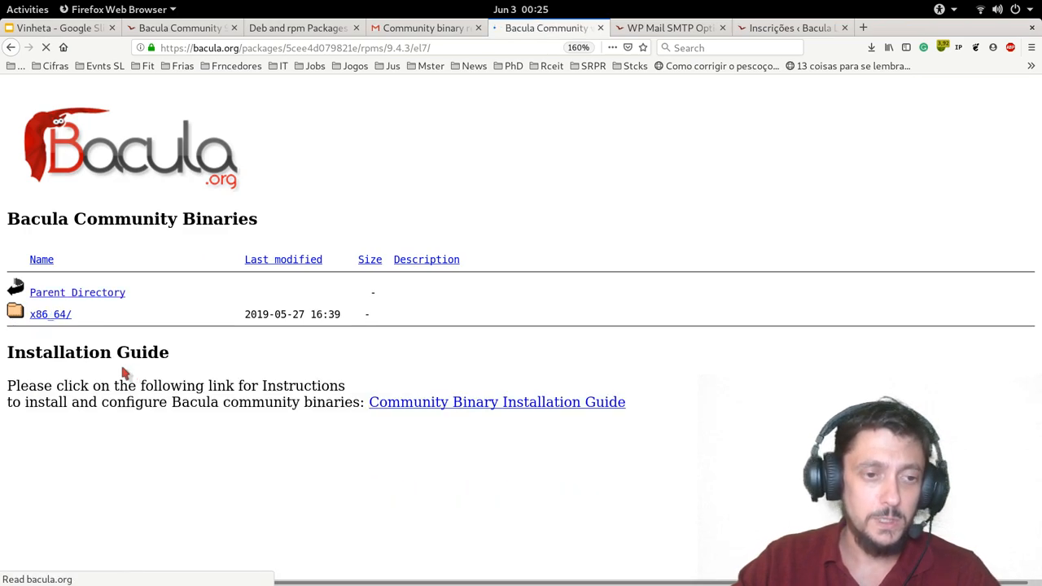
Enter the el7 folder of the 9.4.3 packages to view its x86_64 build.
click(49, 314)
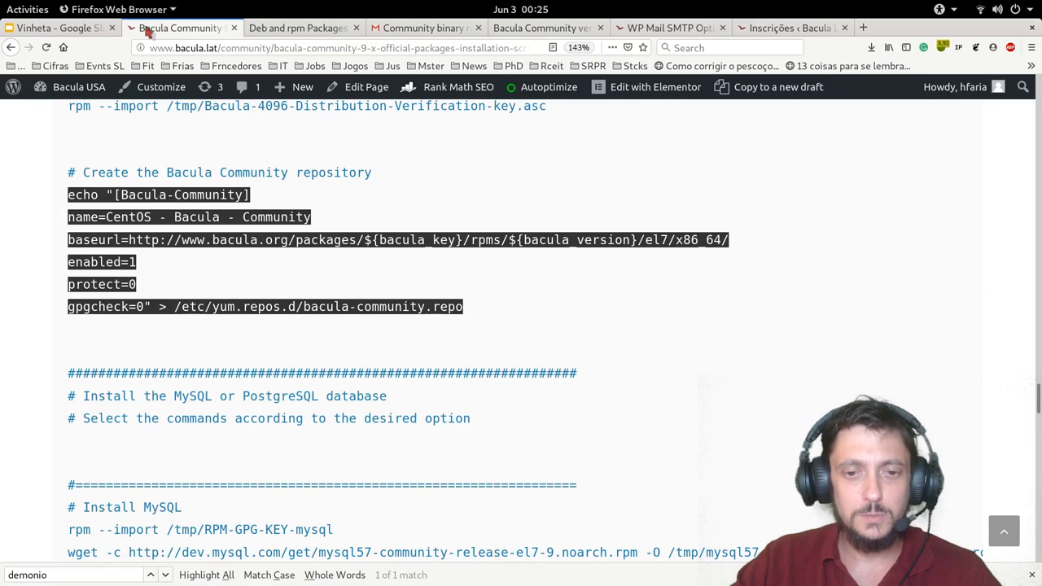
Highlight the 'Install MySQL' heading and its installation command lines in the guide for review.
scroll(down, 3)
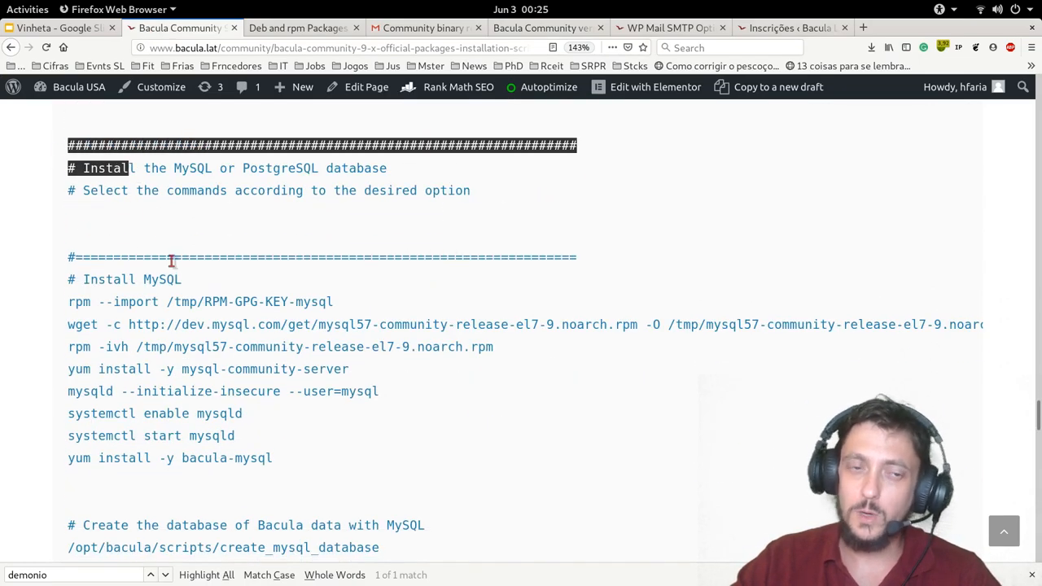
drag(90, 280, 261, 301)
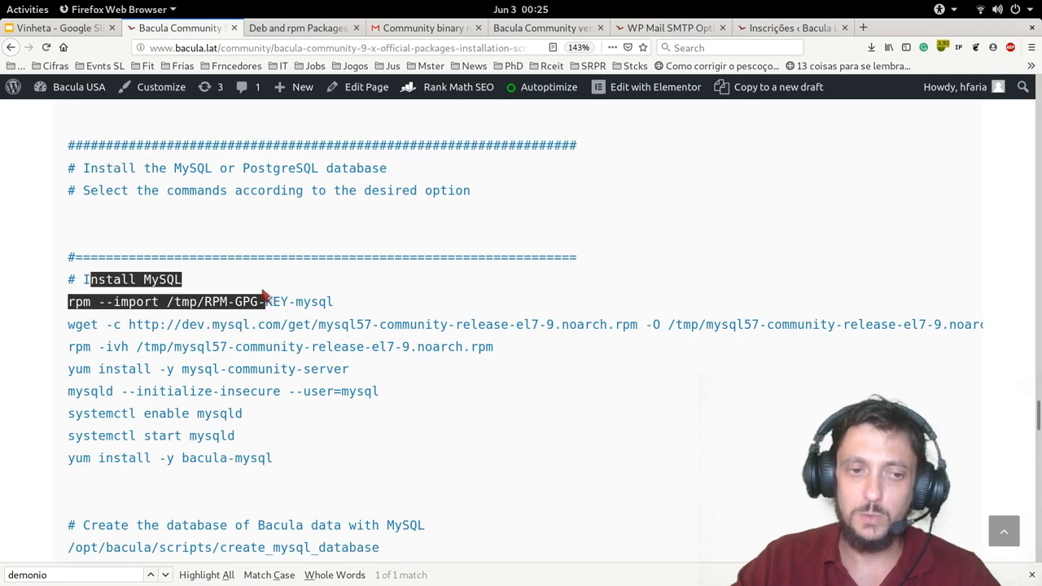
scroll(down, 3)
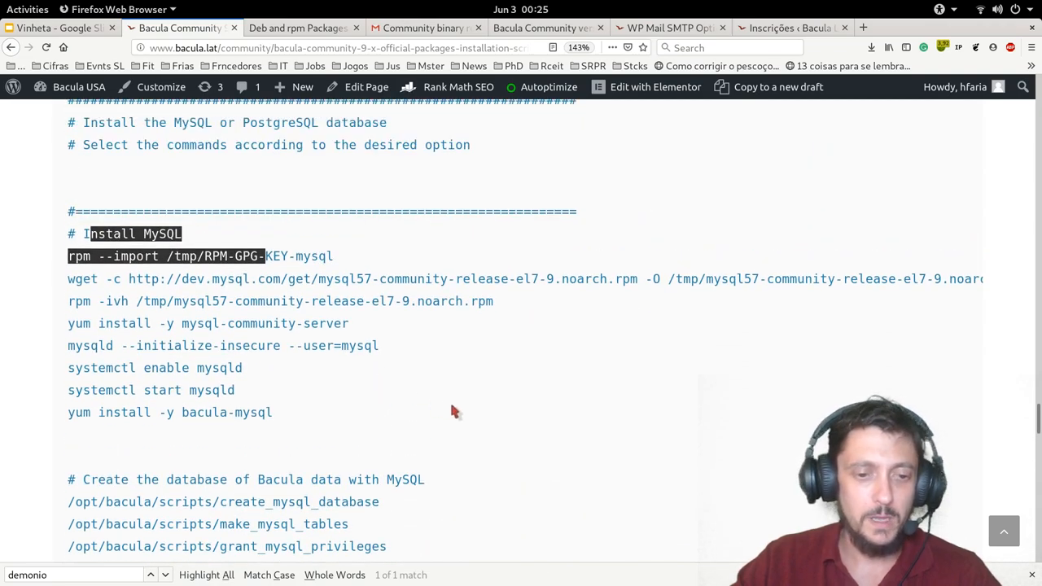
mouse_move(452, 405)
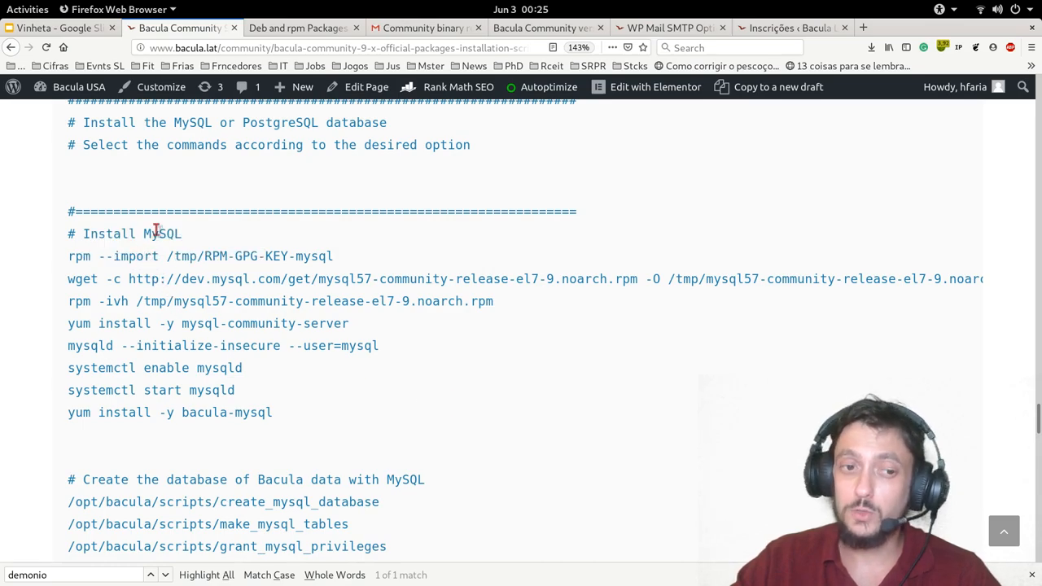
mouse_move(576, 391)
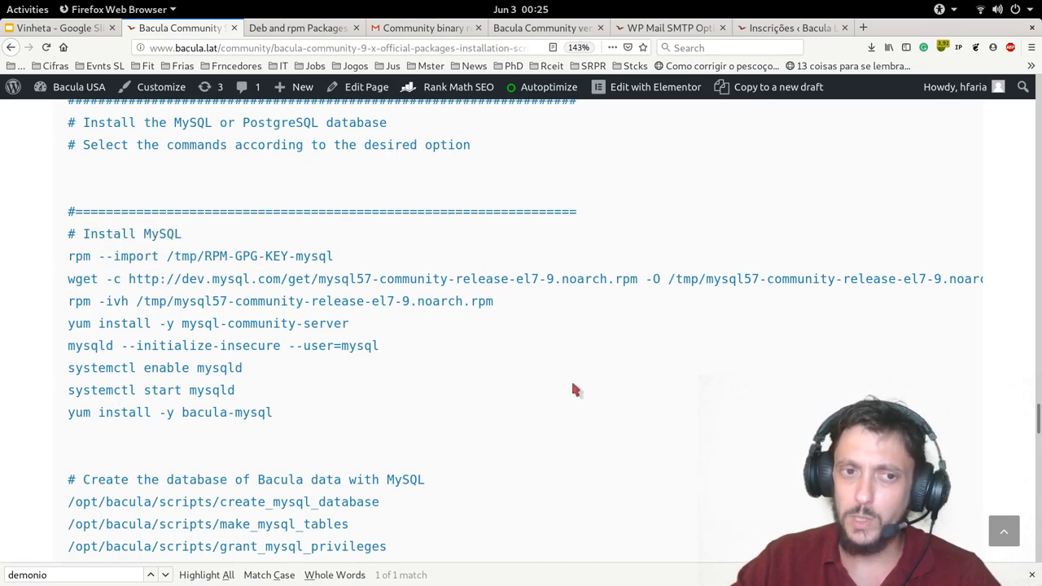
drag(73, 256, 741, 279)
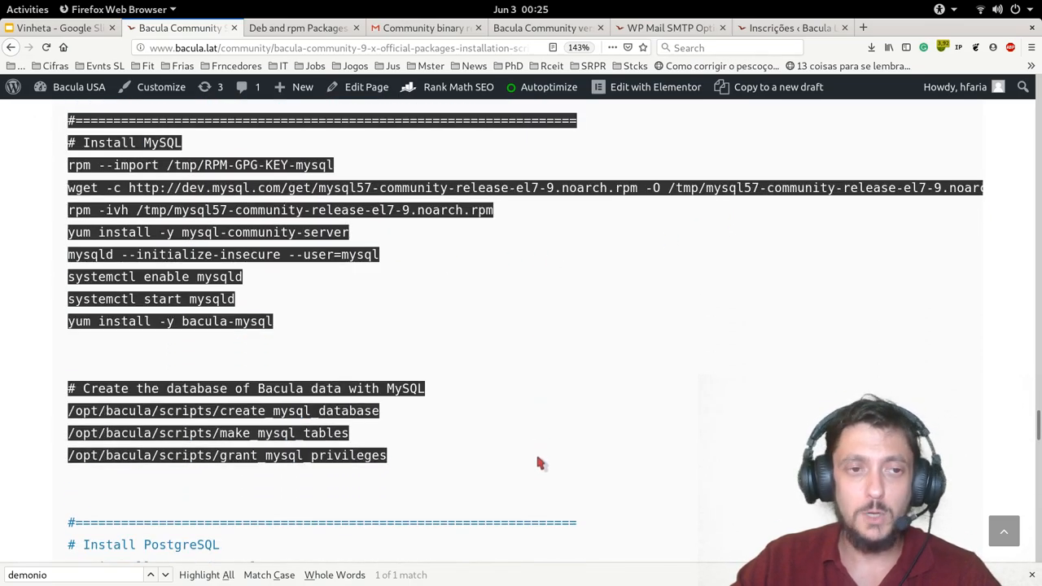
scroll(down, 3)
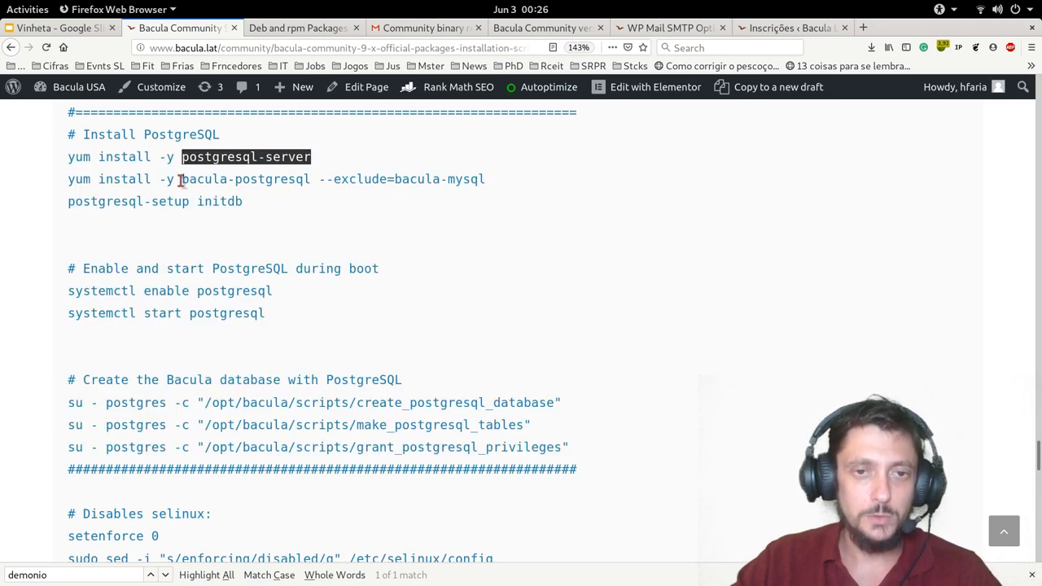
Highlight the bacula-postgresql package name in the guide's PostgreSQL section.
double_click(244, 179)
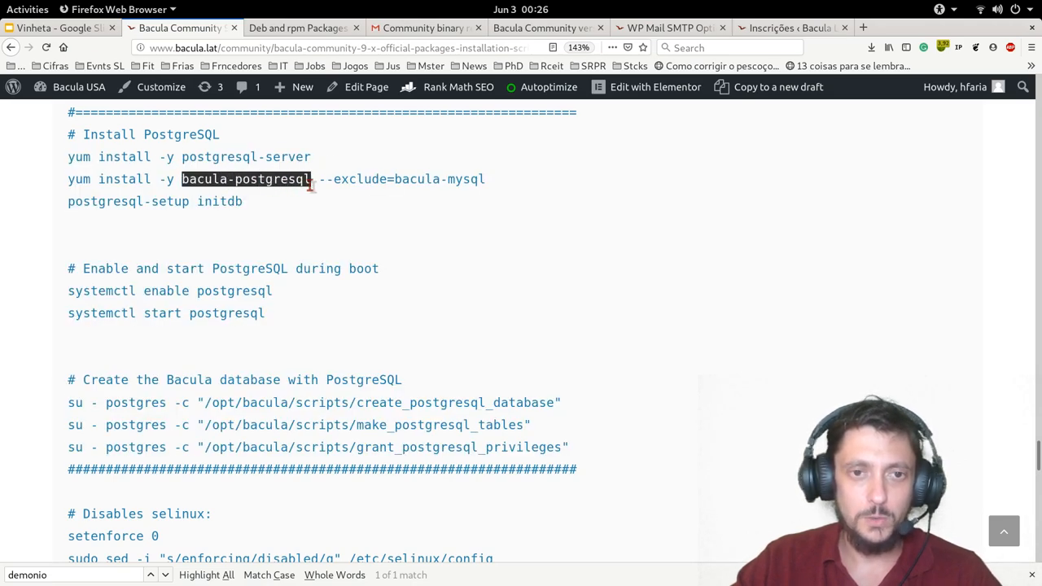
mouse_move(316, 194)
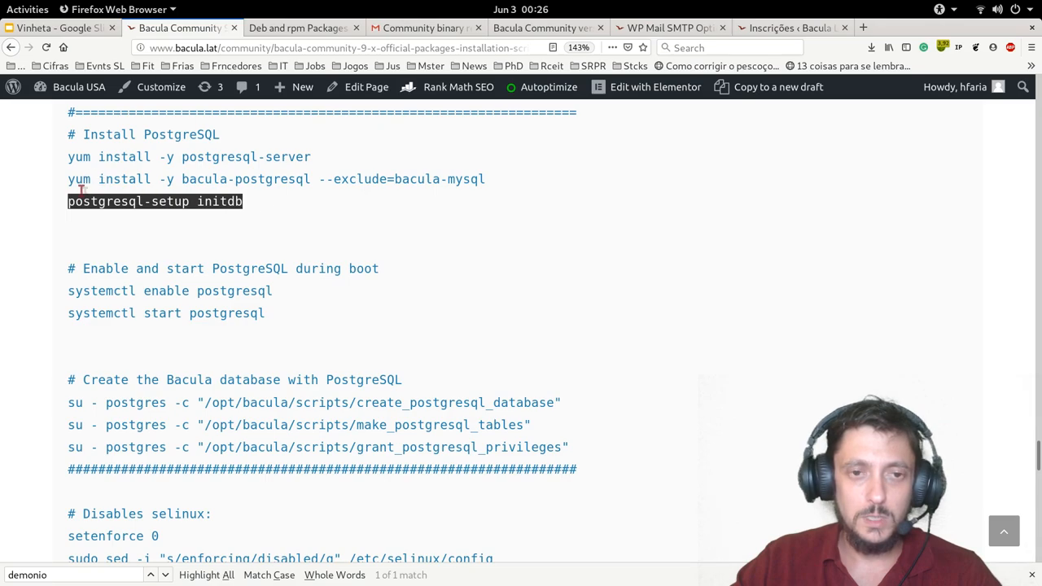
mouse_move(231, 244)
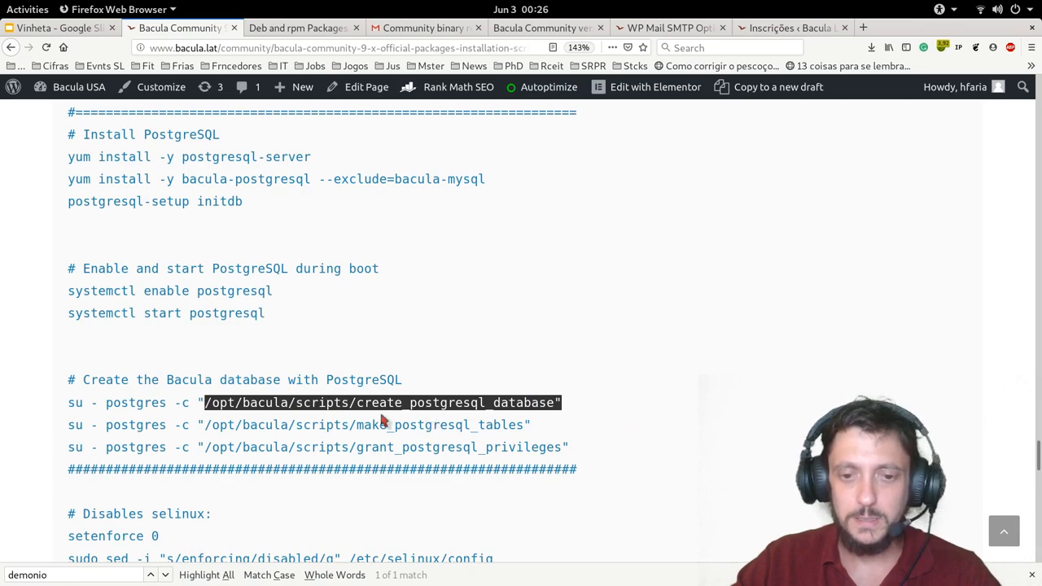
mouse_move(400, 426)
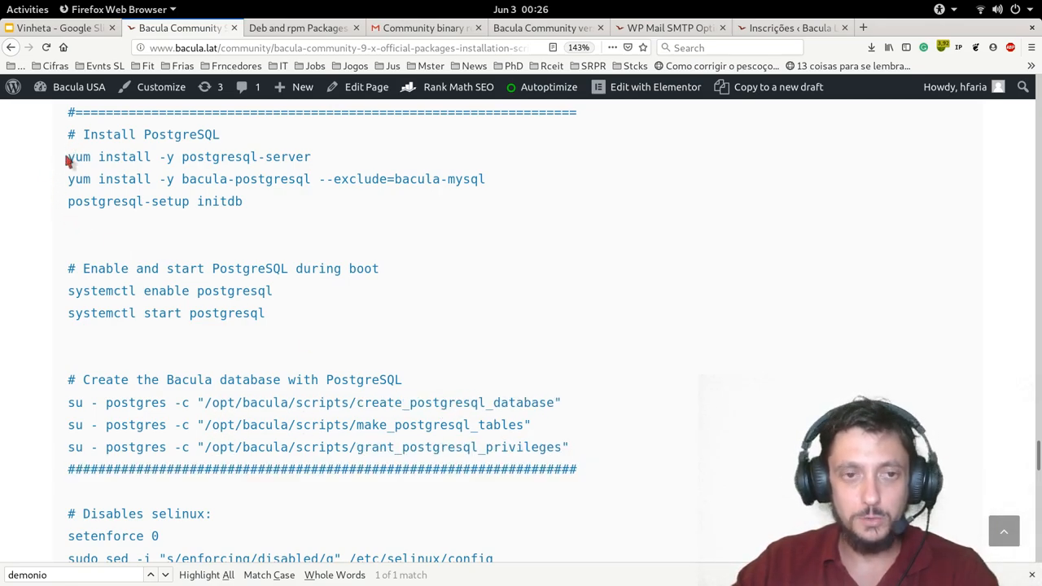
Copy the PostgreSQL commands into the terminal, install postgresql-server and run the Bacula table and privilege scripts.
right_click(280, 238)
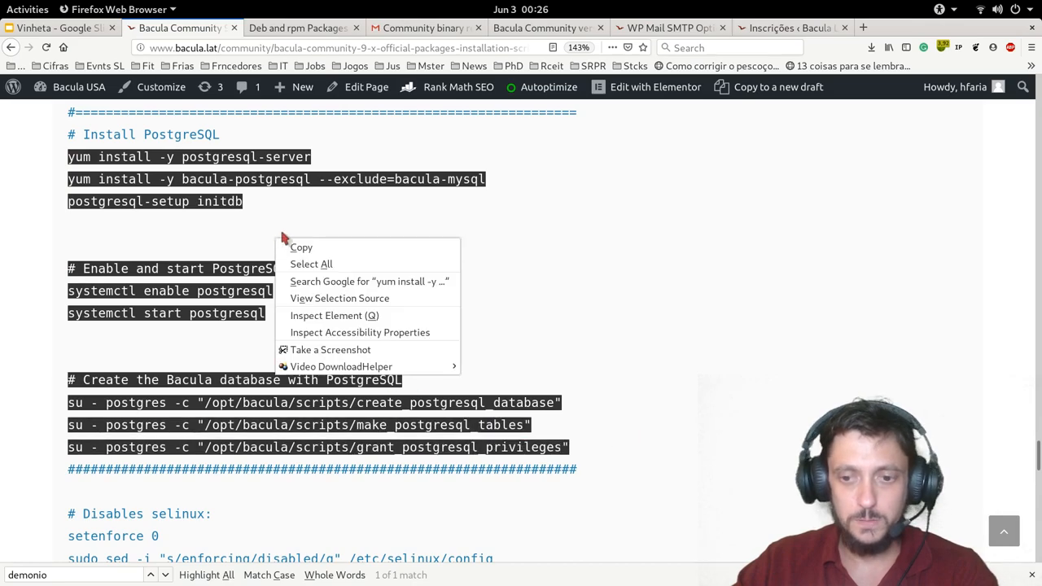
key(Super)
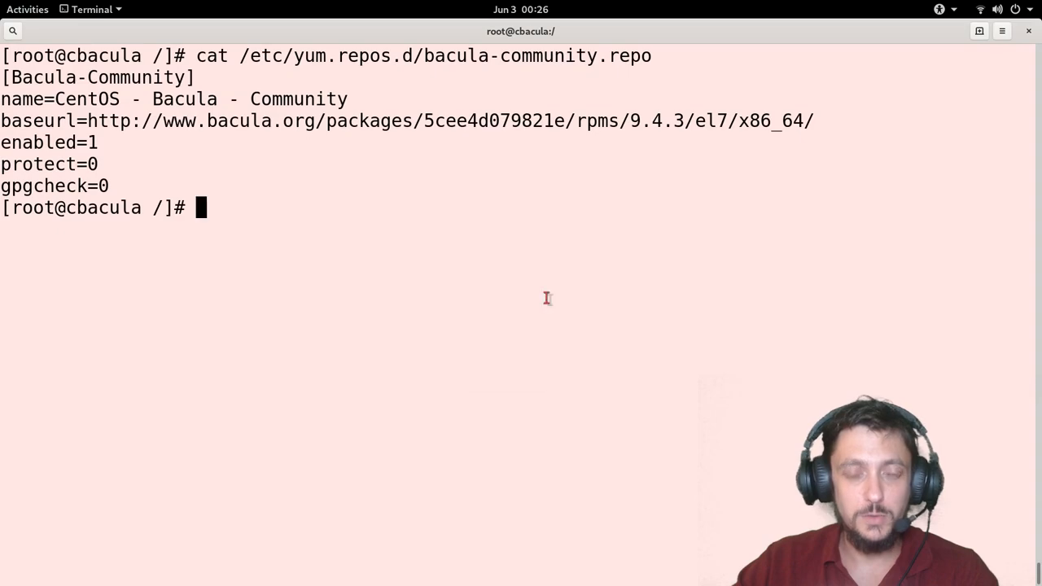
text(yum install -y postgresql-server)
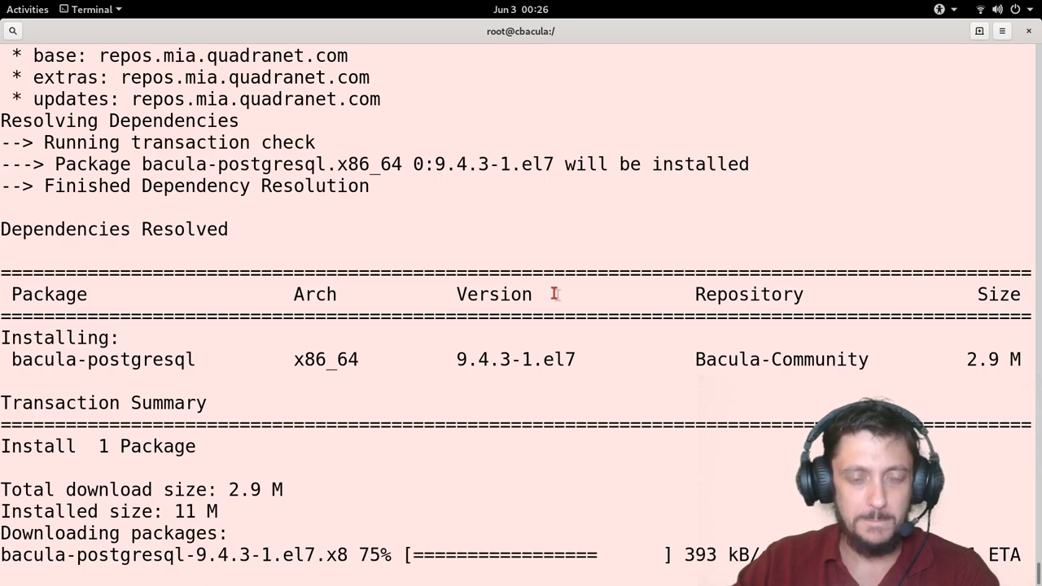
key(Return)
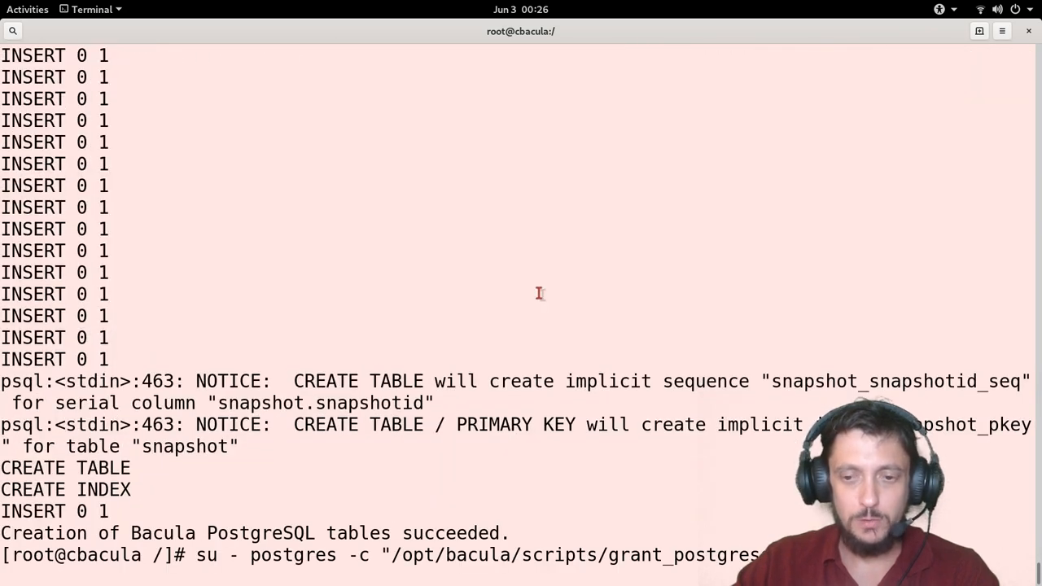
key(Return)
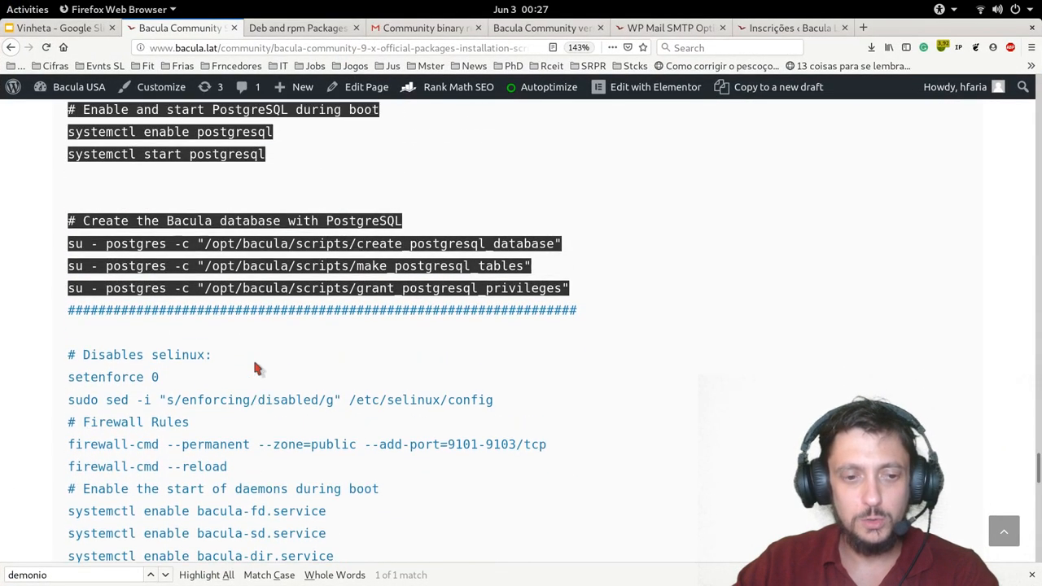
Copy the firewall reload and the three Bacula daemon enable/start commands from the guide into the terminal.
scroll(down, 3)
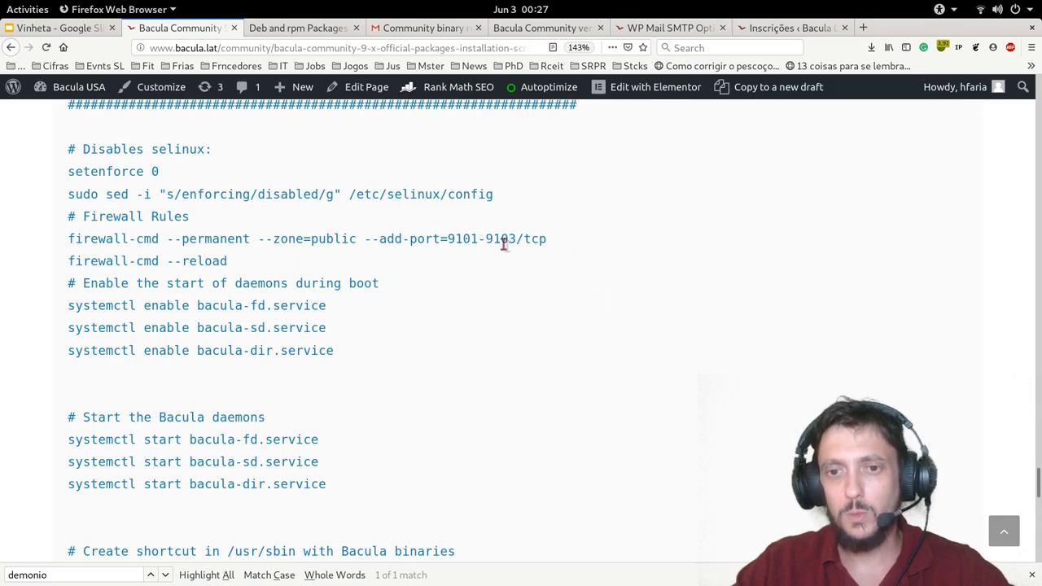
mouse_move(658, 251)
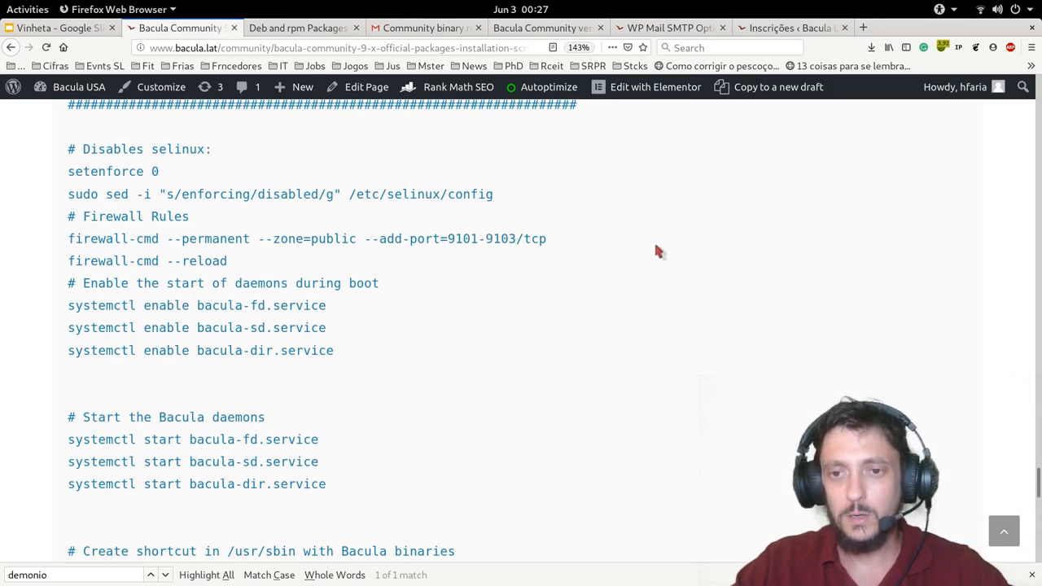
mouse_move(244, 260)
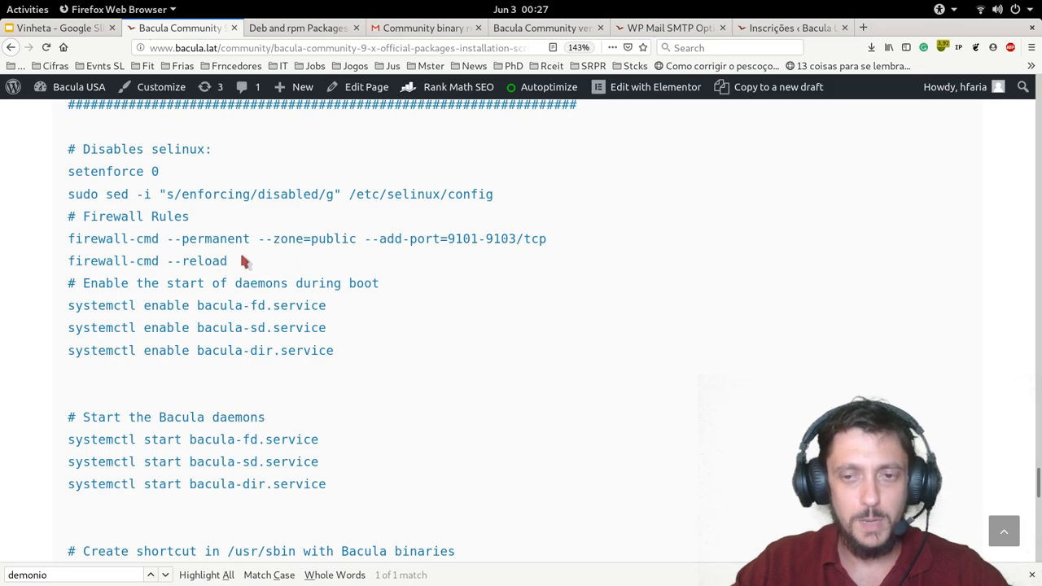
double_click(146, 260)
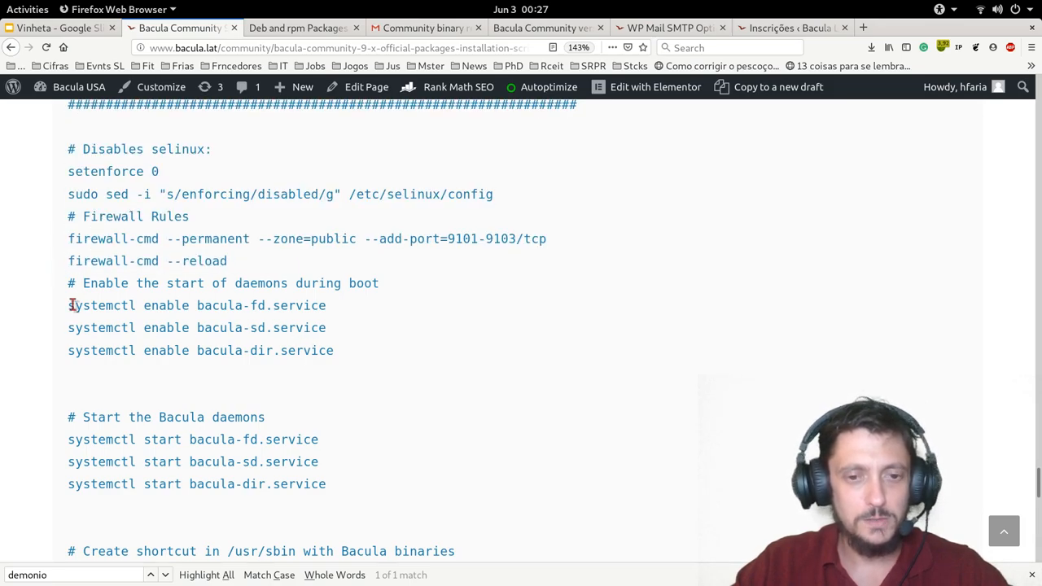
drag(69, 307, 333, 350)
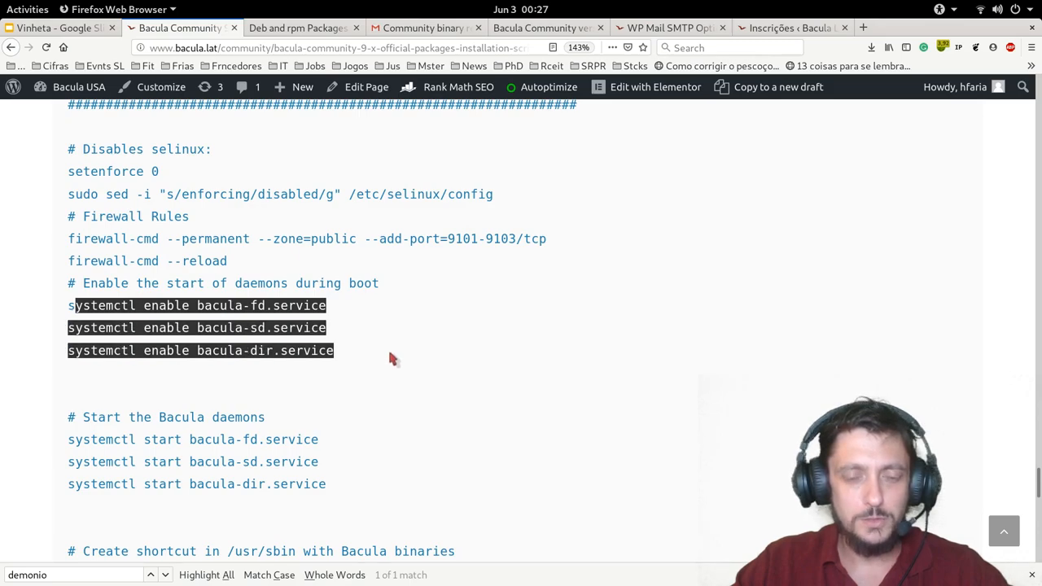
mouse_move(56, 416)
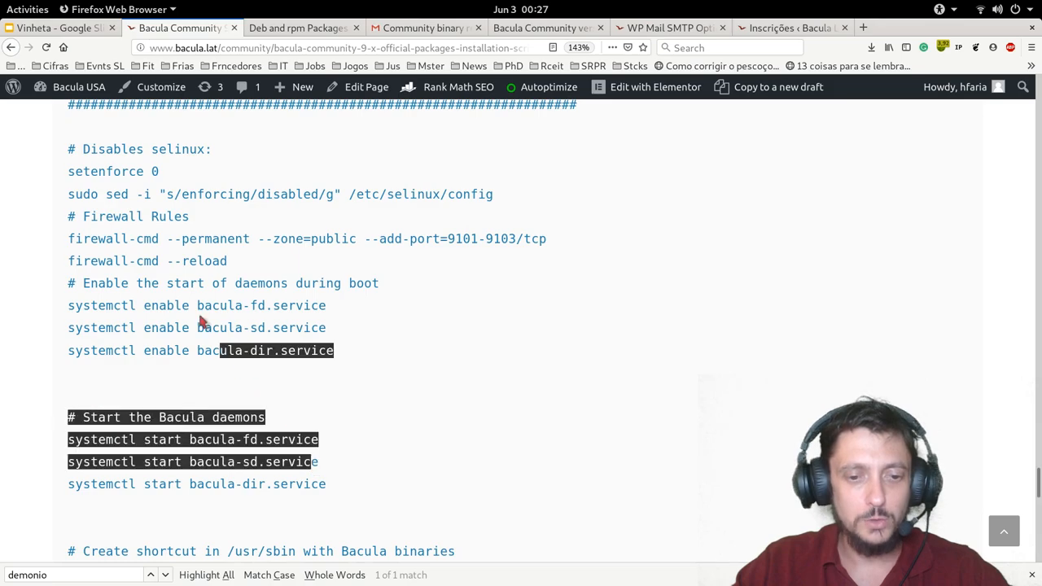
right_click(112, 171)
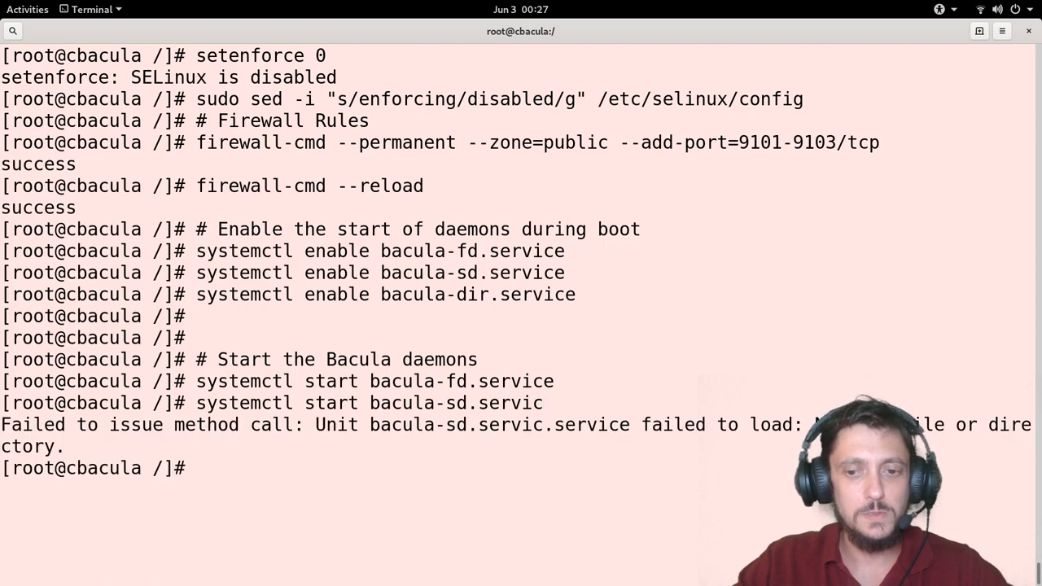
Rerun the corrected 'systemctl start bacula-sd.service' command.
text(systemctl start bacula-sd.service)
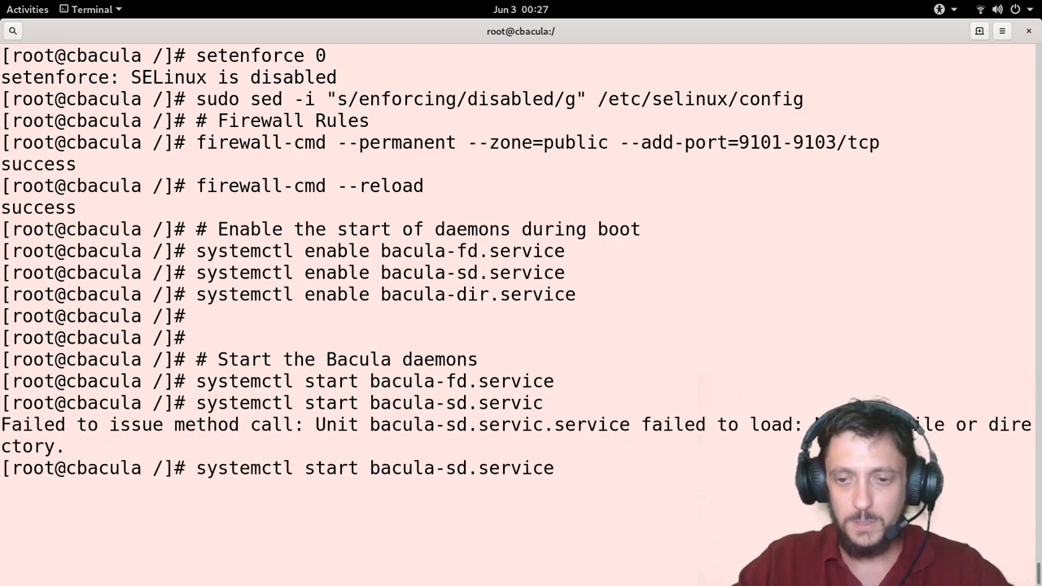
key(Return)
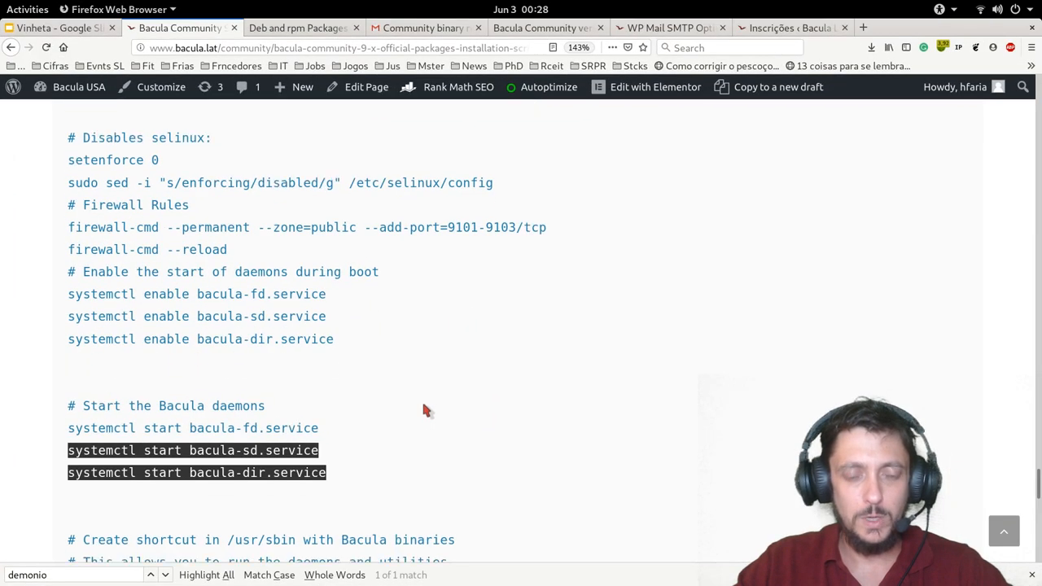
Copy the for-loop linking Bacula binaries into /usr/sbin and begin the bconsole command at the /tmp prompt.
scroll(down, 3)
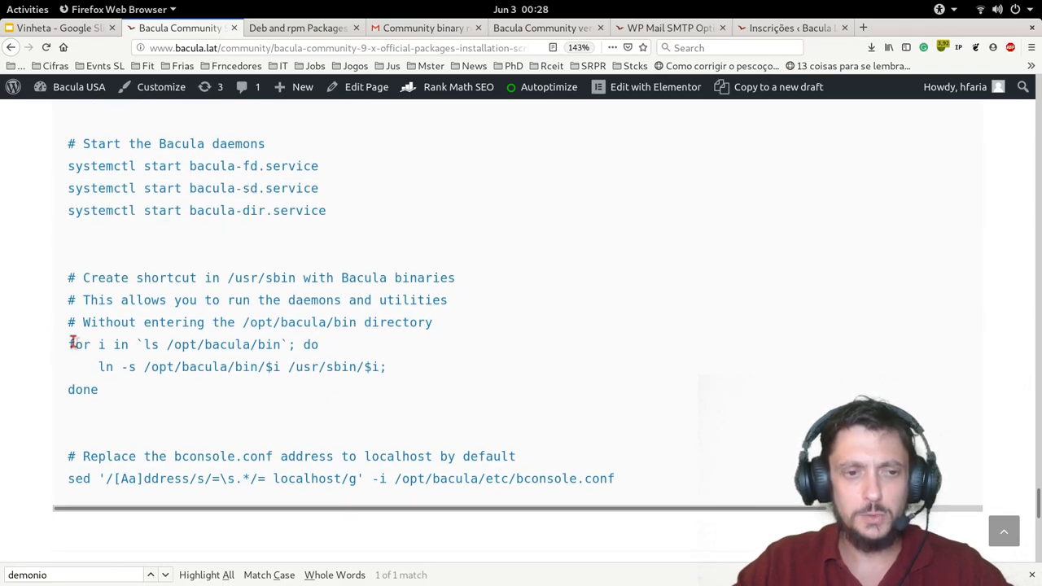
drag(68, 343, 98, 390)
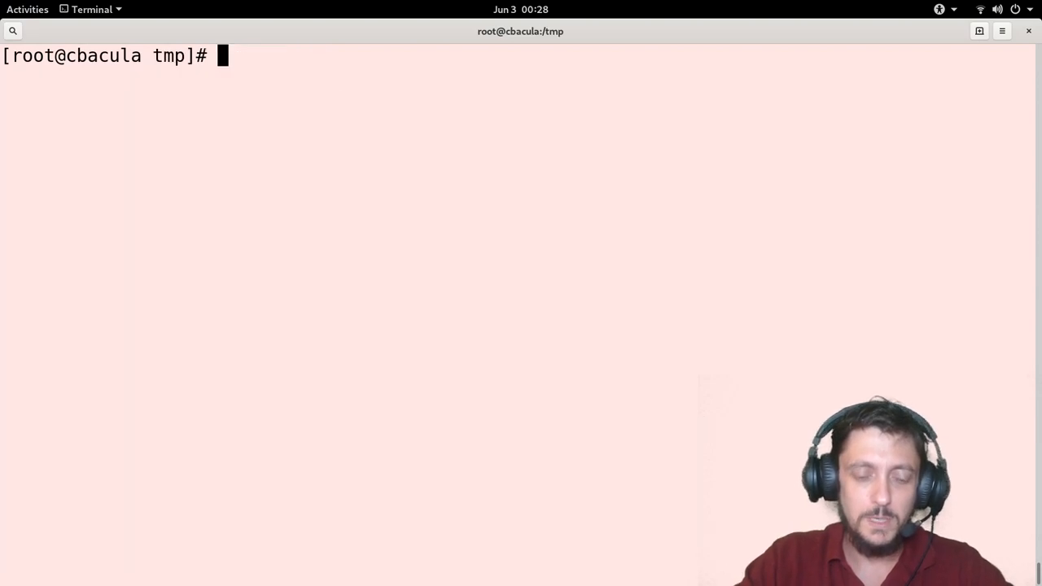
text(bconsole)
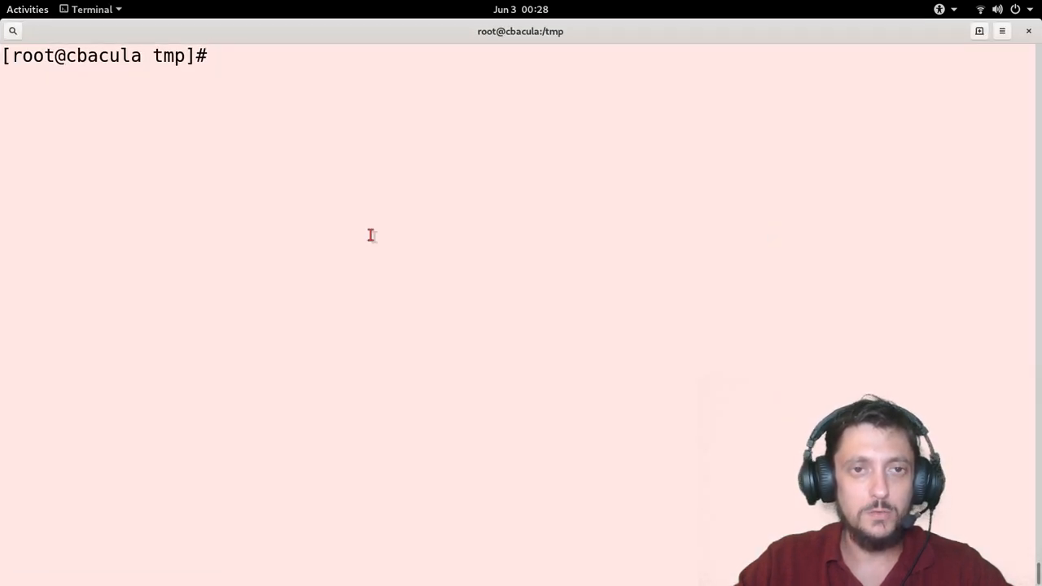
Run bconsole, then check the director host name cbacula with hostname and ping.
text(bconsole)
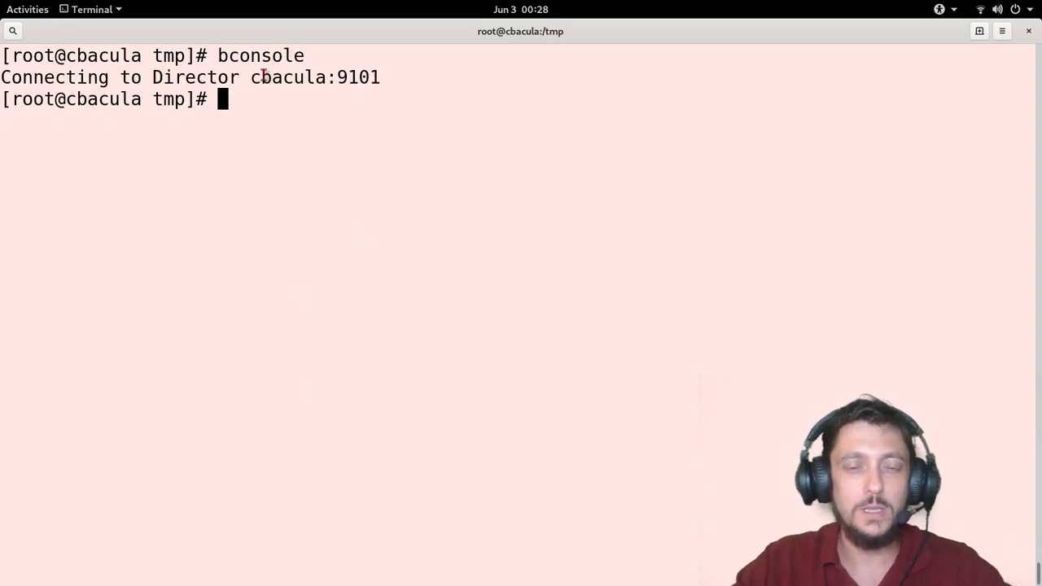
double_click(284, 77)
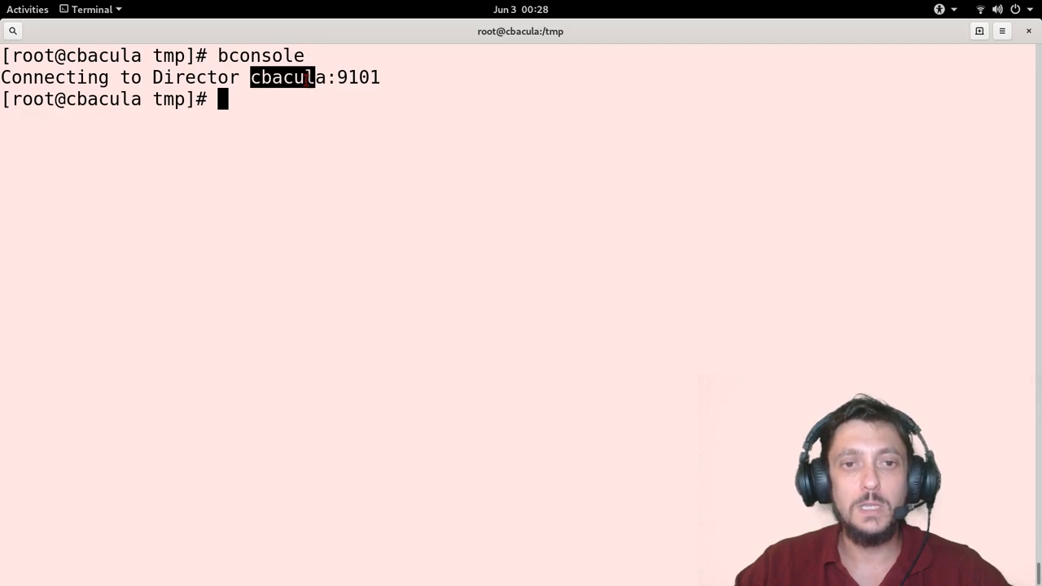
text(hostname)
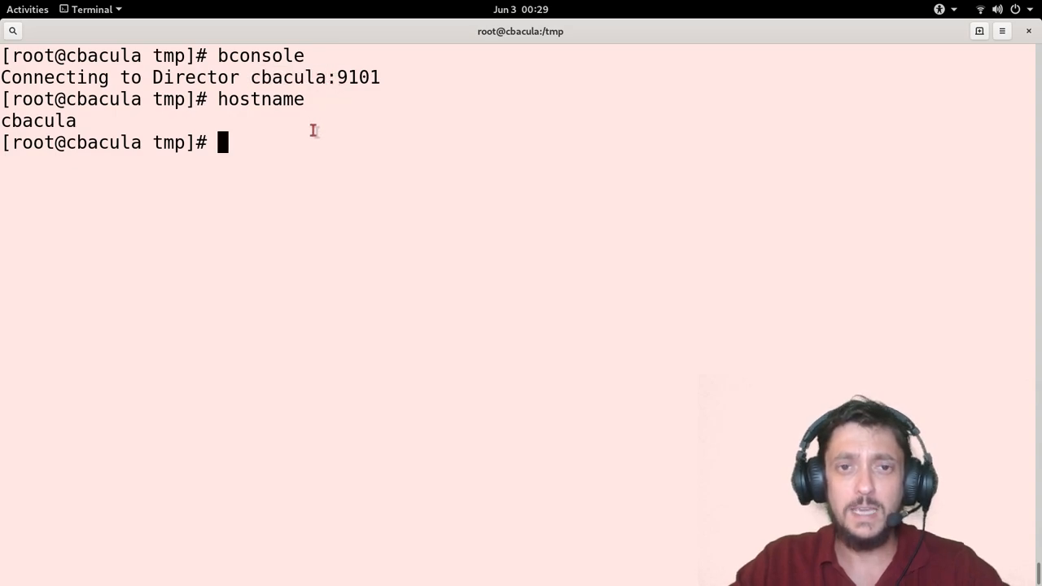
text(ping cbacula)
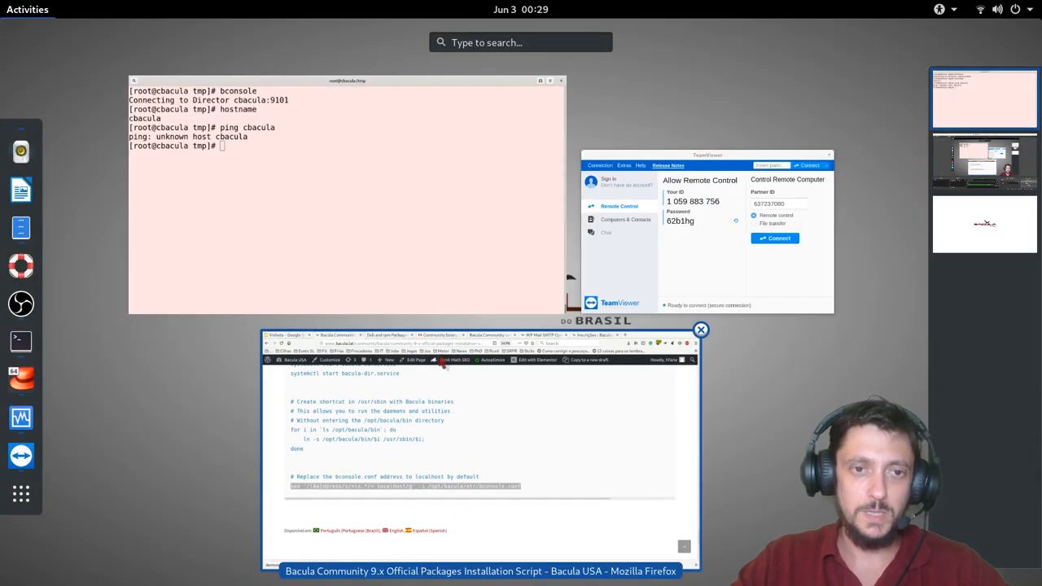
Rewrite bconsole.conf's address to localhost with the sed command so bconsole reaches the Director.
right_click(163, 387)
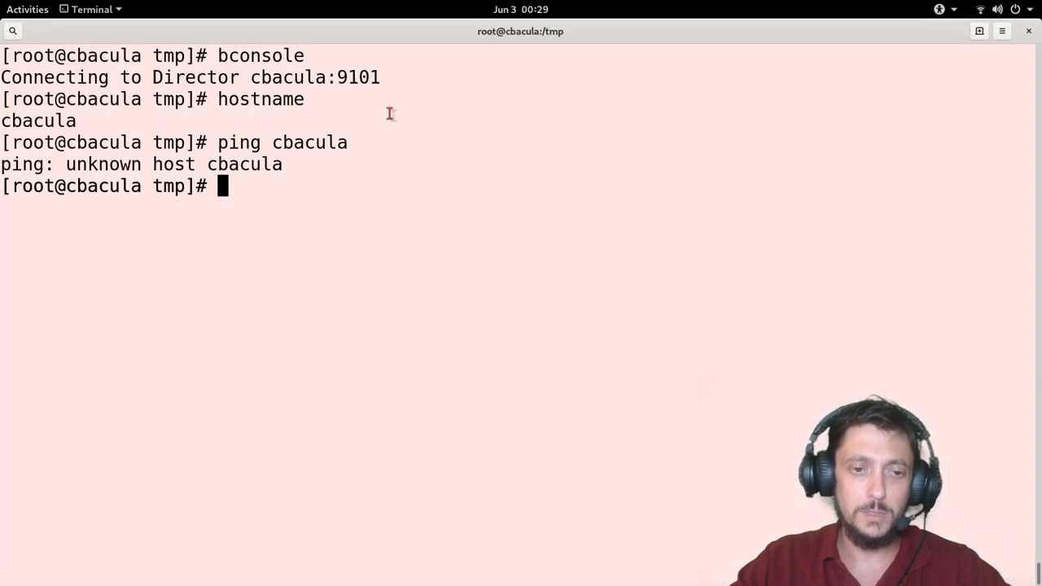
text(sed '/[Aa]ddress/s/=\s.*/= localhost/g' -i /opt/bacula/etc/bconsole.conf)
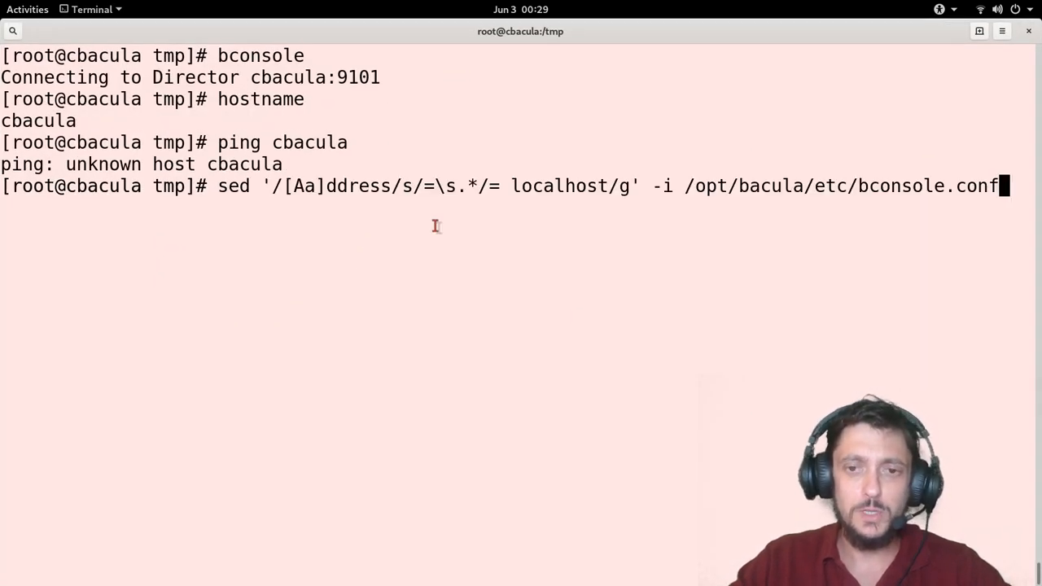
key(Return)
text(bconsole)
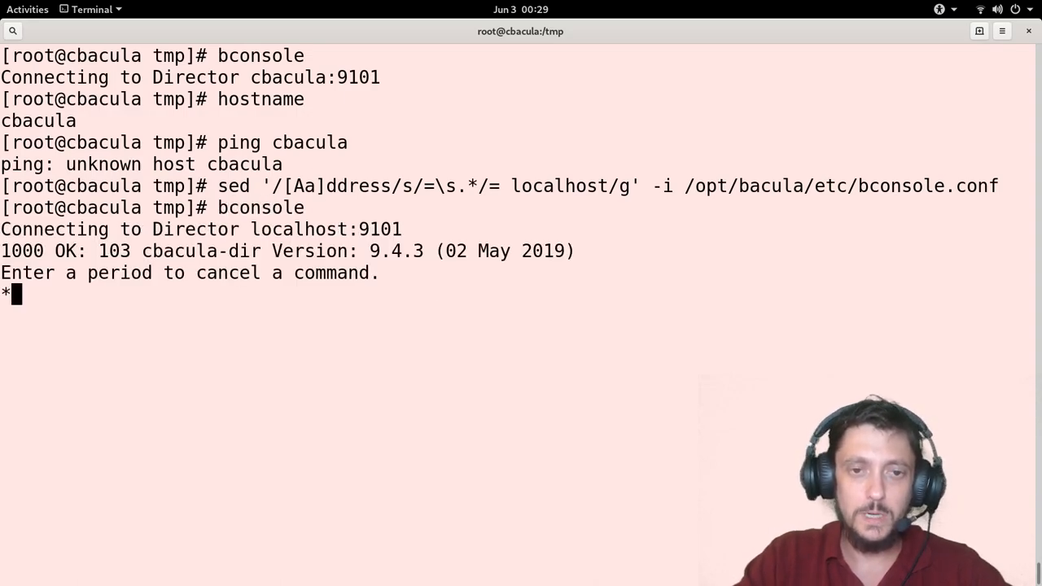
Quit and relaunch bconsole, then review the Director status listing the scheduled backup jobs.
text(quit)
text(bconsol)
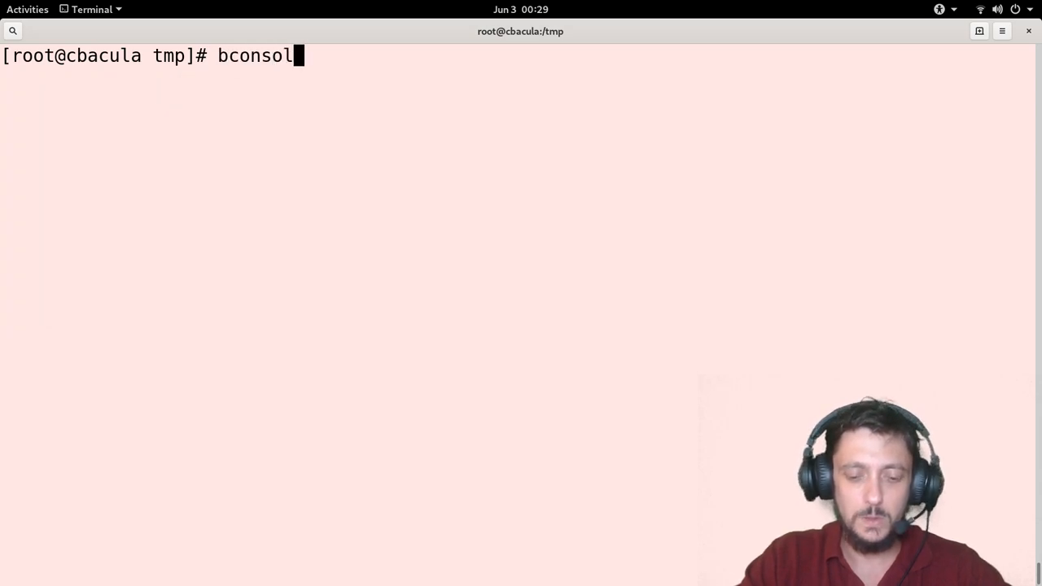
key(Return)
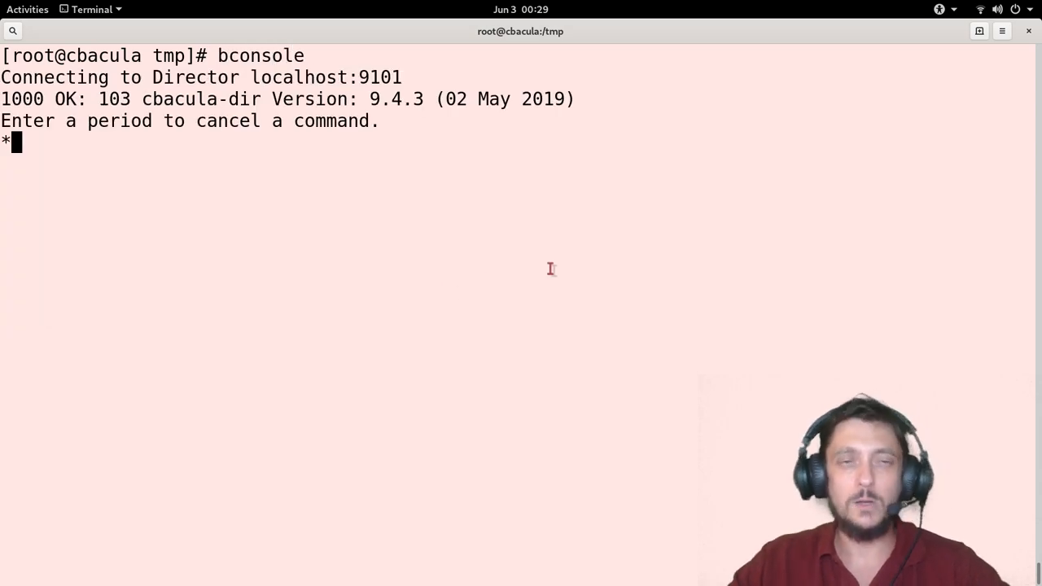
drag(98, 99, 476, 99)
text(1)
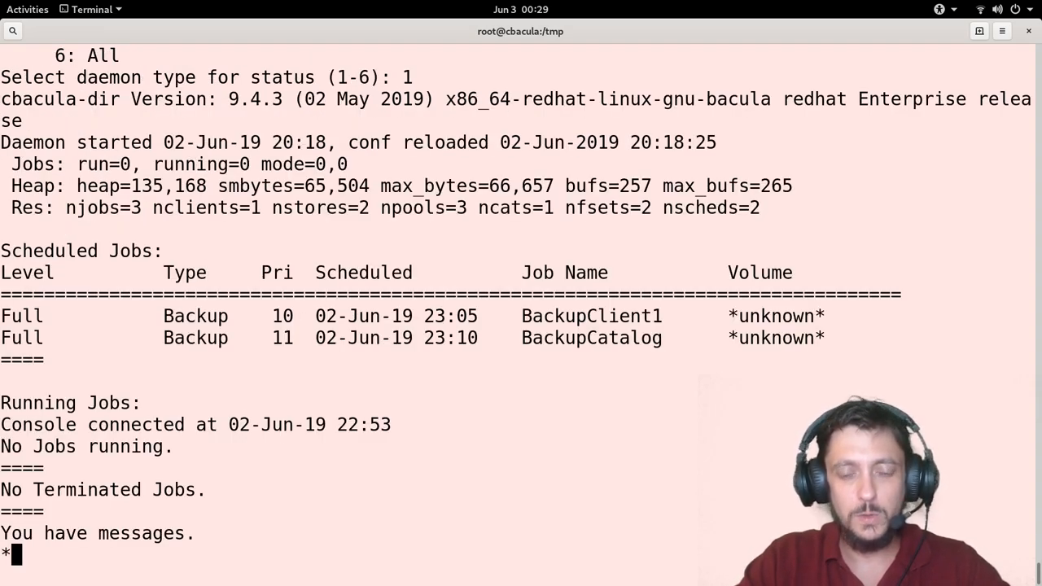
Exit bconsole to the shell and enter 'ps axu | grep bac' to check the Bacula processes.
text(qui)
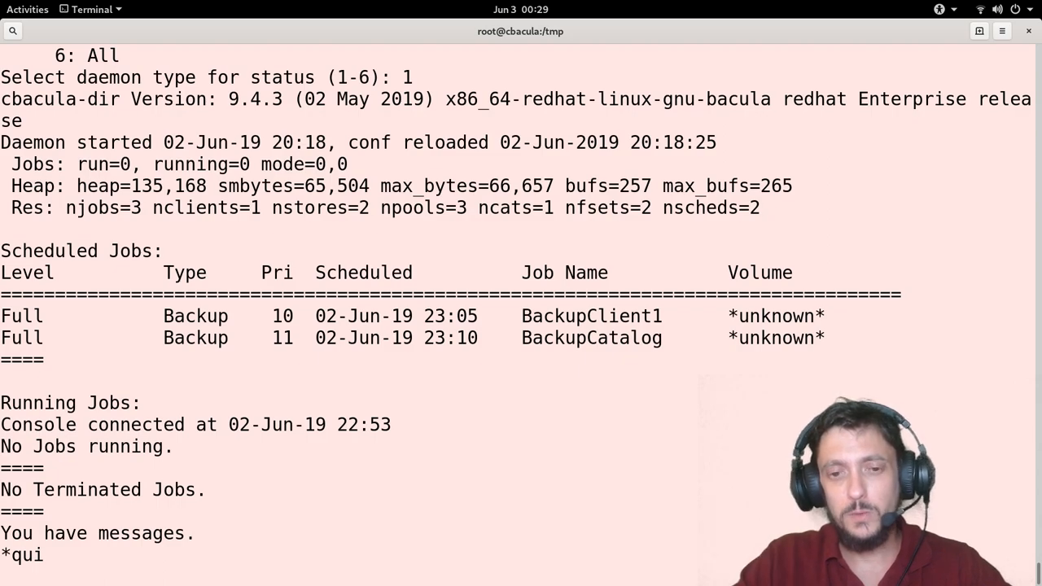
key(Return)
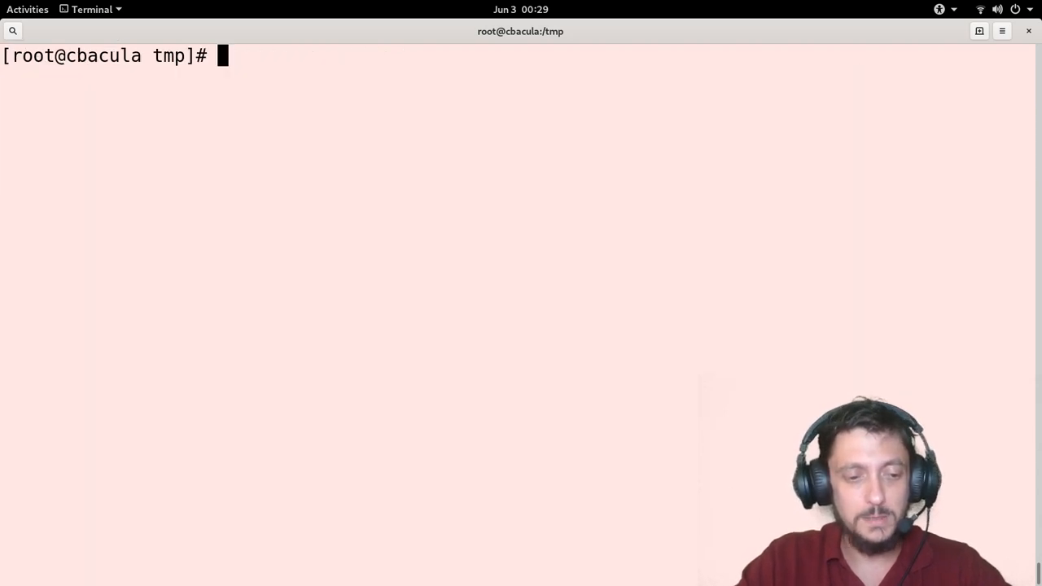
text(ps axu)
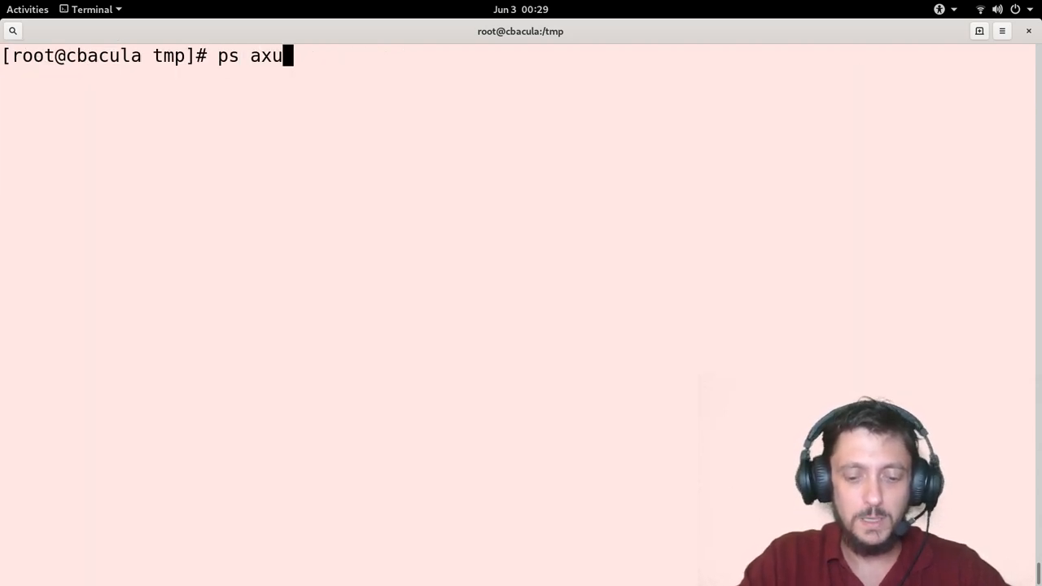
text(|grep bac)
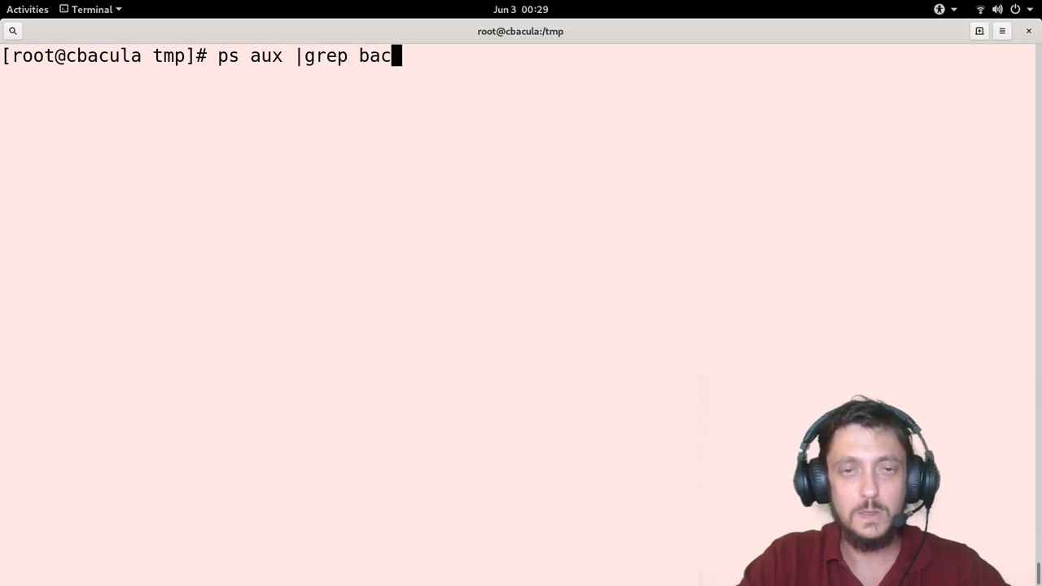